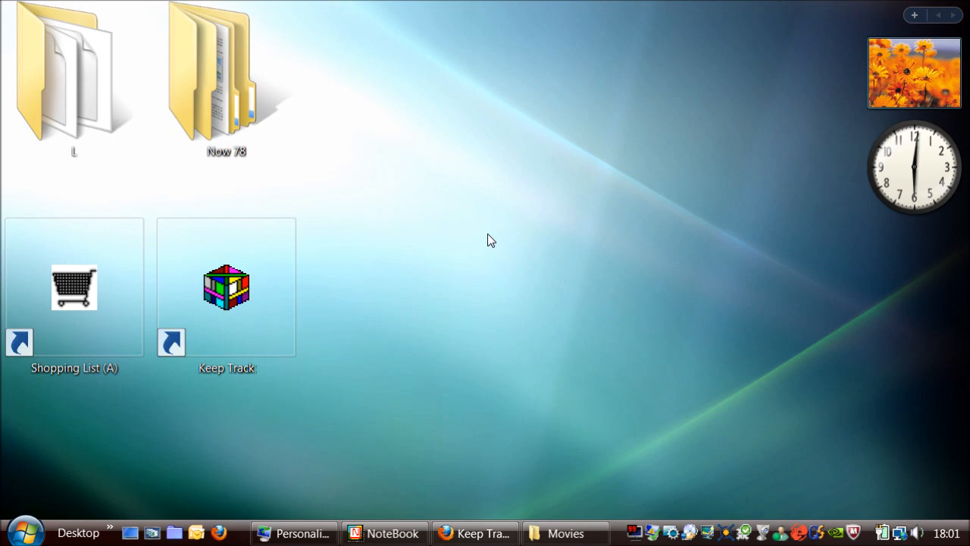
{"action": "mouse_move", "coordinate": [410, 239]}
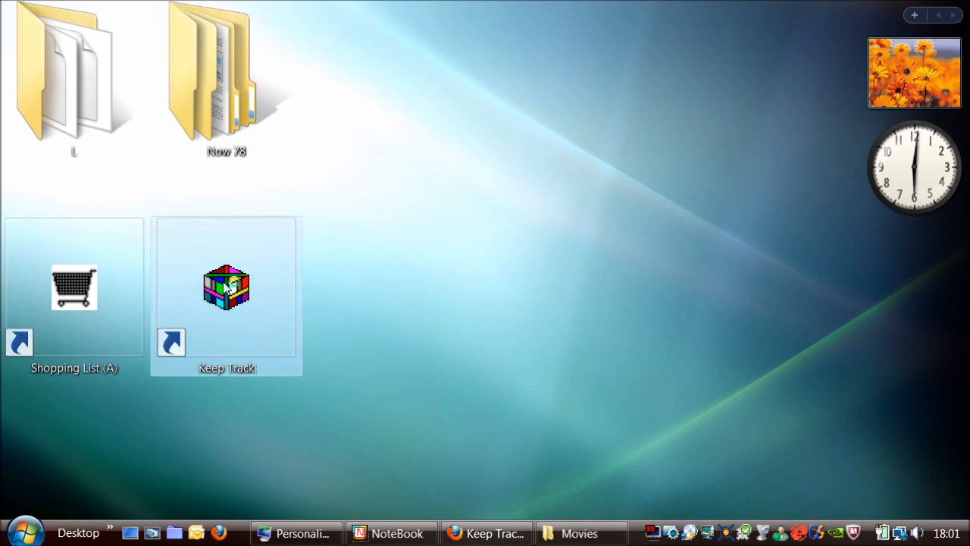
Launch Keep Track from its desktop shortcut, opening a new empty database
{"action": "double_click", "coordinate": [226, 288]}
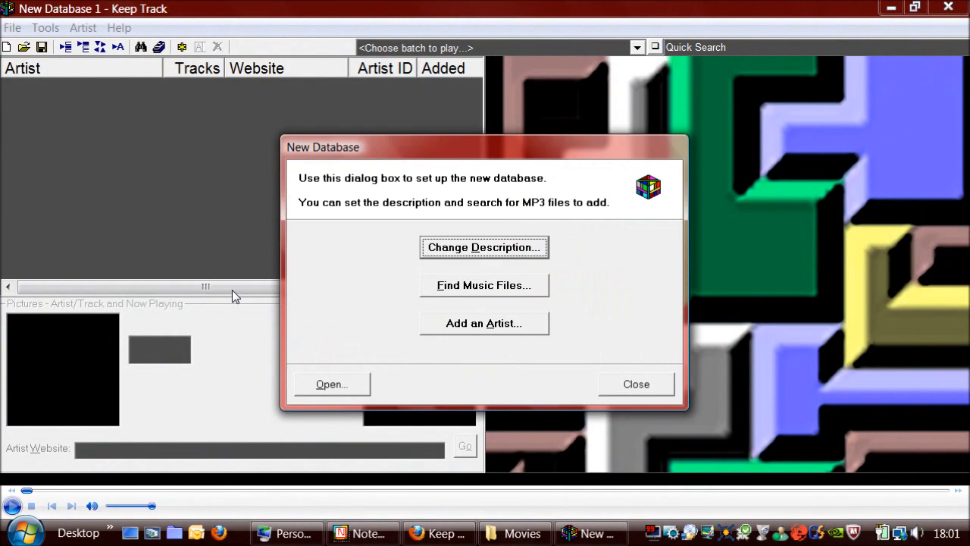
{"action": "mouse_move", "coordinate": [637, 384]}
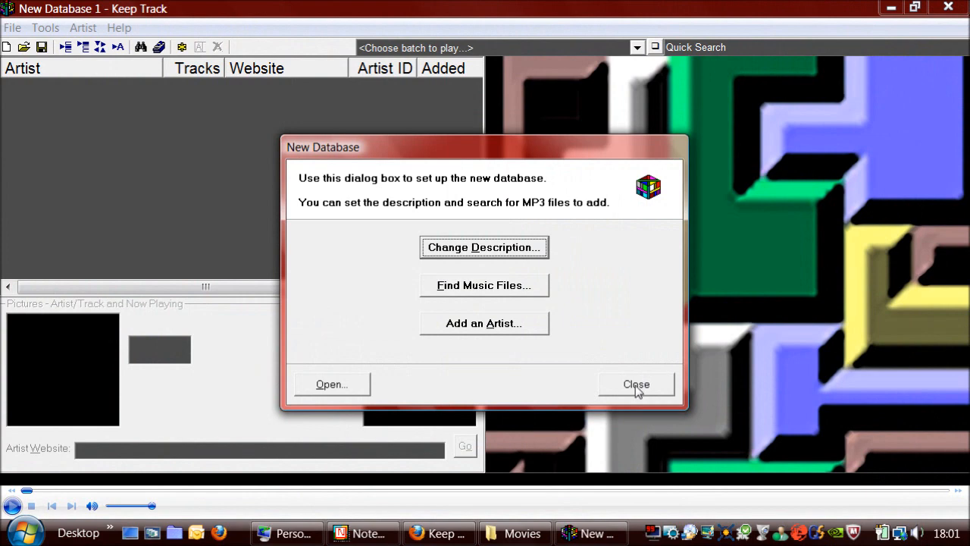
Create a new artist entry named 'Test'
{"action": "left_click", "coordinate": [637, 384]}
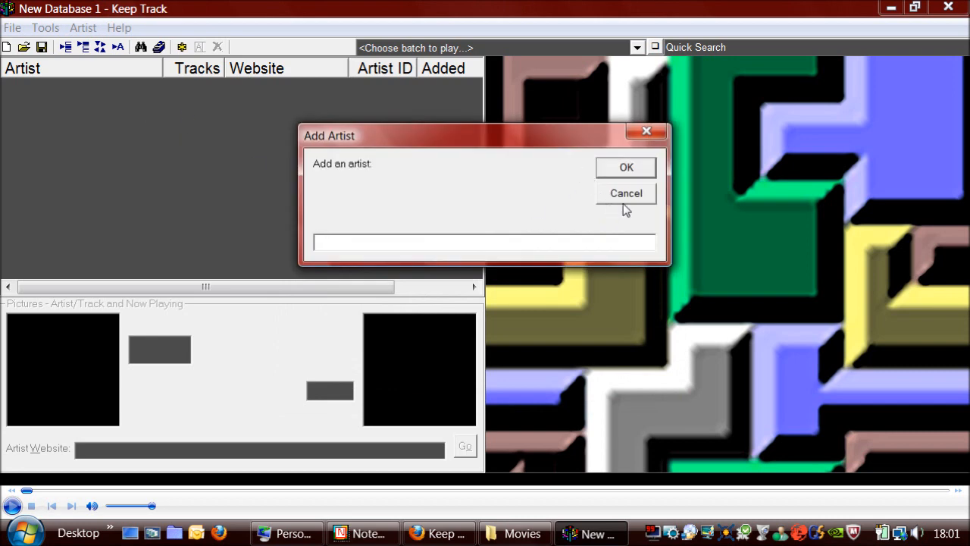
{"action": "type", "text": "Test"}
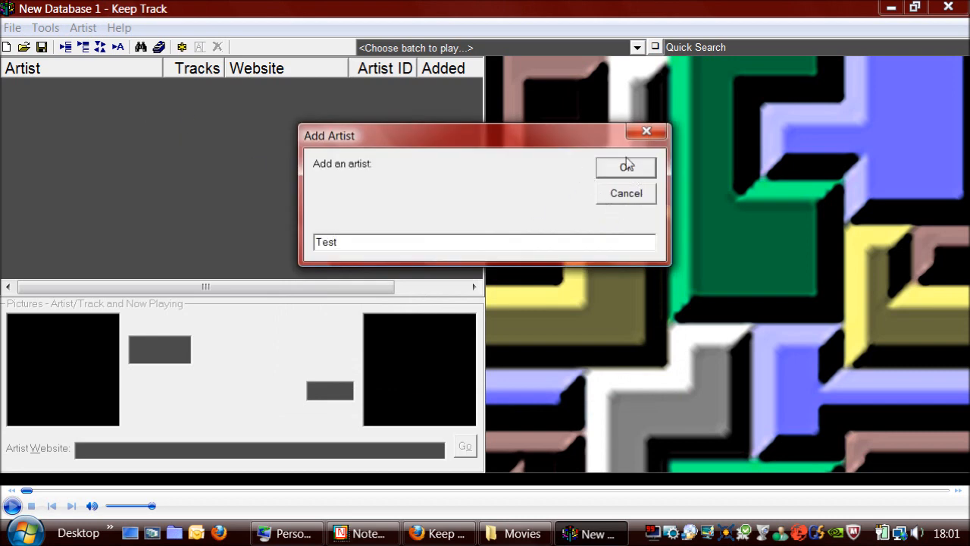
{"action": "left_click", "coordinate": [626, 167]}
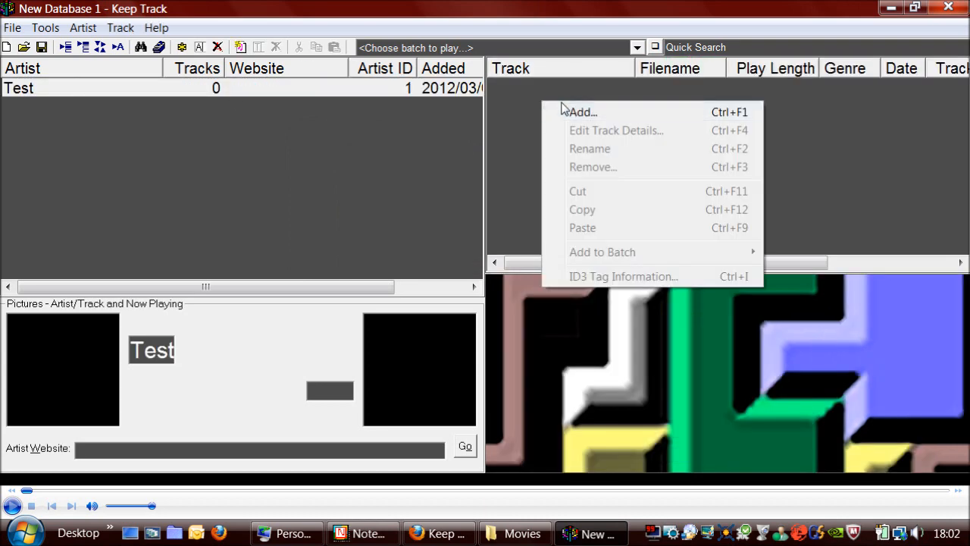
Add Bruno Mars' 'Grenade' mp3 from the Now 78\1 folder to artist Test
{"action": "left_click", "coordinate": [582, 112]}
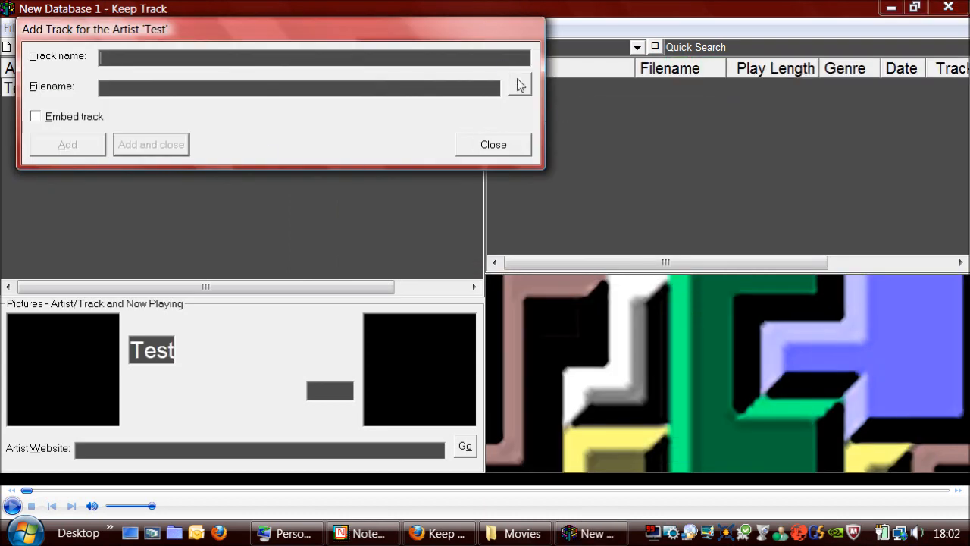
{"action": "left_click", "coordinate": [519, 85]}
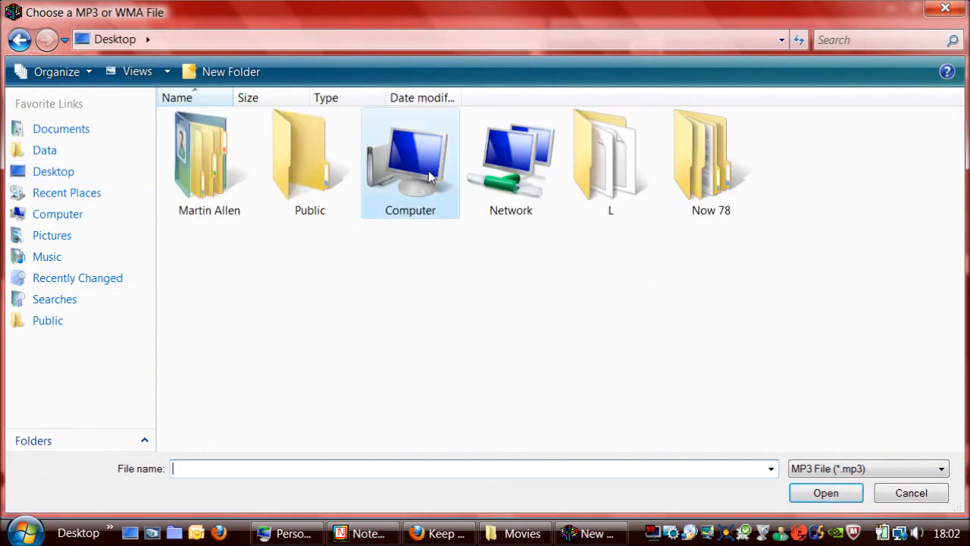
{"action": "double_click", "coordinate": [710, 160]}
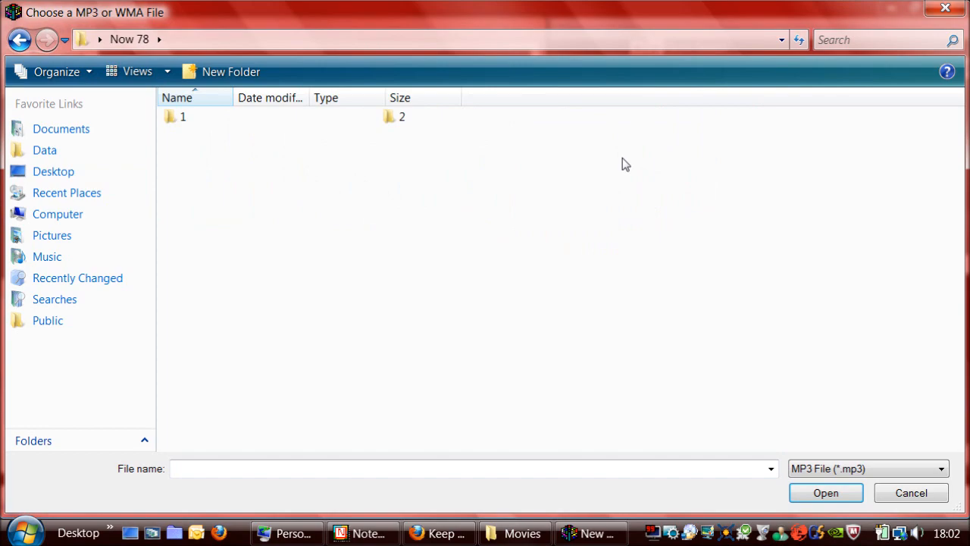
{"action": "double_click", "coordinate": [183, 116]}
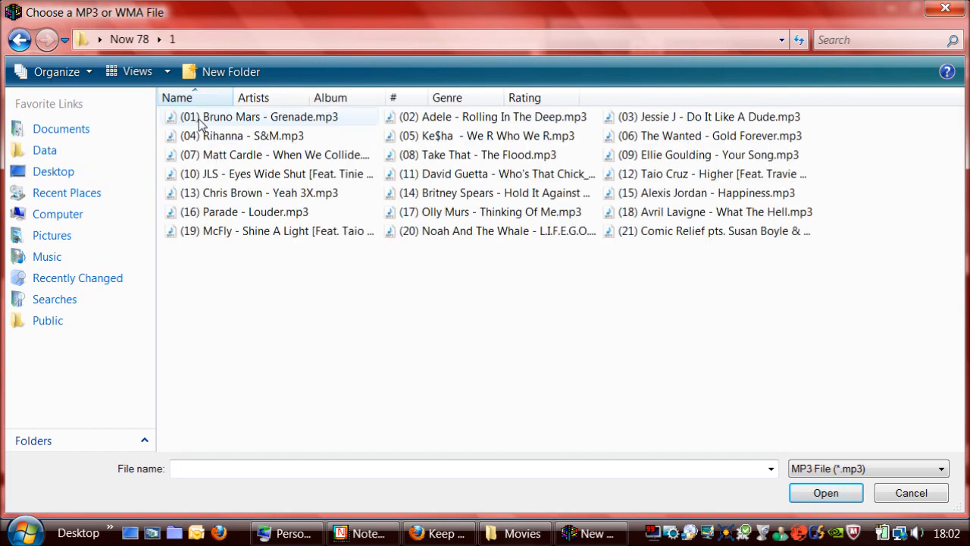
{"action": "left_click", "coordinate": [826, 493]}
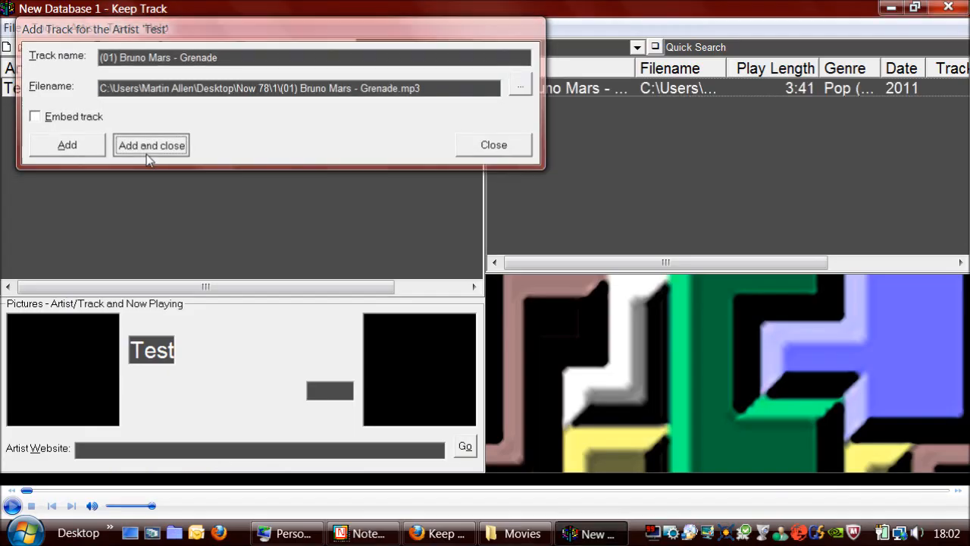
{"action": "left_click", "coordinate": [151, 145]}
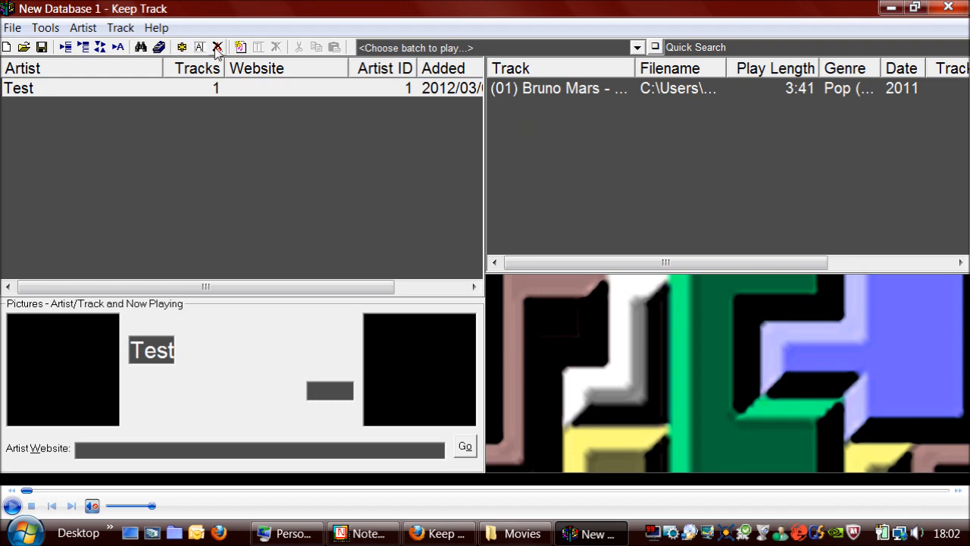
Remove artist Test and its Grenade track, confirming the deletion
{"action": "left_click", "coordinate": [218, 47]}
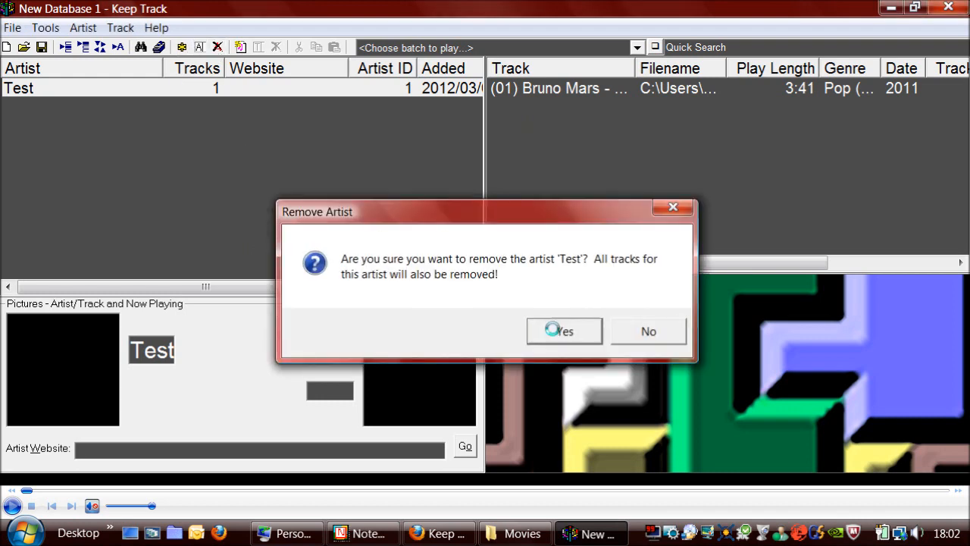
{"action": "left_click", "coordinate": [563, 331]}
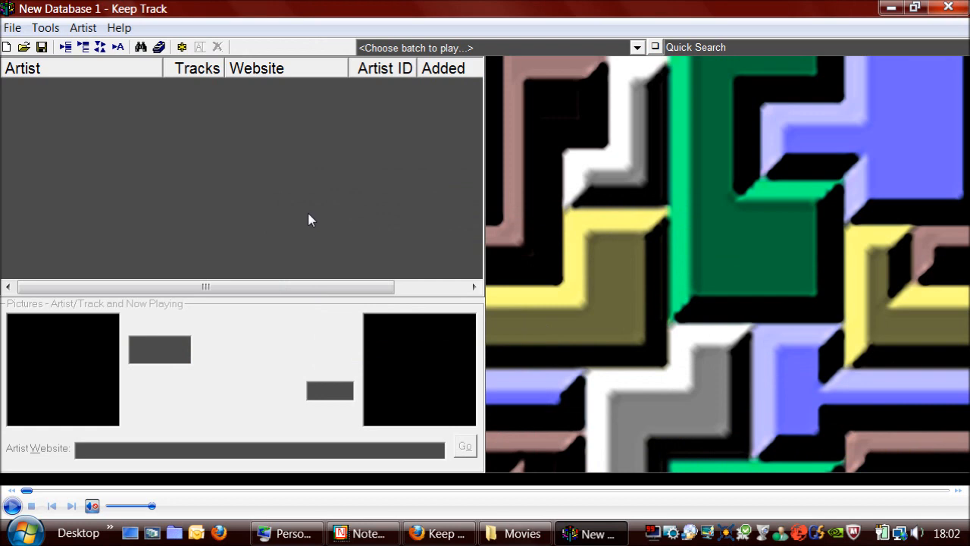
{"action": "mouse_move", "coordinate": [80, 394]}
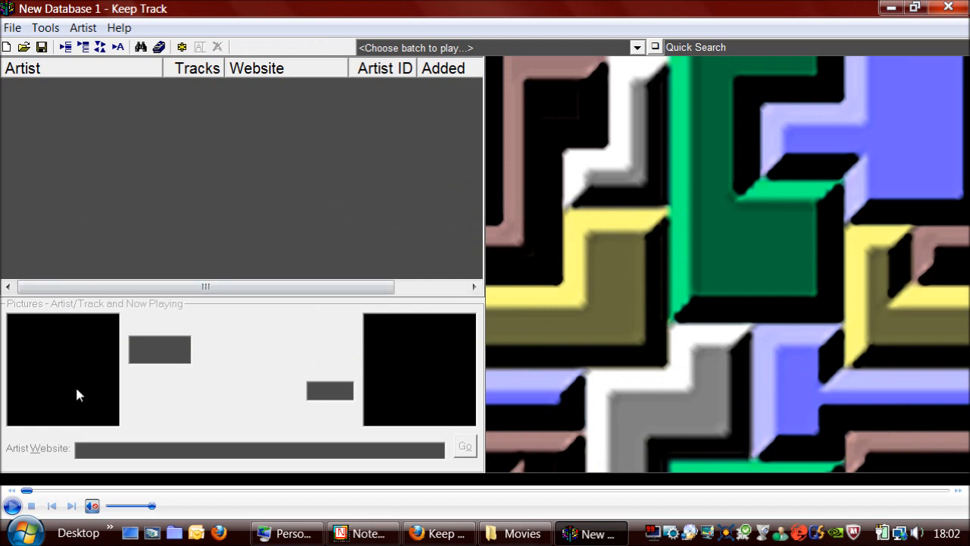
{"action": "mouse_move", "coordinate": [444, 363]}
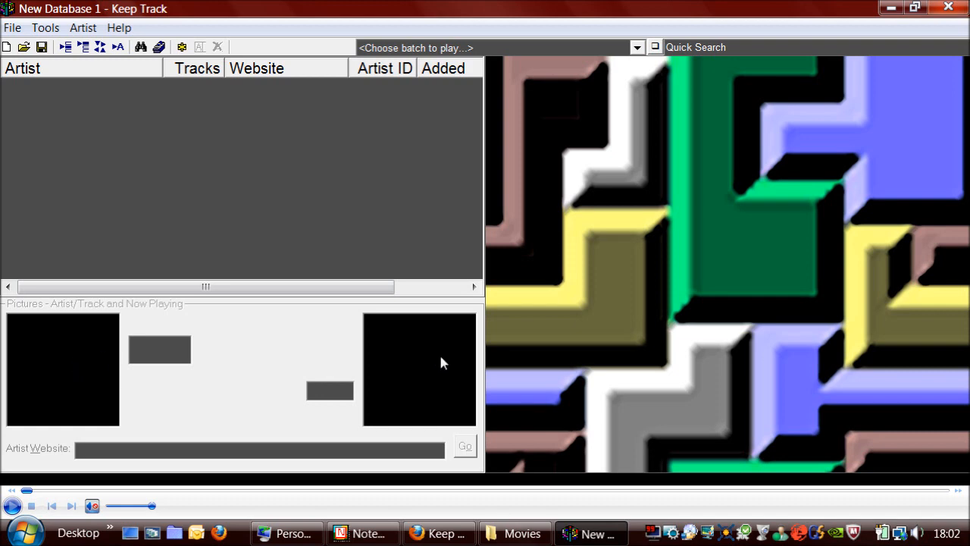
{"action": "mouse_move", "coordinate": [258, 215]}
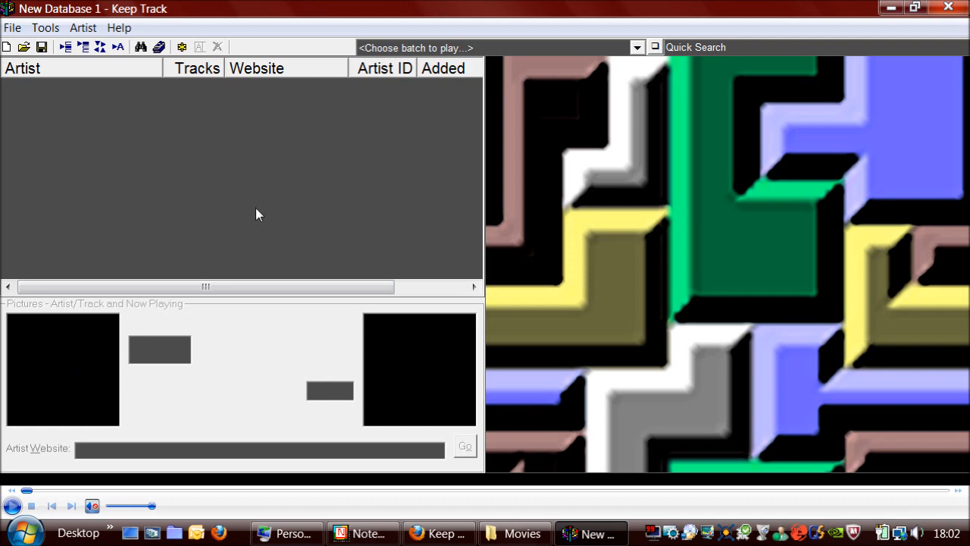
{"action": "mouse_move", "coordinate": [63, 103]}
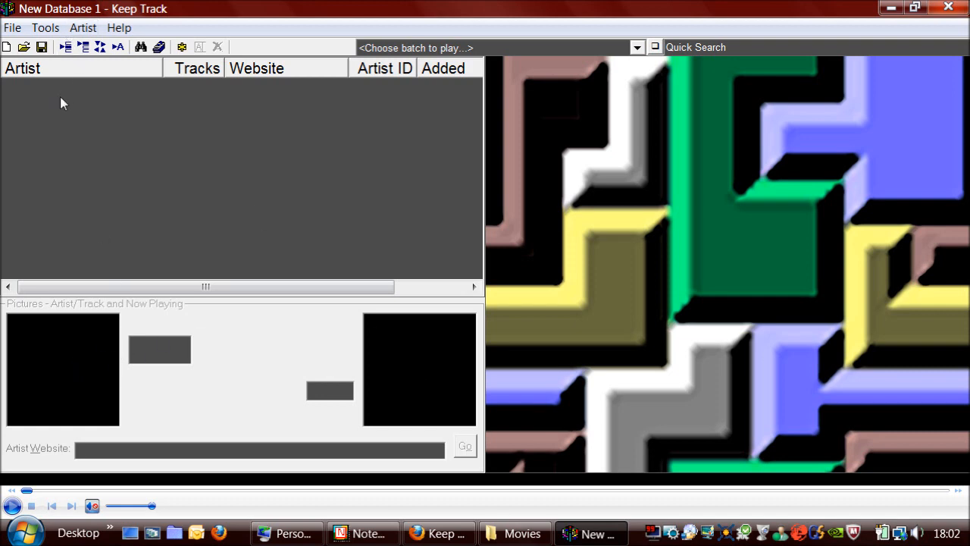
{"action": "left_click", "coordinate": [46, 28]}
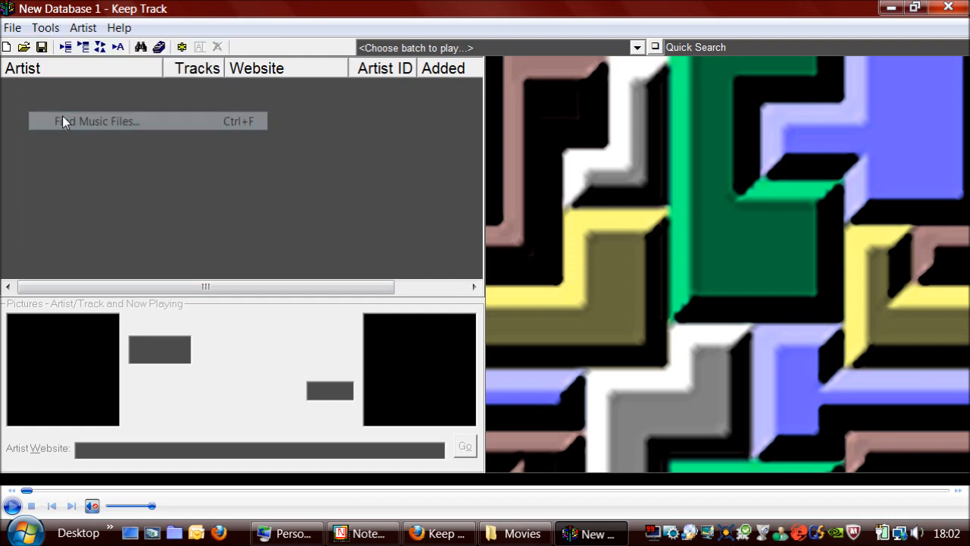
Set the Find Music Files search folder to Now 78 on the Desktop
{"action": "left_click", "coordinate": [96, 122]}
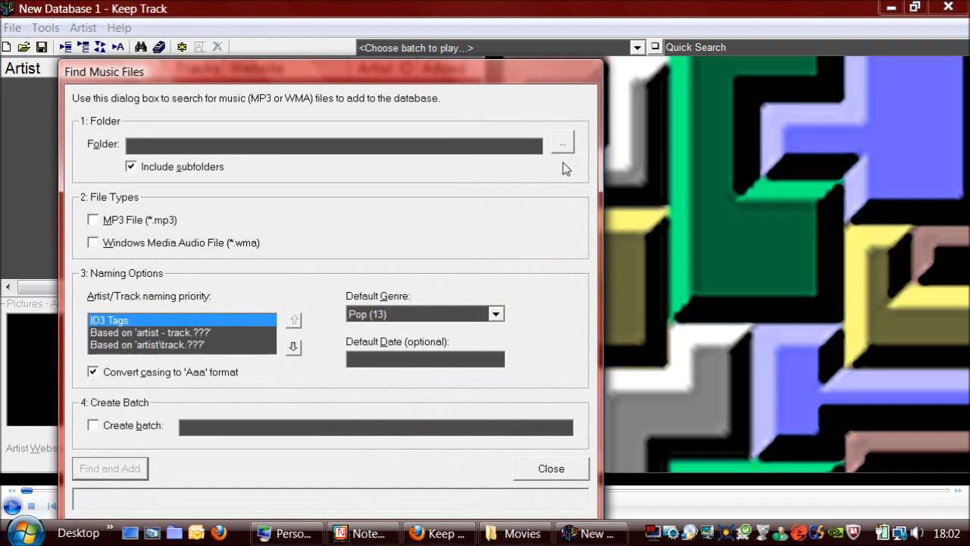
{"action": "mouse_move", "coordinate": [562, 144]}
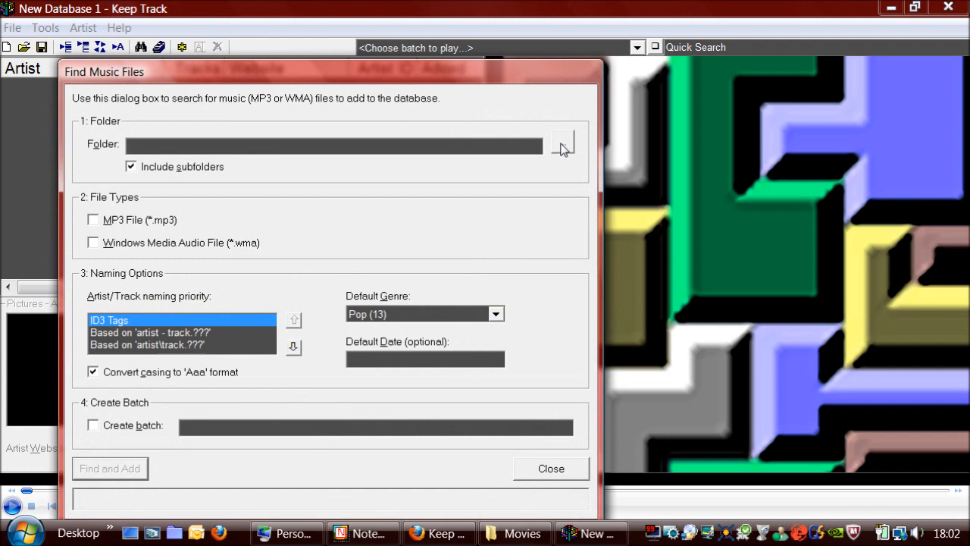
{"action": "left_click", "coordinate": [562, 145]}
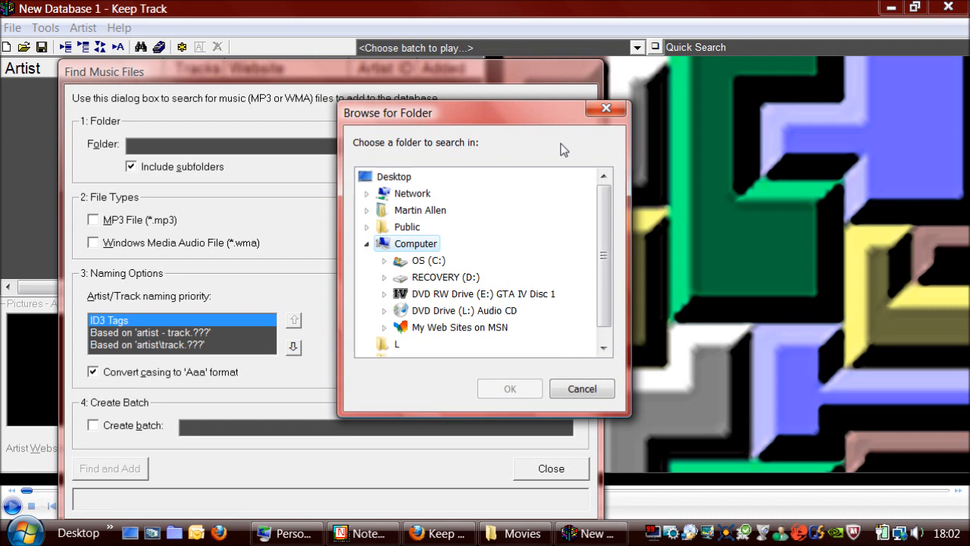
{"action": "mouse_move", "coordinate": [422, 177]}
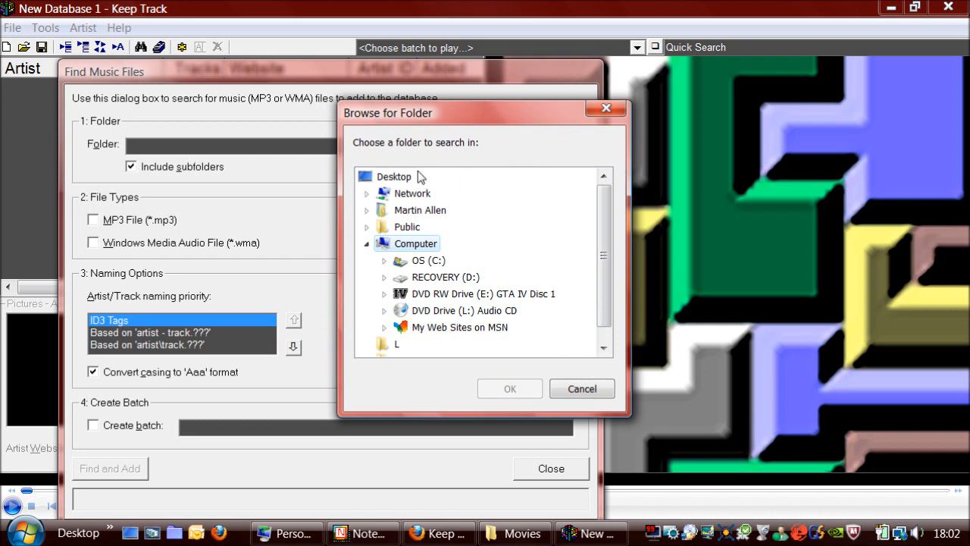
{"action": "left_click", "coordinate": [393, 176]}
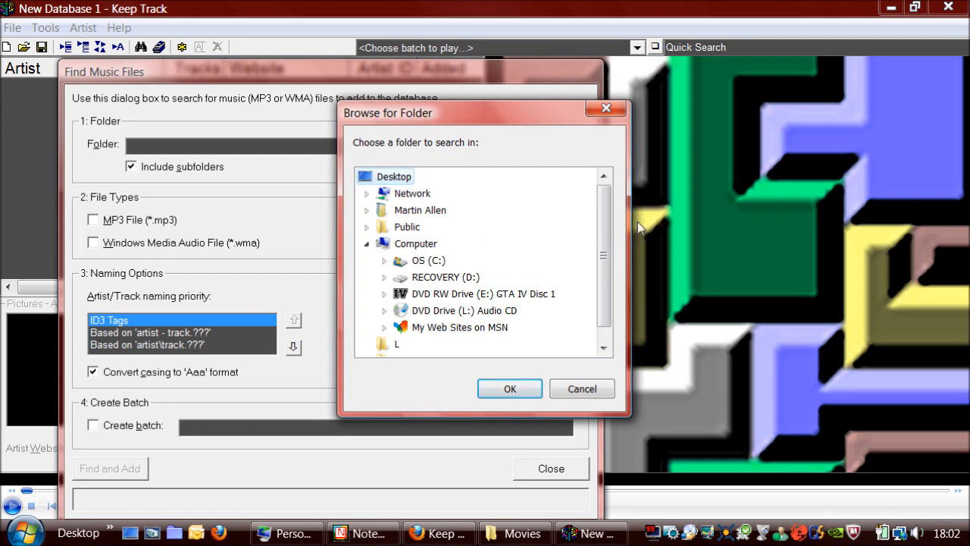
{"action": "scroll", "scroll_direction": "down", "scroll_amount": 3}
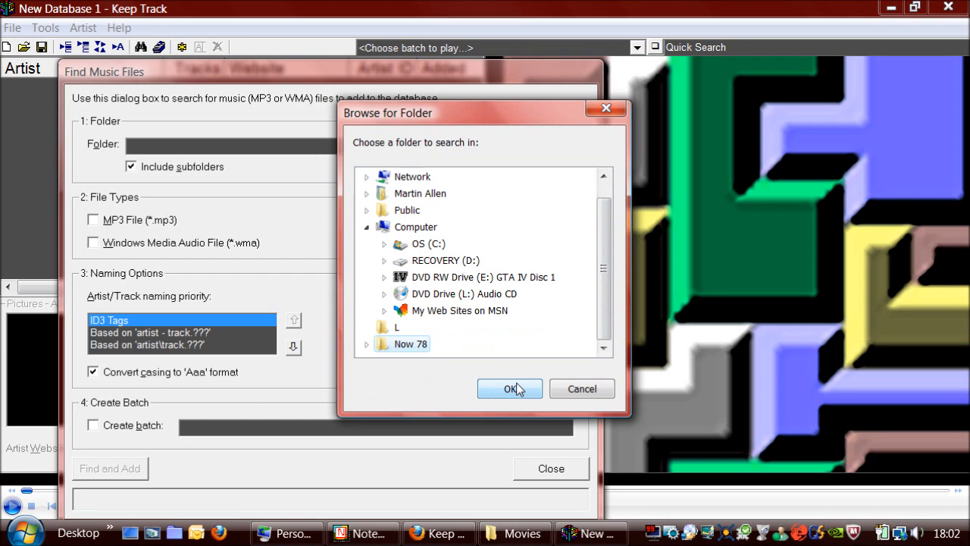
{"action": "left_click", "coordinate": [510, 388]}
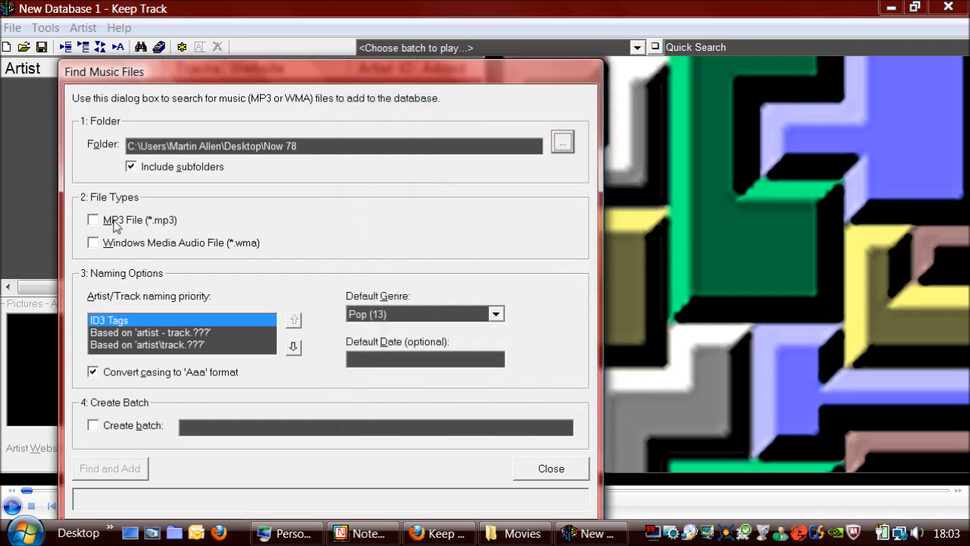
Search MP3s with 'artist - track' naming ranked first, adding 42 tracks
{"action": "left_click", "coordinate": [92, 220]}
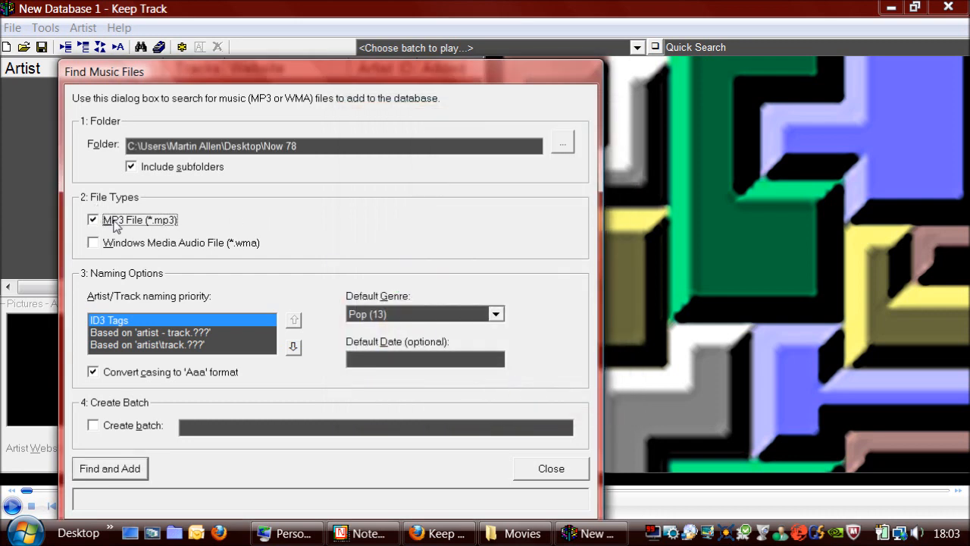
{"action": "mouse_move", "coordinate": [145, 335]}
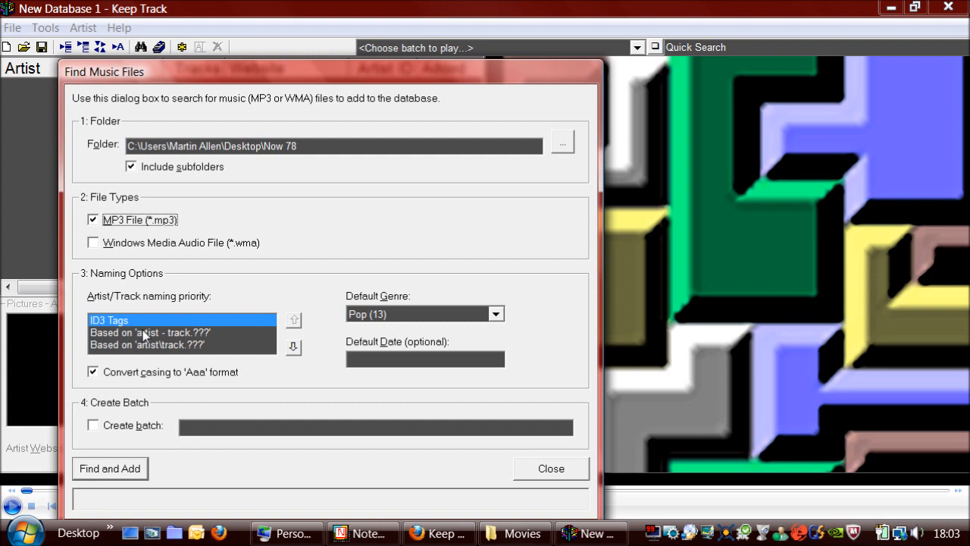
{"action": "left_click", "coordinate": [149, 332]}
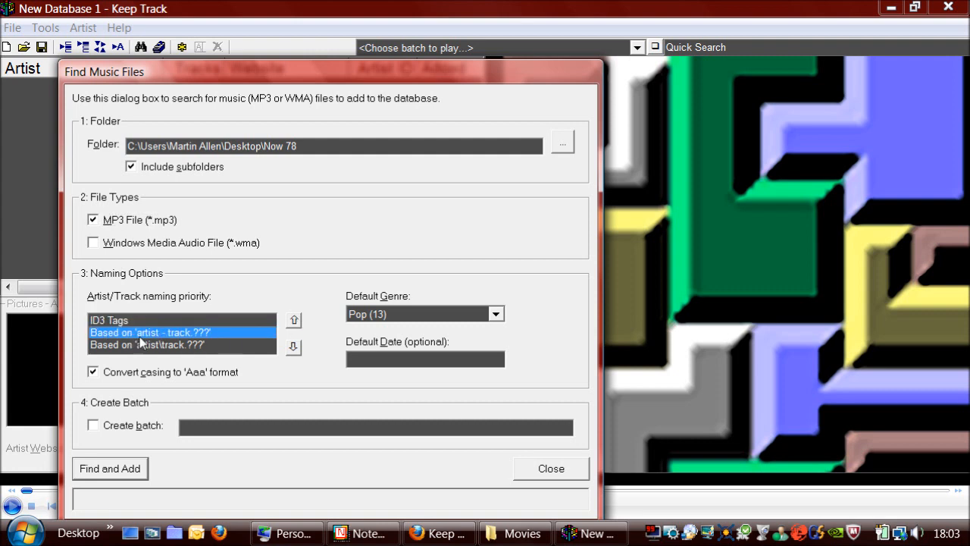
{"action": "left_click", "coordinate": [294, 320]}
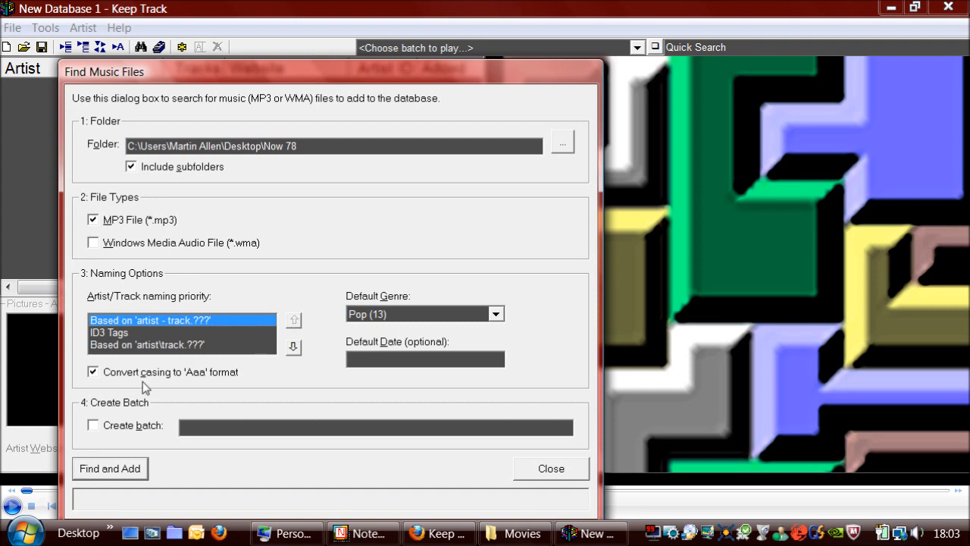
{"action": "mouse_move", "coordinate": [140, 433]}
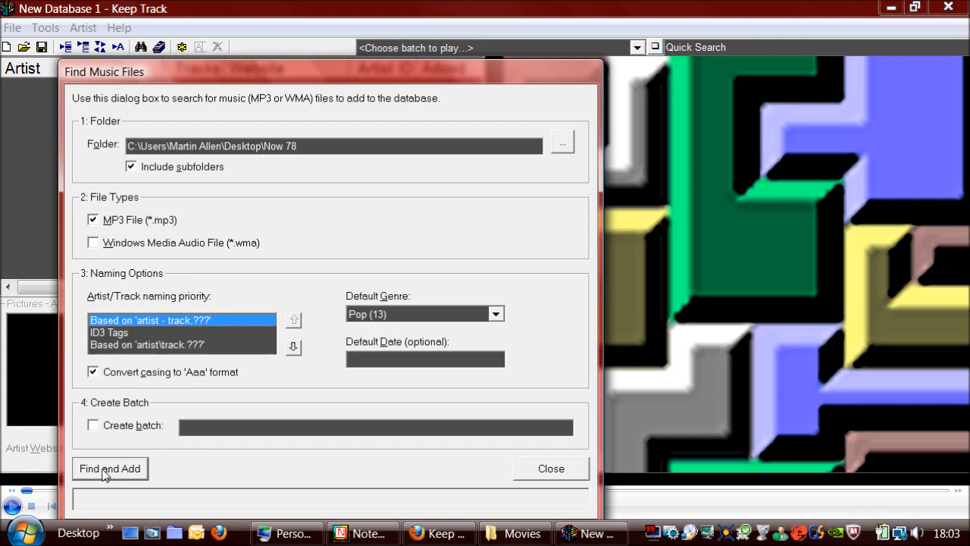
{"action": "left_click", "coordinate": [110, 469]}
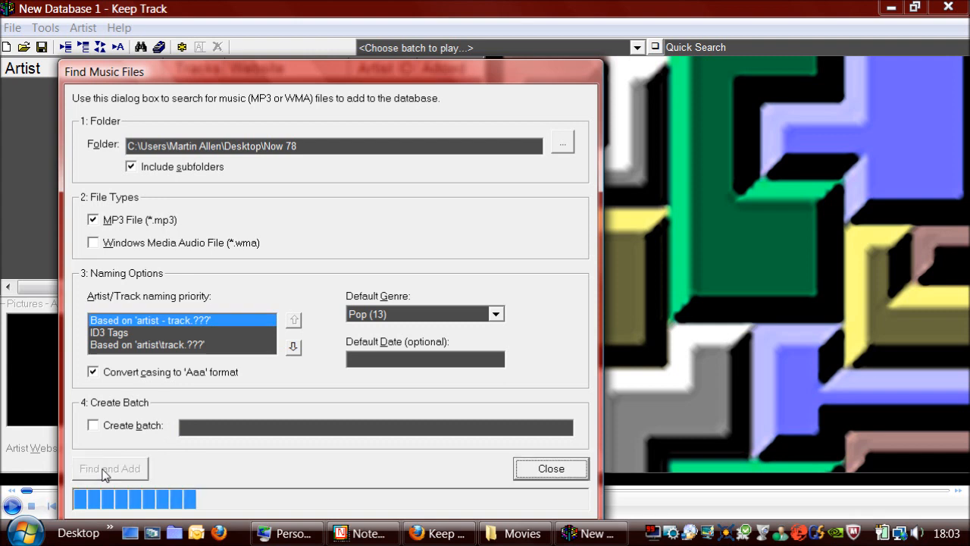
{"action": "left_click", "coordinate": [109, 468]}
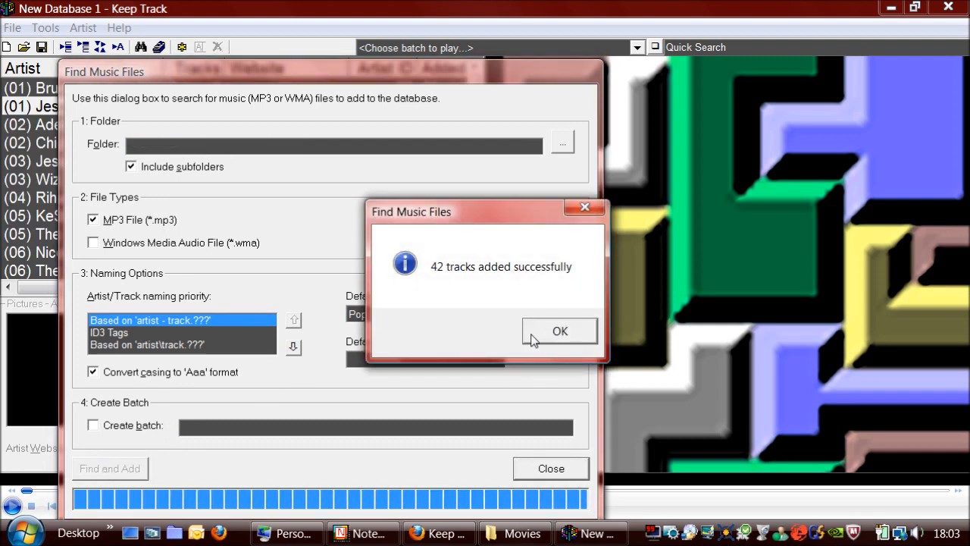
{"action": "left_click", "coordinate": [560, 332]}
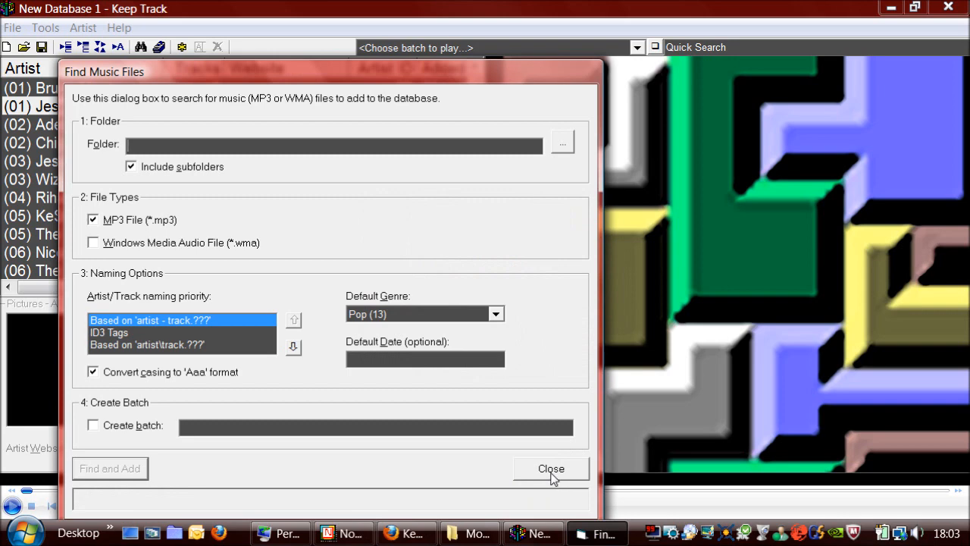
Browse the imported artists, including Rihanna, then play Adele's 'Rolling In The Deep'
{"action": "left_click", "coordinate": [551, 469]}
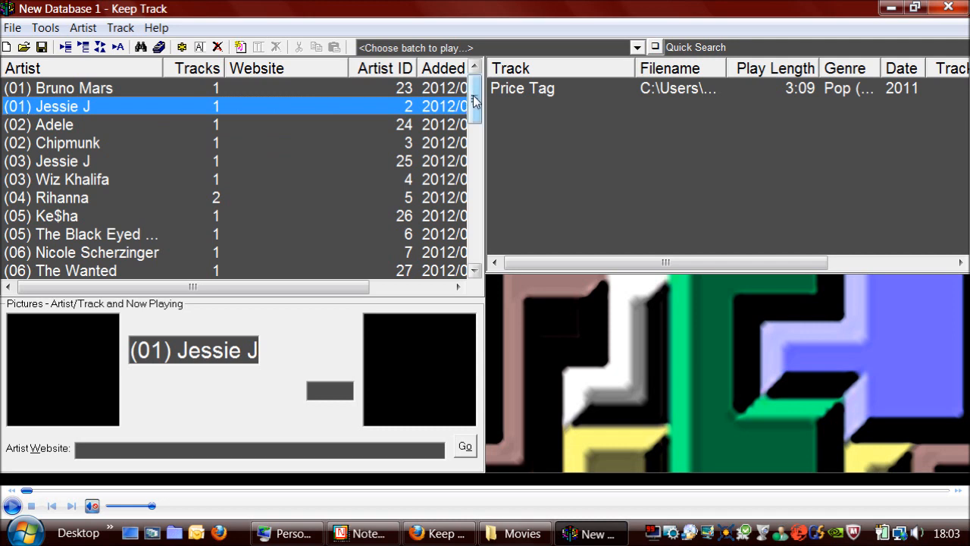
{"action": "scroll", "scroll_direction": "down", "scroll_amount": 3}
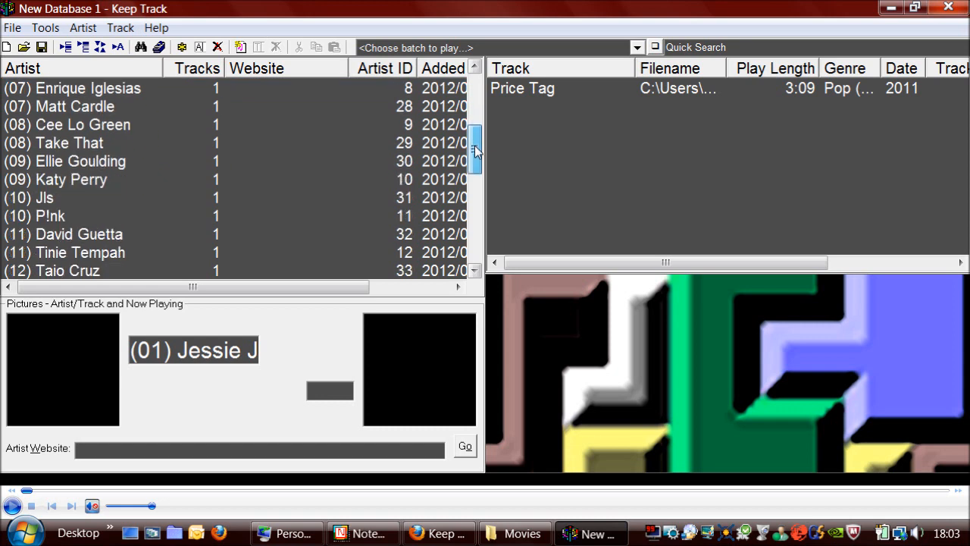
{"action": "scroll", "scroll_direction": "up", "scroll_amount": 3}
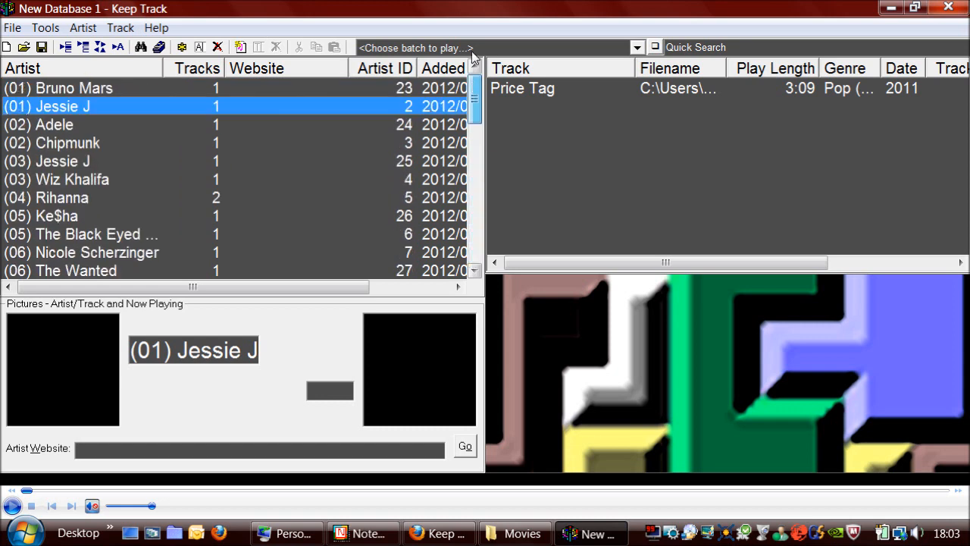
{"action": "scroll", "scroll_direction": "down", "scroll_amount": 3}
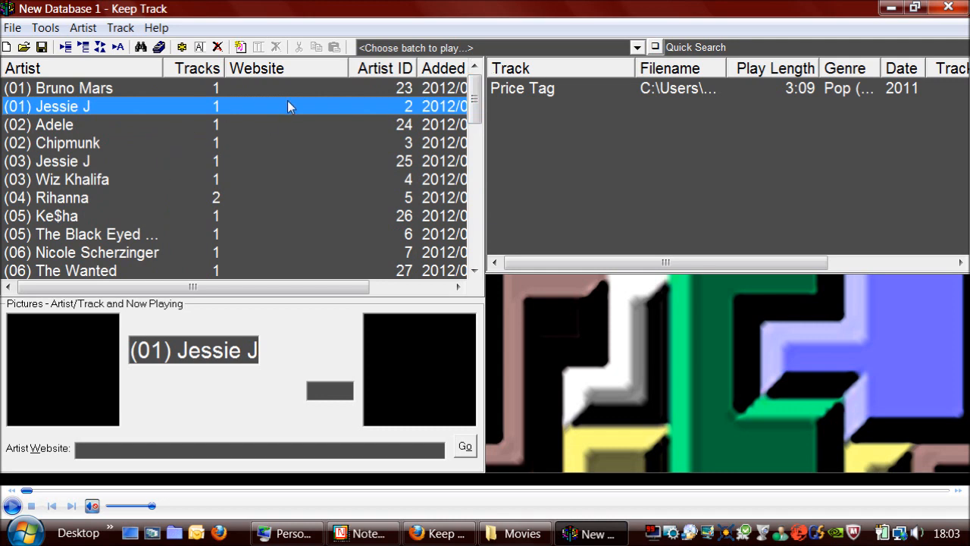
{"action": "mouse_move", "coordinate": [101, 243]}
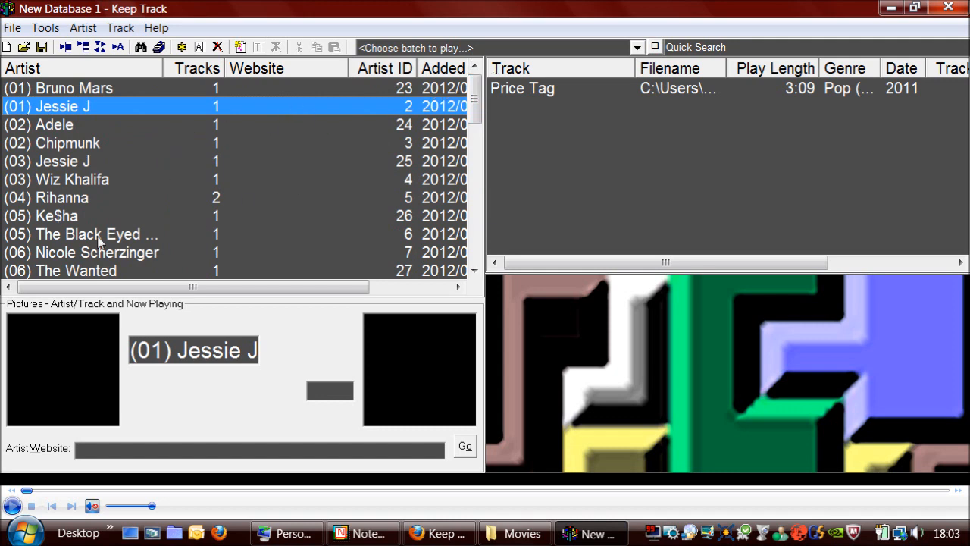
{"action": "left_click", "coordinate": [61, 198]}
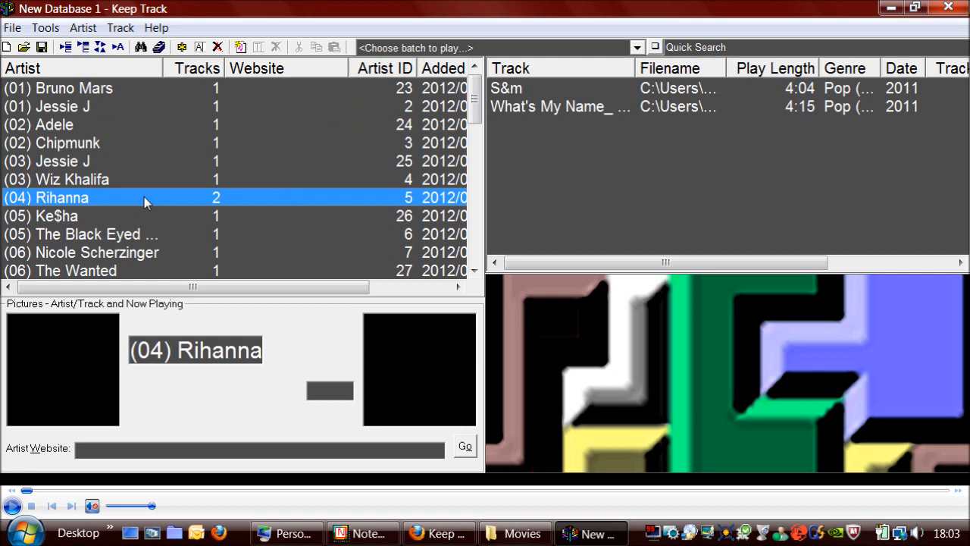
{"action": "mouse_move", "coordinate": [530, 114]}
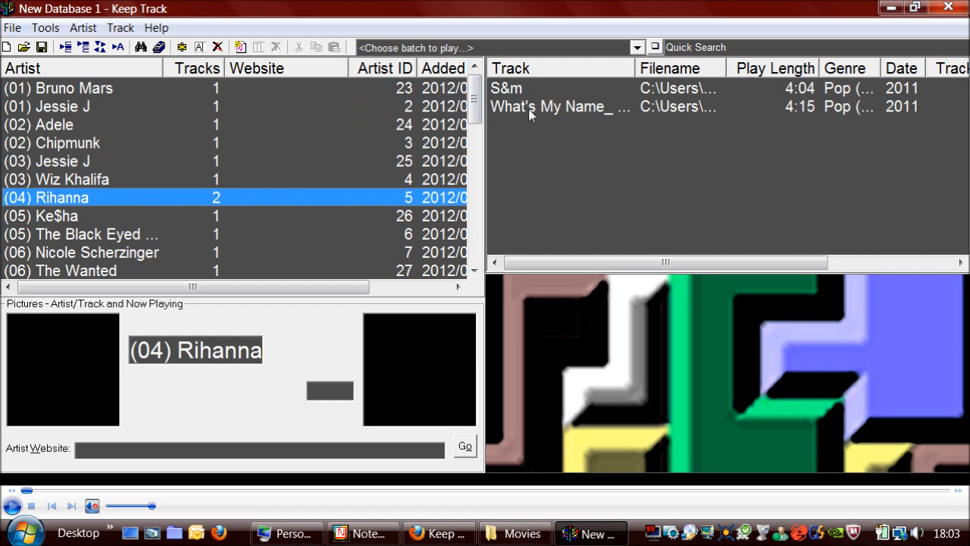
{"action": "mouse_move", "coordinate": [330, 154]}
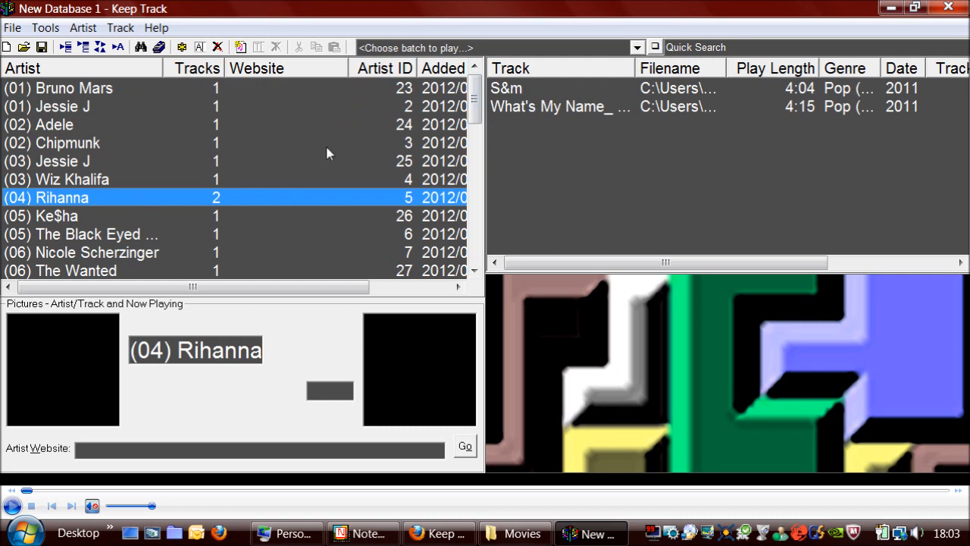
{"action": "left_click", "coordinate": [48, 124]}
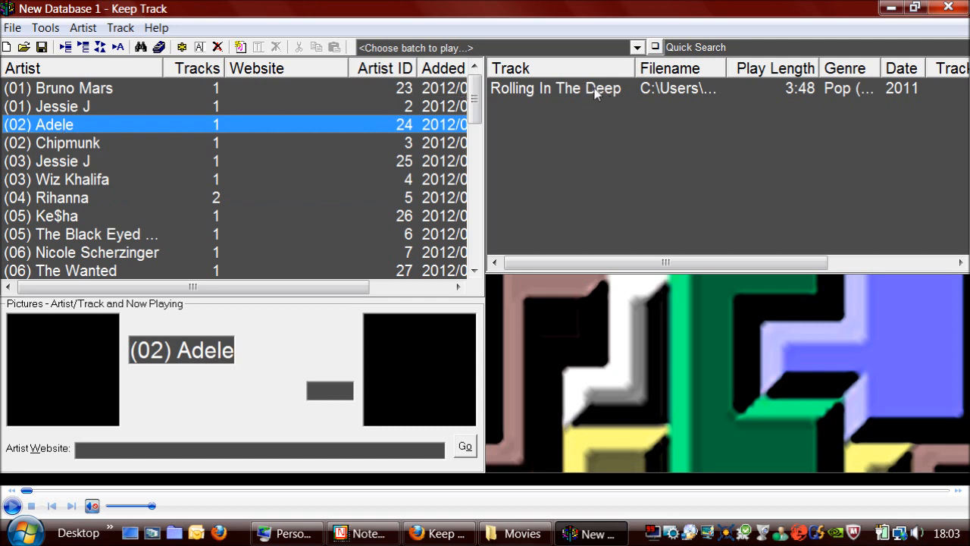
{"action": "left_click", "coordinate": [556, 87]}
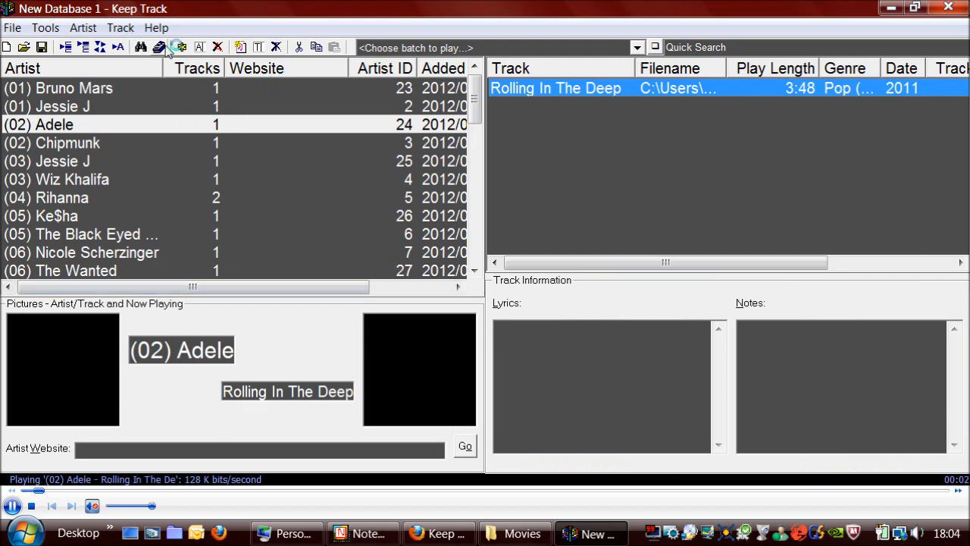
Create a new batch named 'Favourites' in the Batches window
{"action": "left_click", "coordinate": [176, 47]}
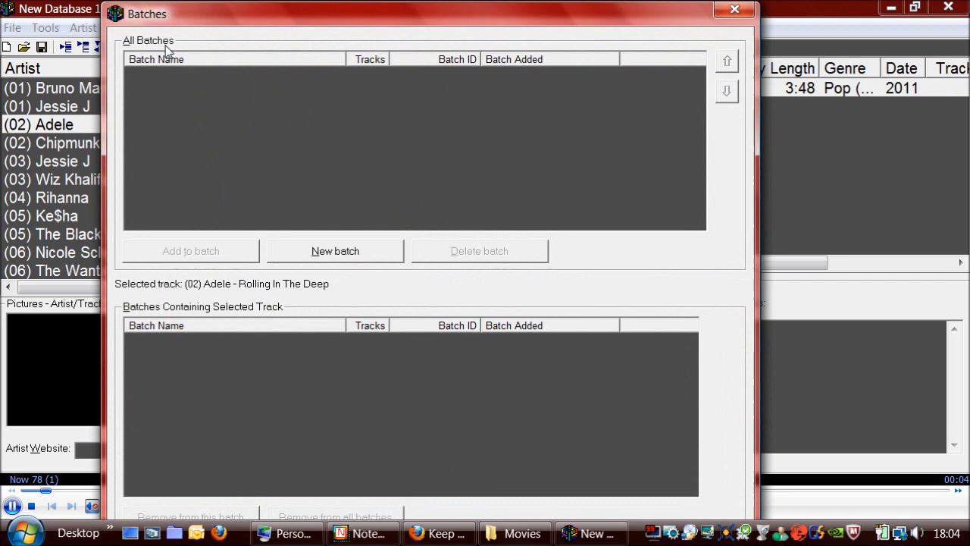
{"action": "left_click", "coordinate": [335, 250]}
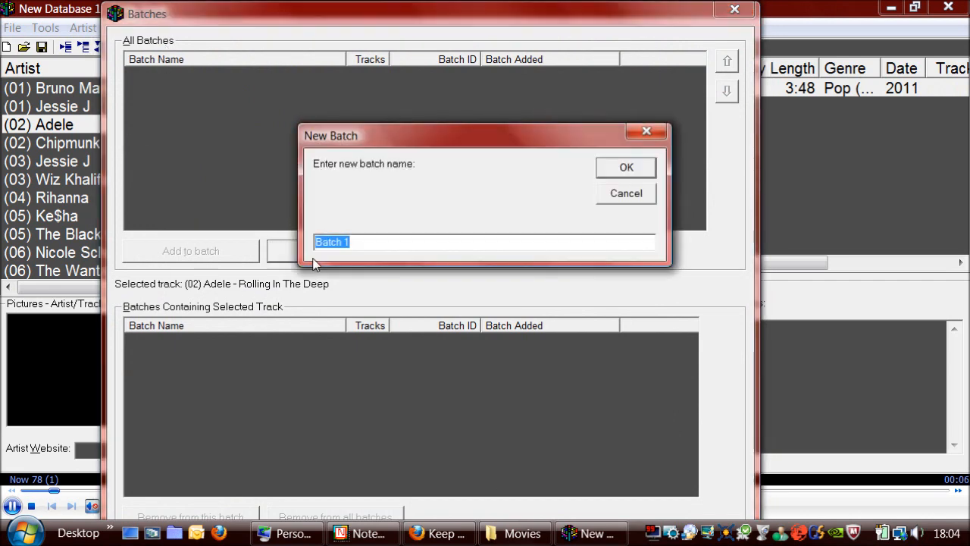
{"action": "type", "text": "Favour"}
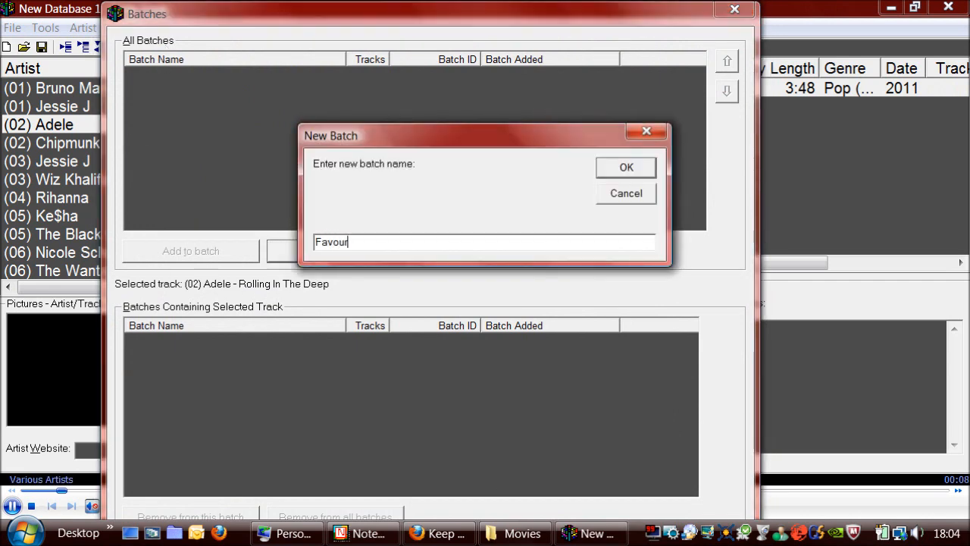
{"action": "type", "text": "ites"}
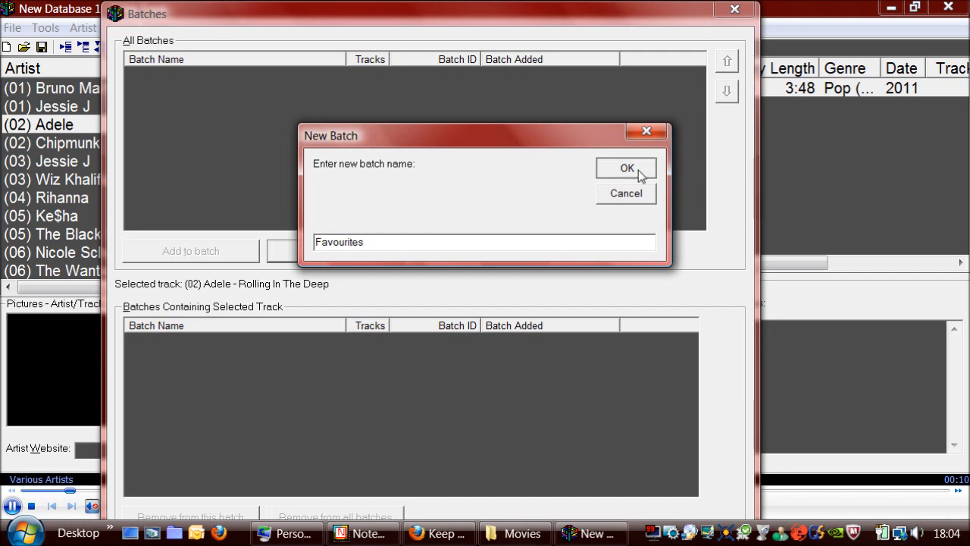
{"action": "left_click", "coordinate": [626, 167]}
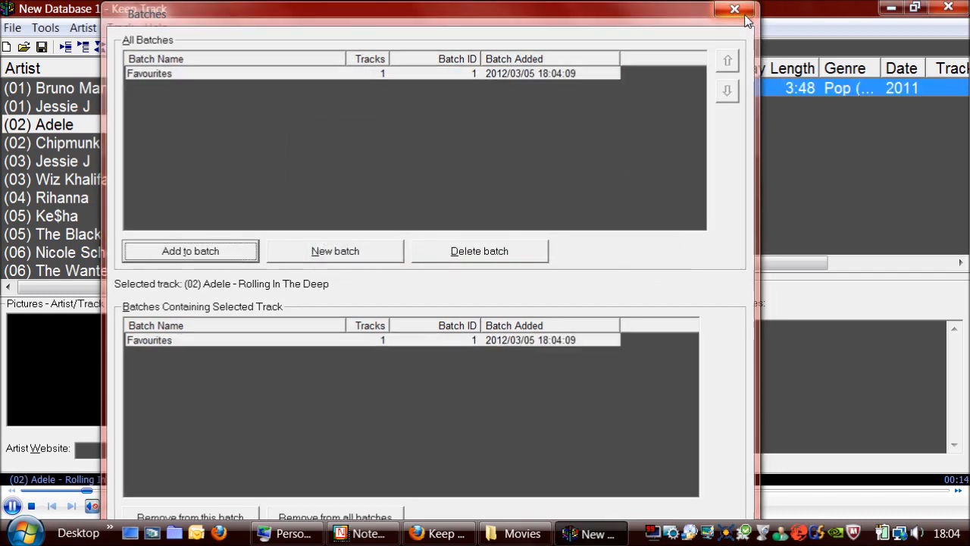
{"action": "left_click", "coordinate": [733, 9]}
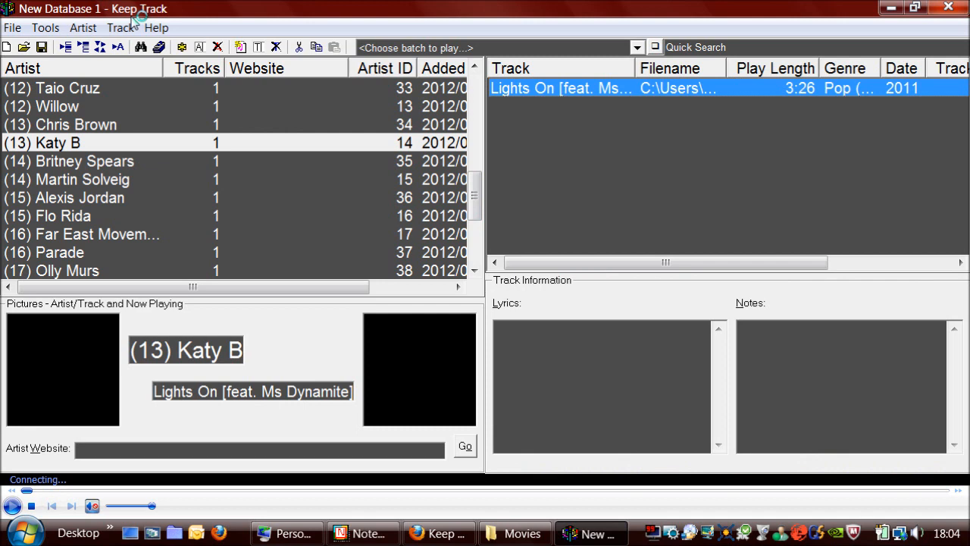
Play Avril Lavigne's 'What The Hell'
{"action": "left_click", "coordinate": [120, 27]}
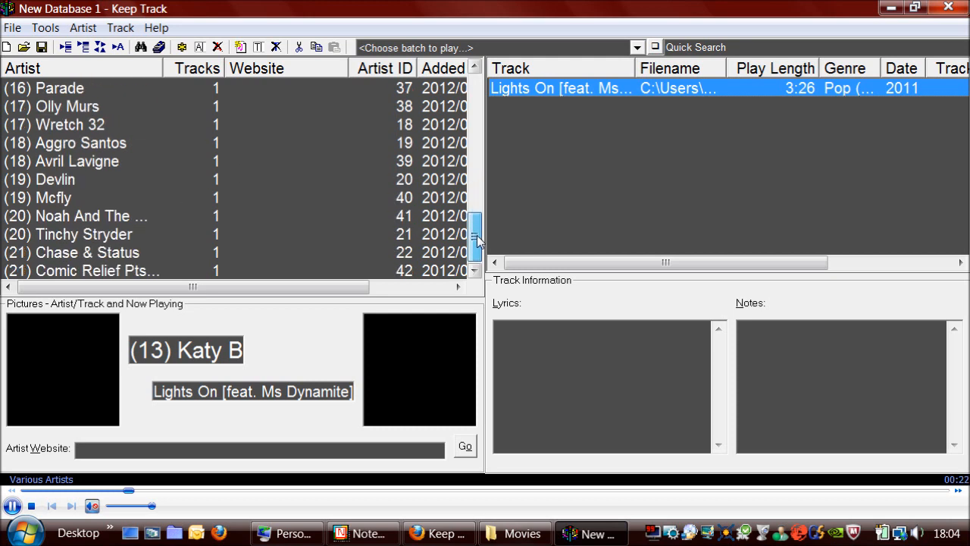
{"action": "left_click", "coordinate": [76, 160]}
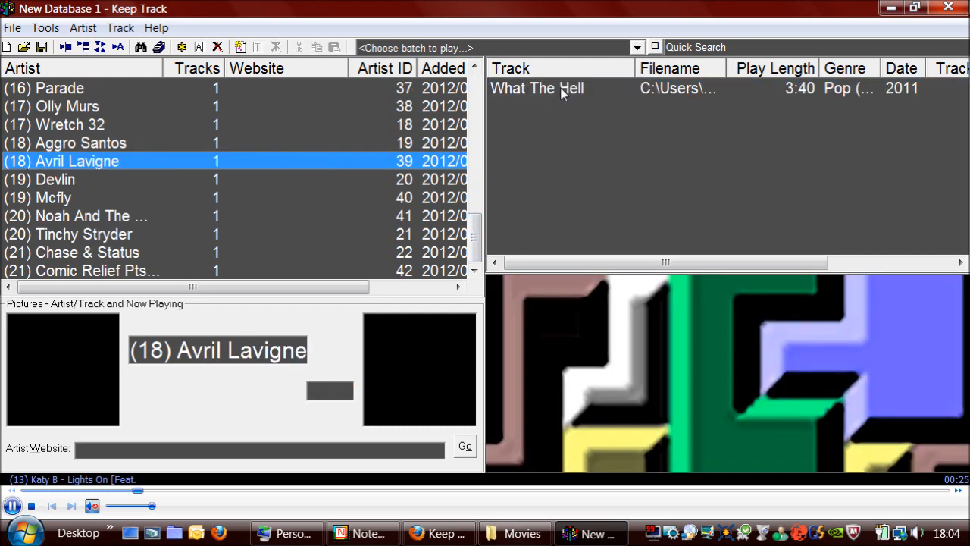
{"action": "double_click", "coordinate": [537, 88]}
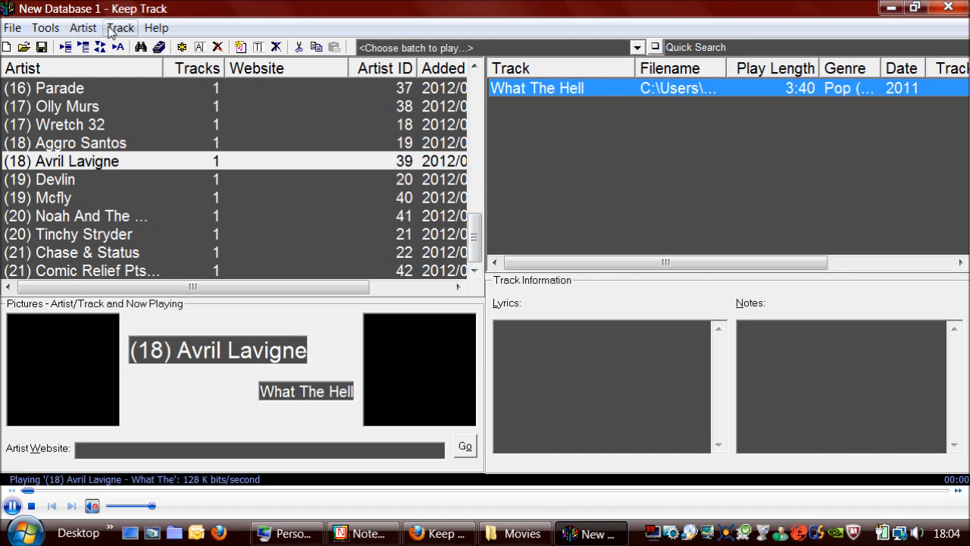
Select artist (01) Jessie J and play 'Price Tag'
{"action": "left_click", "coordinate": [120, 28]}
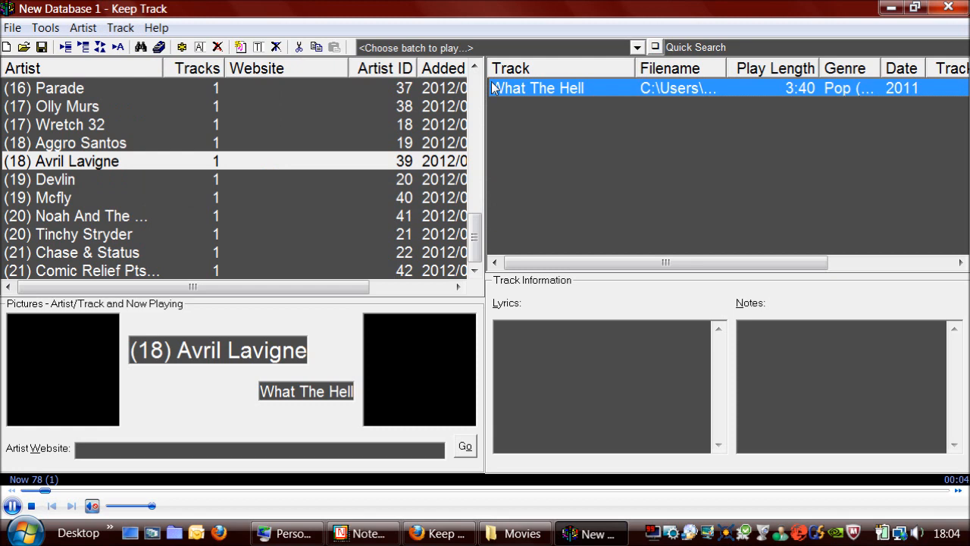
{"action": "scroll", "scroll_direction": "up", "scroll_amount": 3}
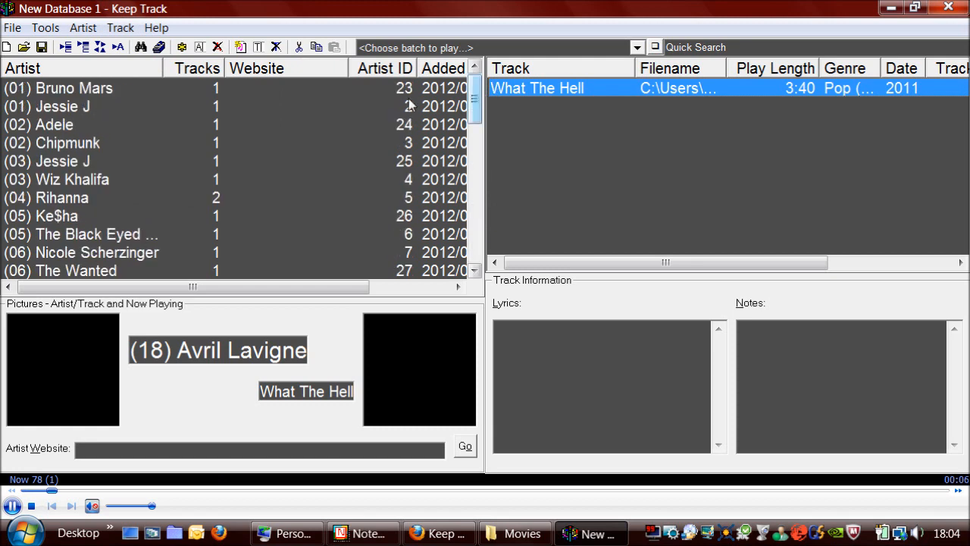
{"action": "left_click", "coordinate": [63, 106]}
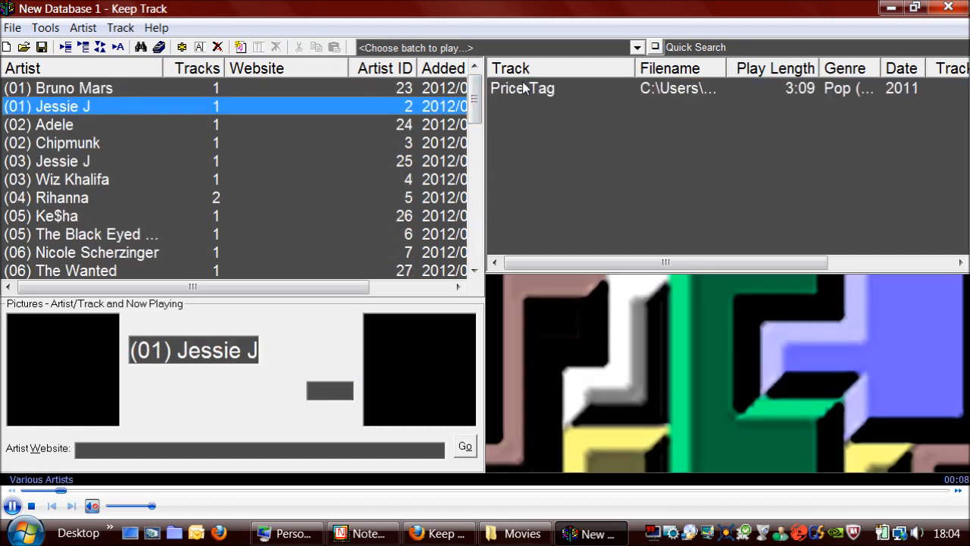
{"action": "left_click", "coordinate": [45, 28]}
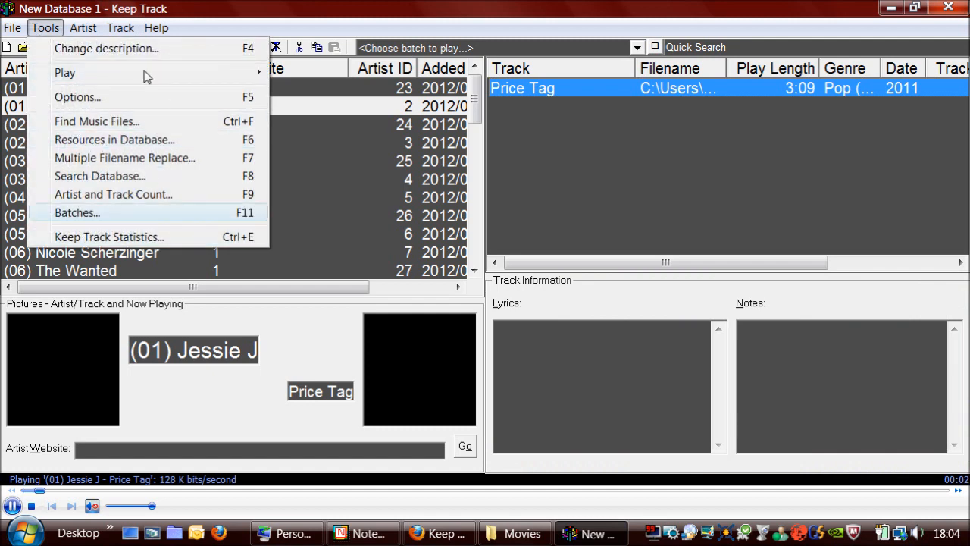
{"action": "left_click", "coordinate": [120, 28]}
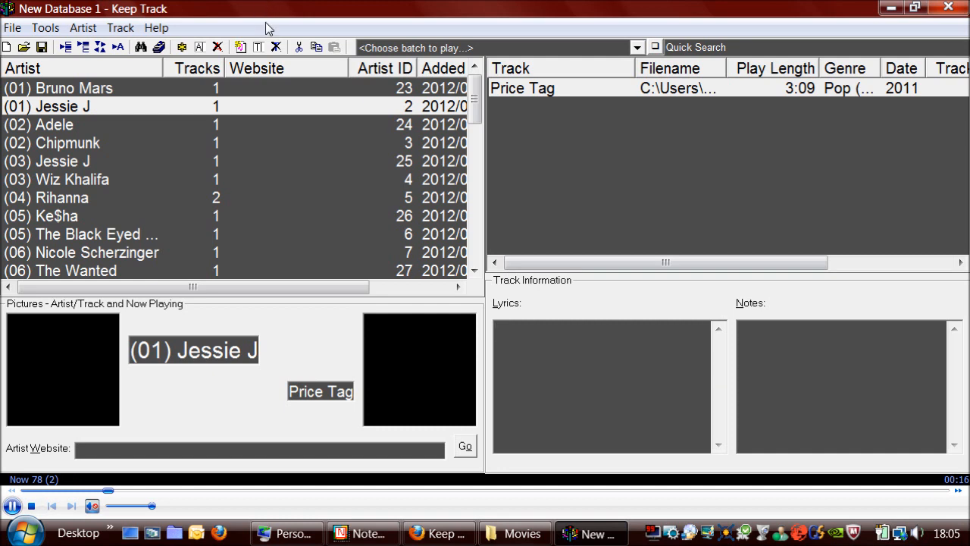
{"action": "mouse_move", "coordinate": [260, 48]}
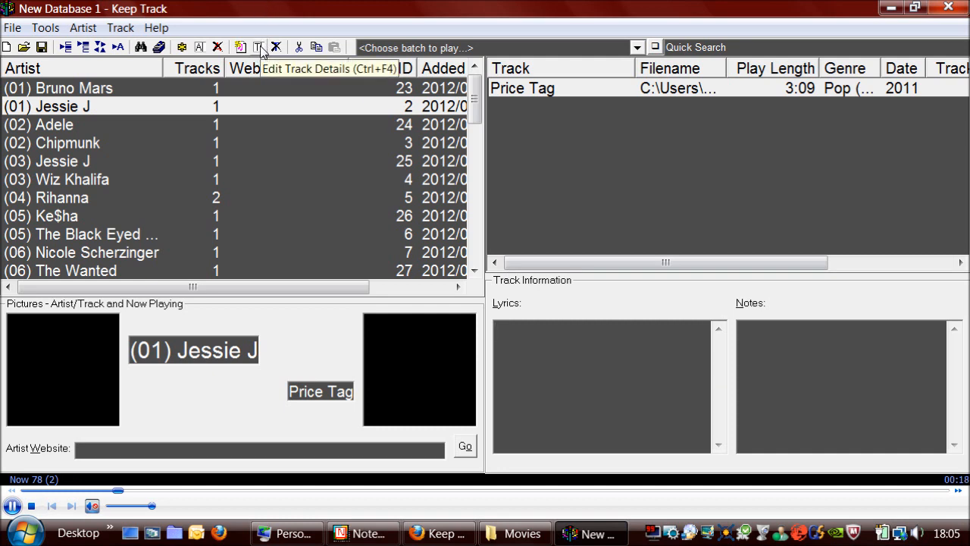
{"action": "left_click", "coordinate": [258, 47]}
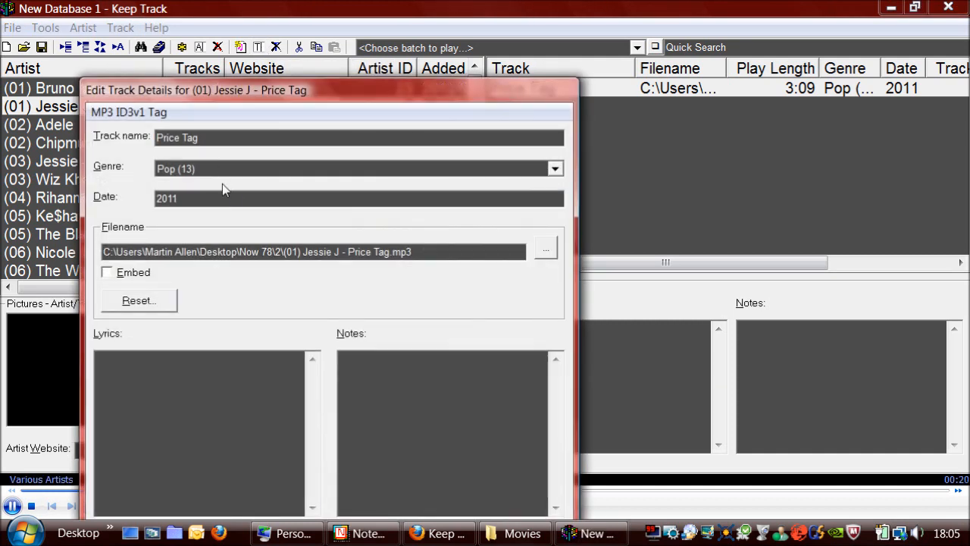
{"action": "left_click", "coordinate": [356, 168]}
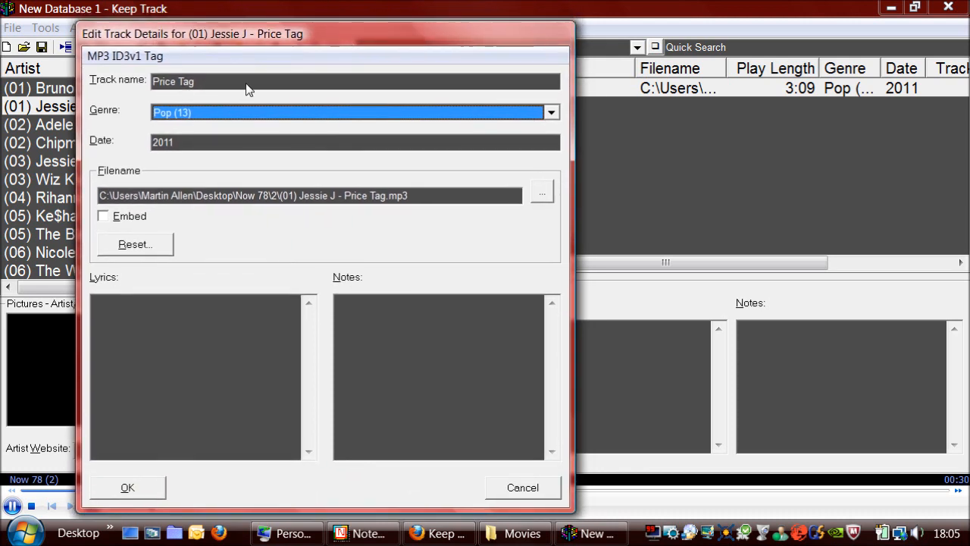
{"action": "left_click", "coordinate": [124, 55]}
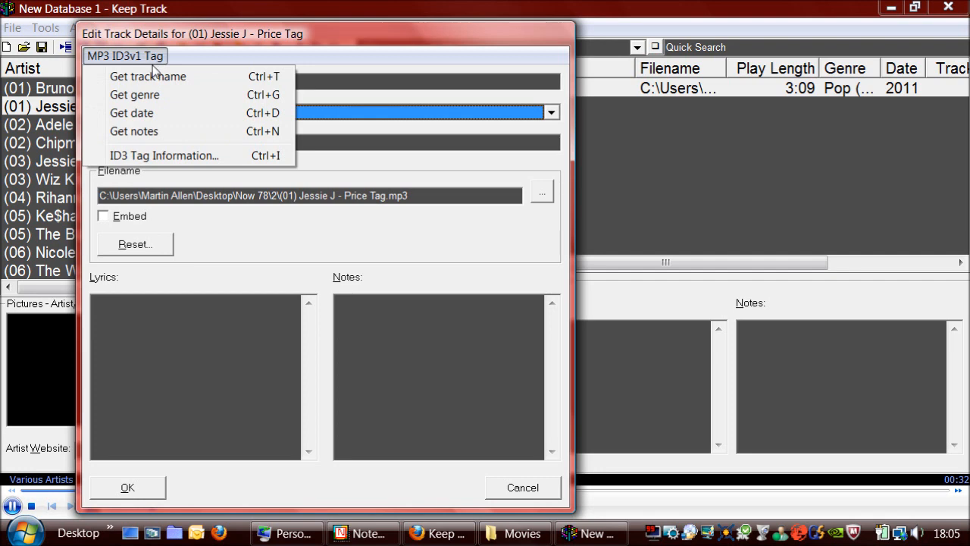
{"action": "mouse_move", "coordinate": [157, 76]}
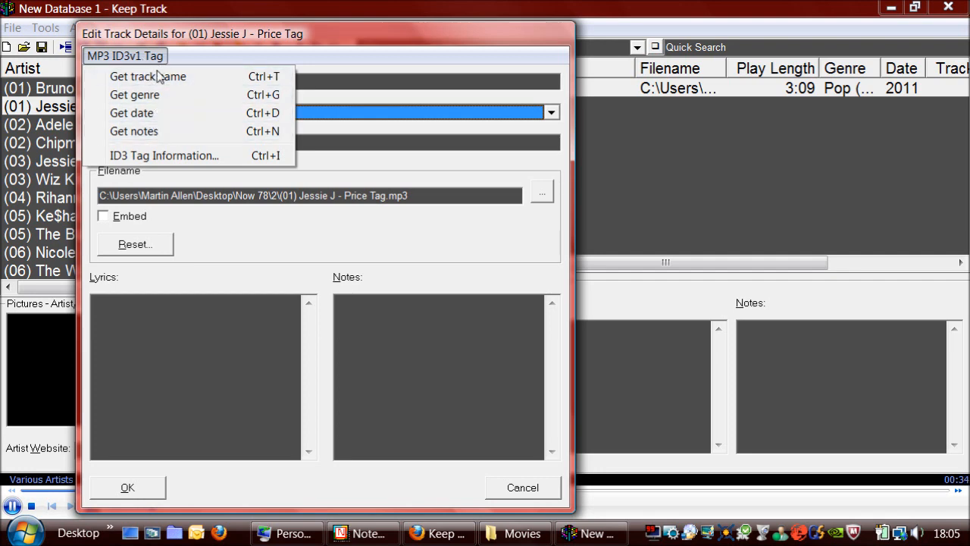
{"action": "mouse_move", "coordinate": [163, 155]}
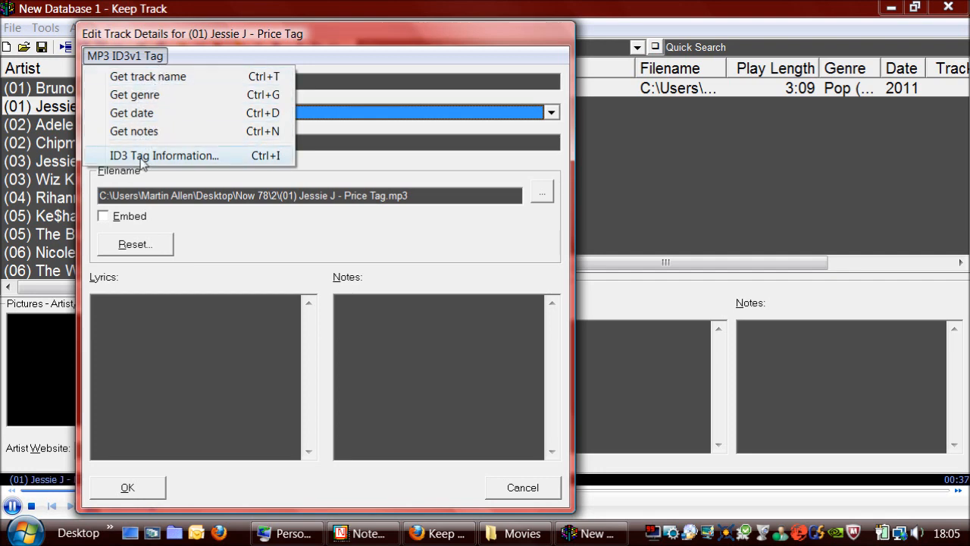
{"action": "left_click", "coordinate": [164, 156]}
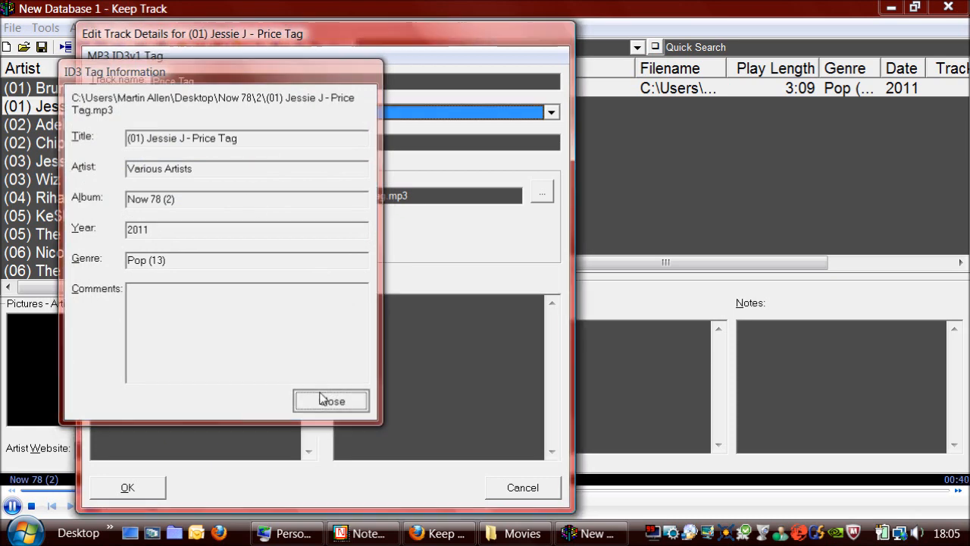
{"action": "left_click", "coordinate": [331, 401]}
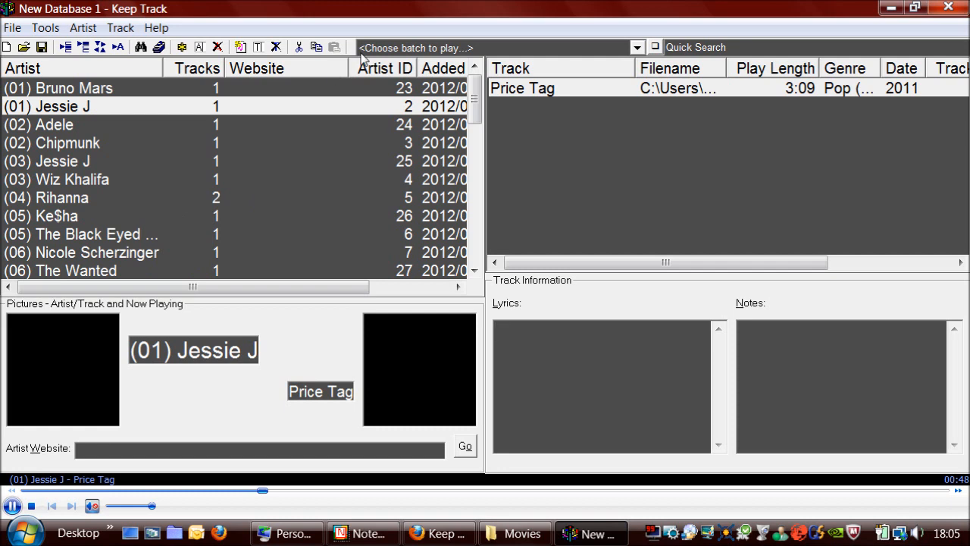
Open the Favourites (4) batch from the batch dropdown
{"action": "left_click", "coordinate": [637, 47]}
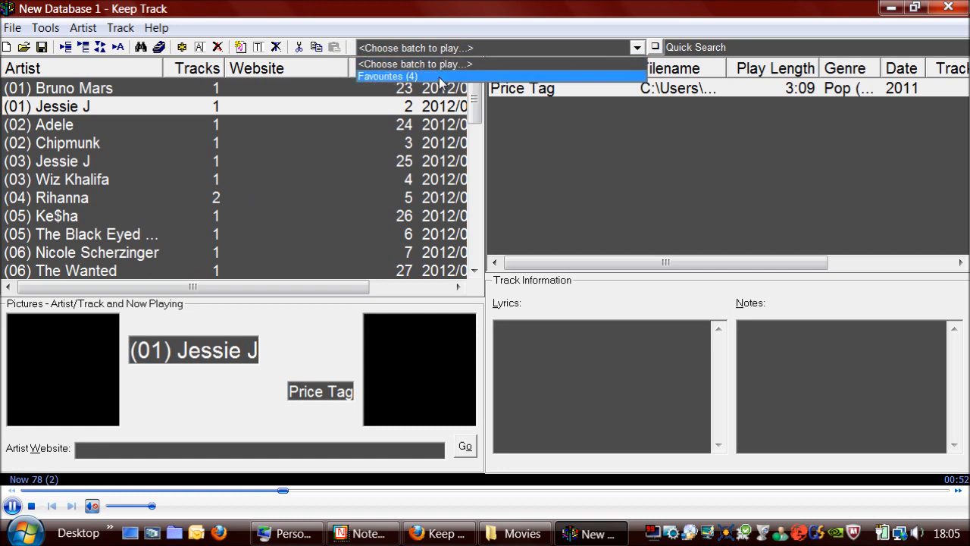
{"action": "left_click", "coordinate": [388, 75]}
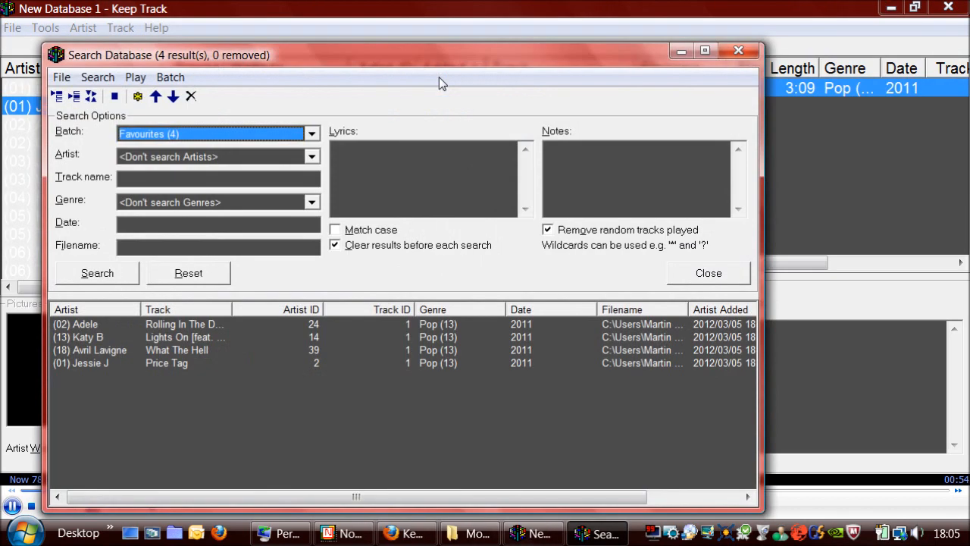
{"action": "mouse_move", "coordinate": [154, 383]}
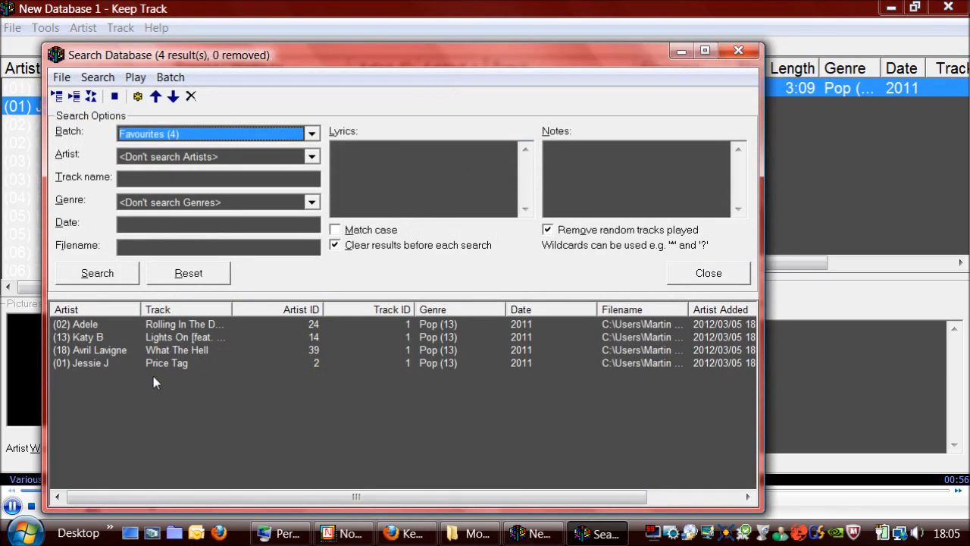
{"action": "mouse_move", "coordinate": [121, 295]}
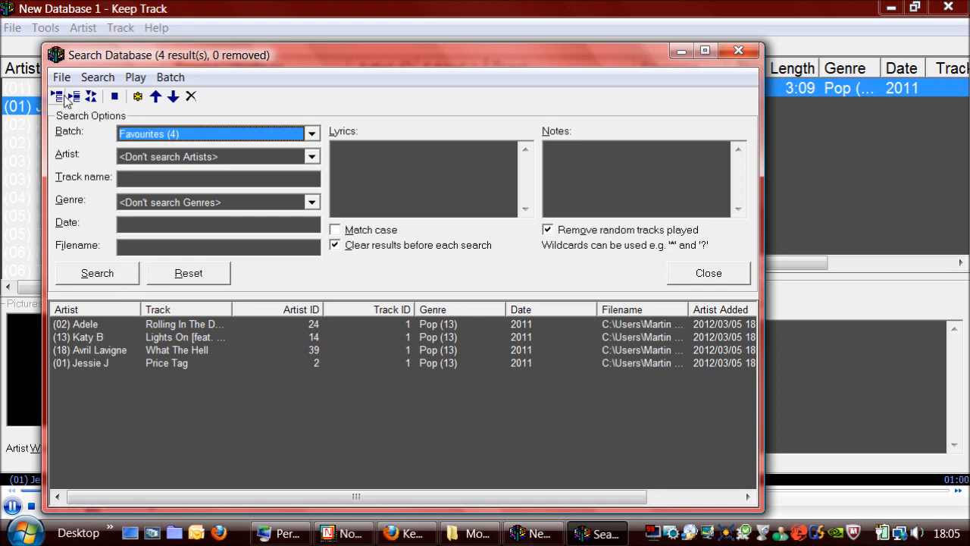
{"action": "mouse_move", "coordinate": [58, 96]}
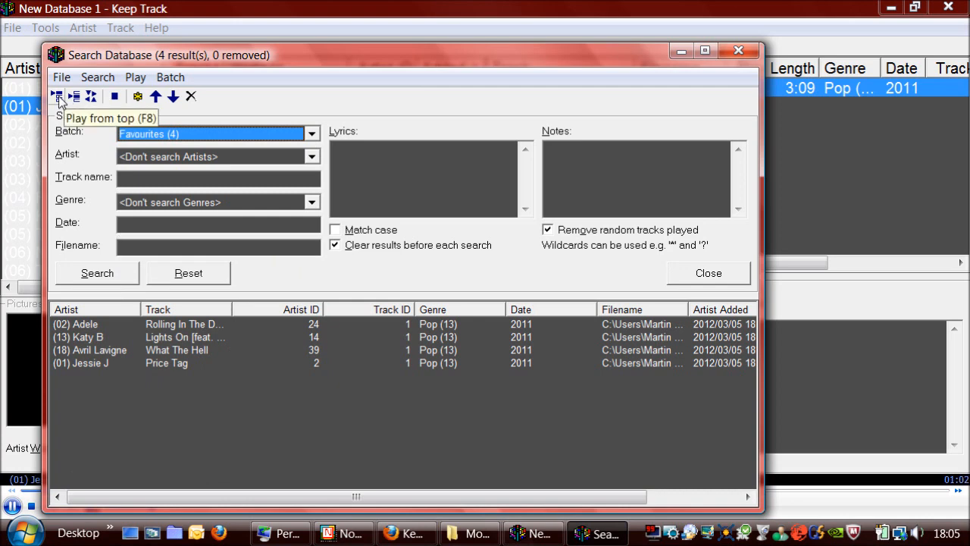
{"action": "mouse_move", "coordinate": [75, 96]}
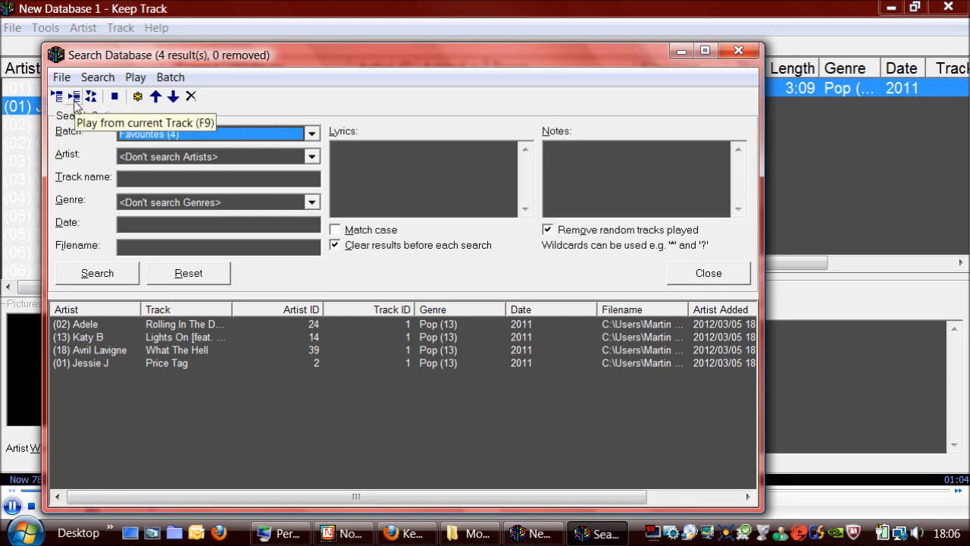
{"action": "mouse_move", "coordinate": [90, 96]}
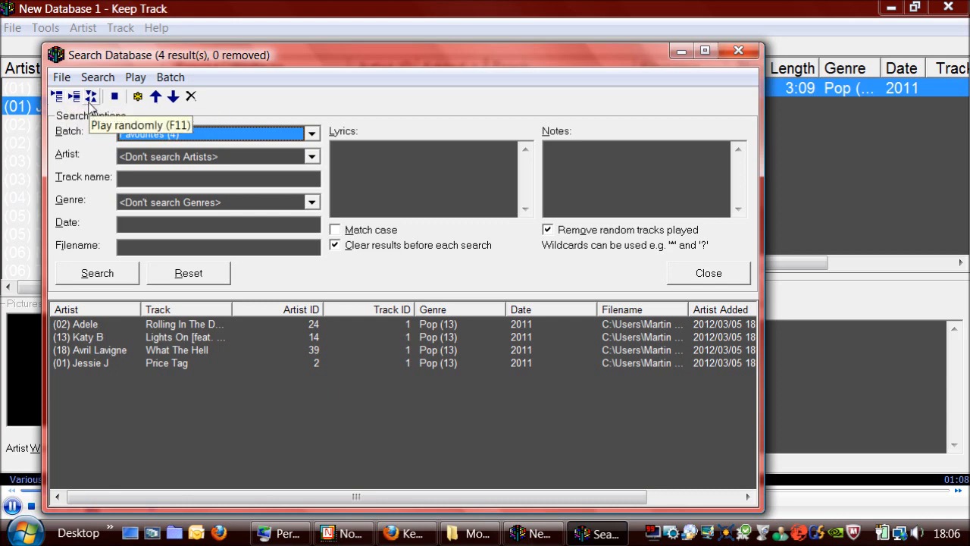
{"action": "mouse_move", "coordinate": [58, 96]}
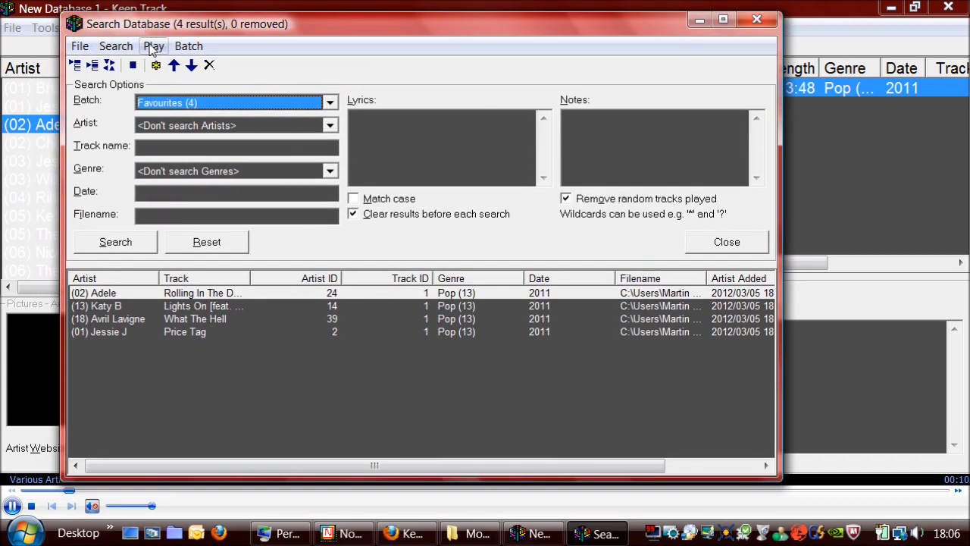
Add Rihanna's 'S&m' and McFly's 'Shine A Light' to the search results, then close Add Tracks
{"action": "left_click", "coordinate": [116, 46]}
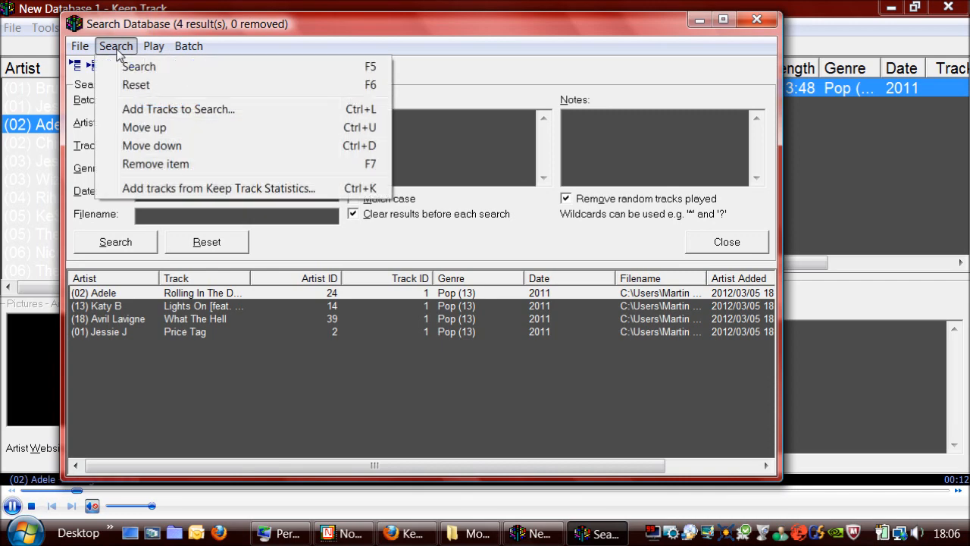
{"action": "left_click", "coordinate": [178, 109]}
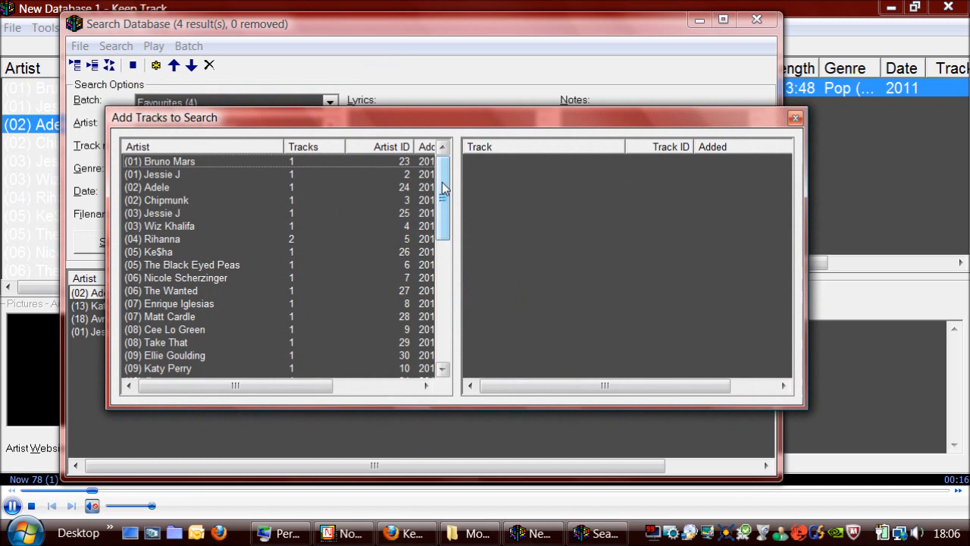
{"action": "scroll", "scroll_direction": "down", "scroll_amount": 3}
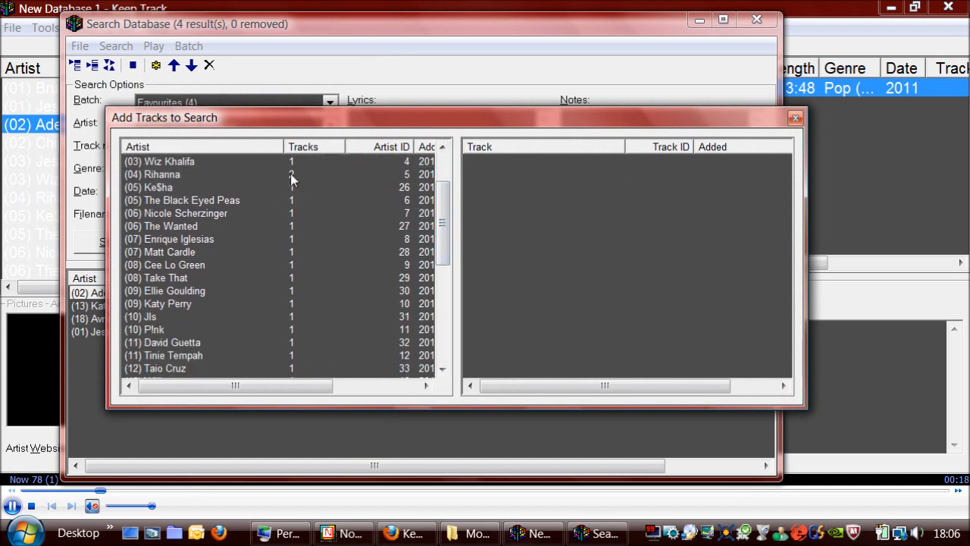
{"action": "left_click", "coordinate": [152, 175]}
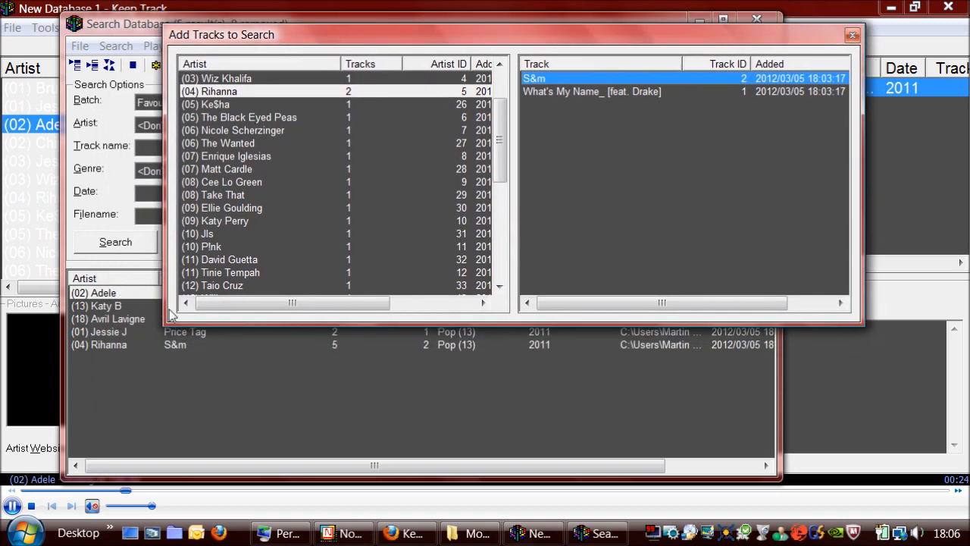
{"action": "mouse_move", "coordinate": [530, 105]}
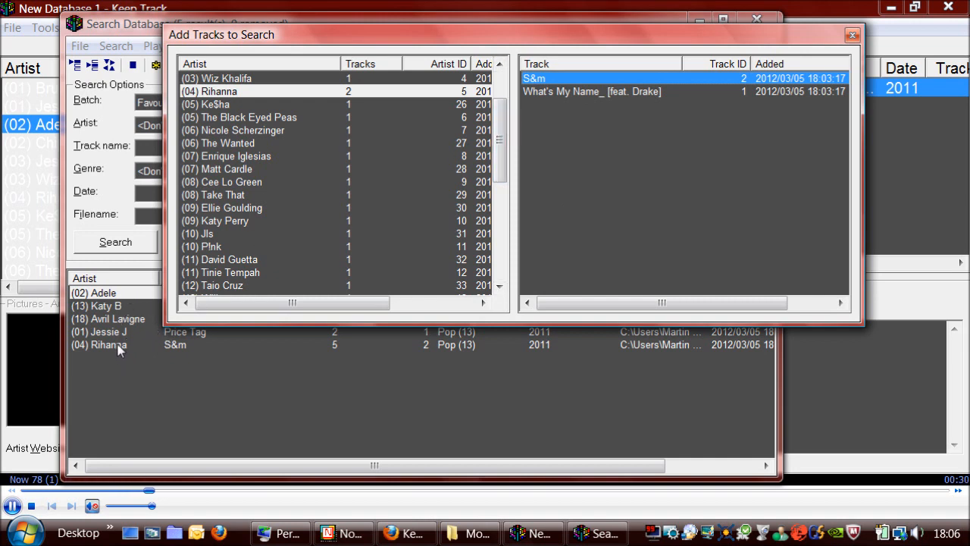
{"action": "scroll", "scroll_direction": "down", "scroll_amount": 3}
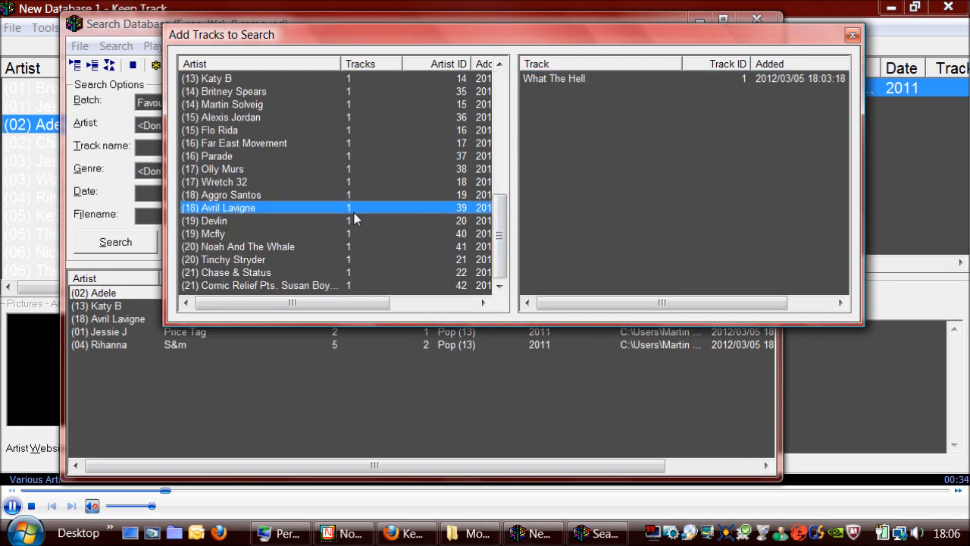
{"action": "left_click", "coordinate": [214, 234]}
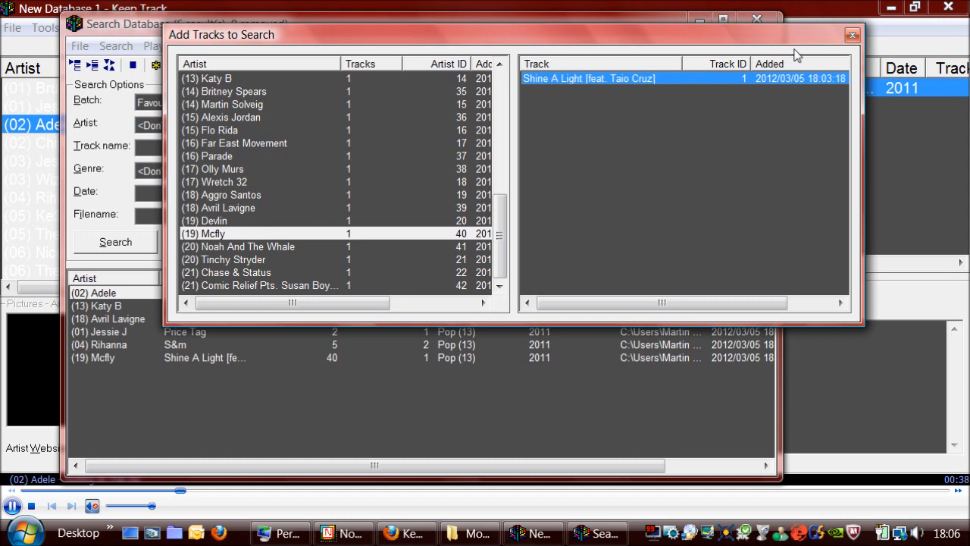
{"action": "left_click", "coordinate": [852, 35]}
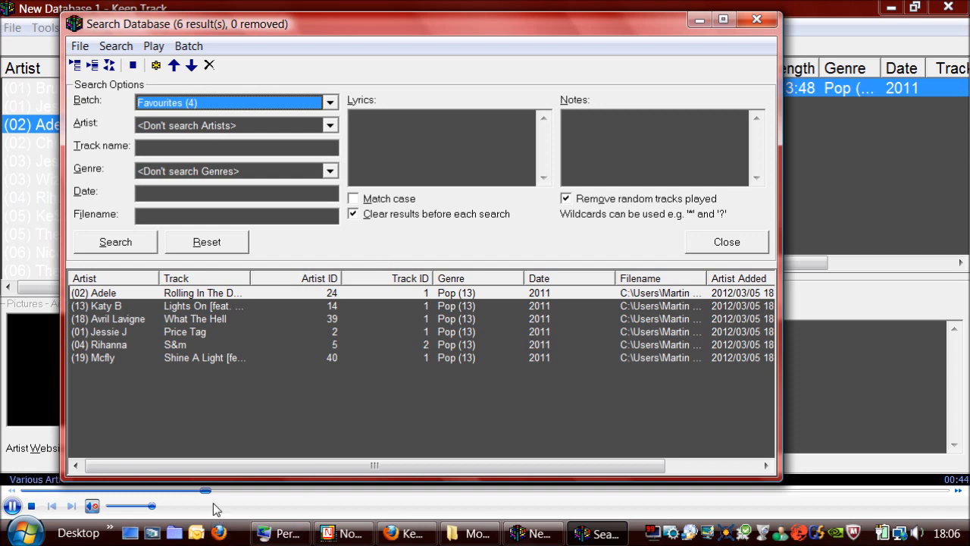
{"action": "mouse_move", "coordinate": [448, 493]}
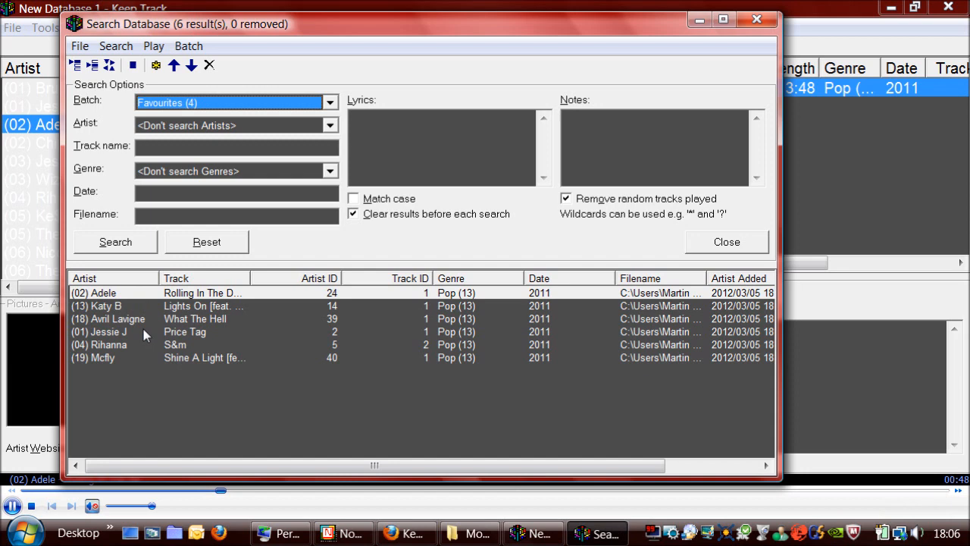
{"action": "mouse_move", "coordinate": [148, 447]}
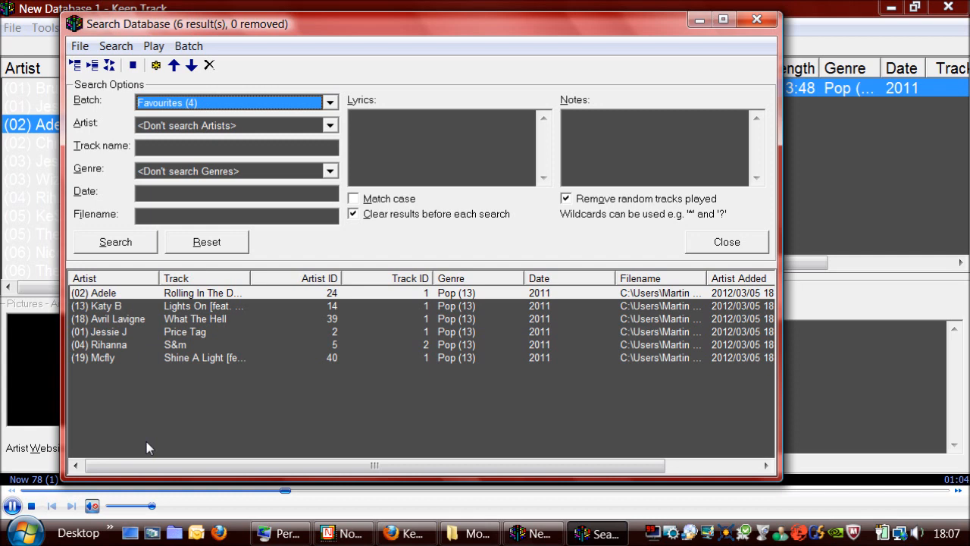
{"action": "mouse_move", "coordinate": [149, 322]}
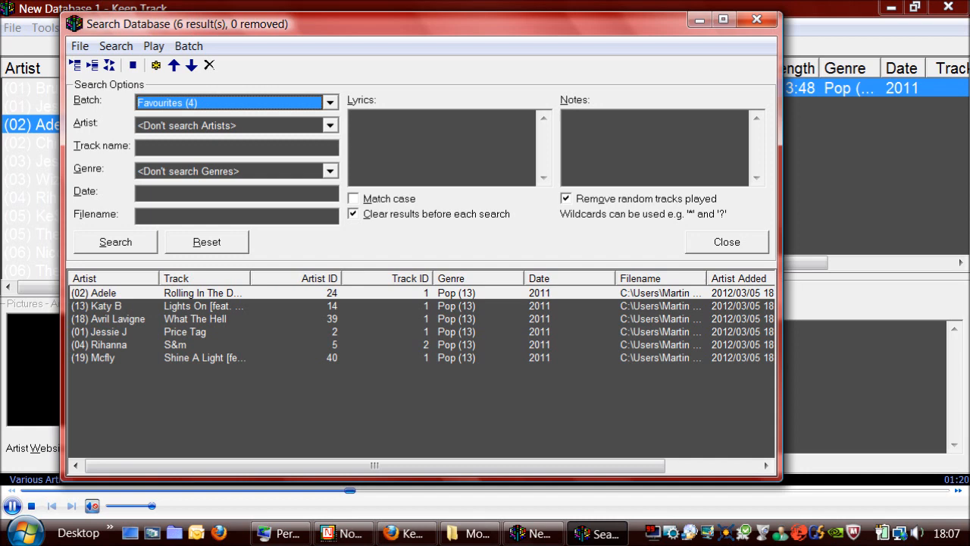
{"action": "mouse_move", "coordinate": [504, 103]}
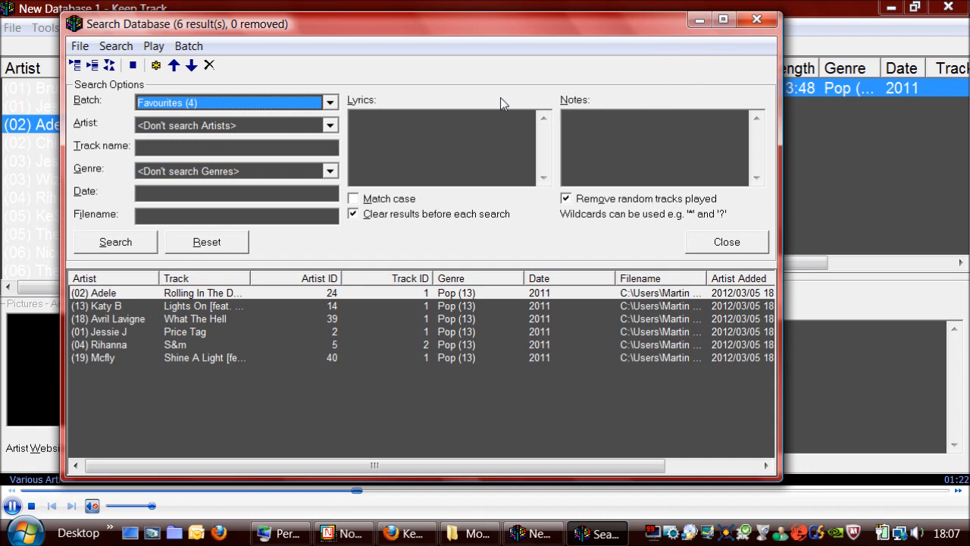
Reset the search criteria, toggle 'Clear results before each search' off and on, and close Search Database
{"action": "left_click", "coordinate": [330, 125]}
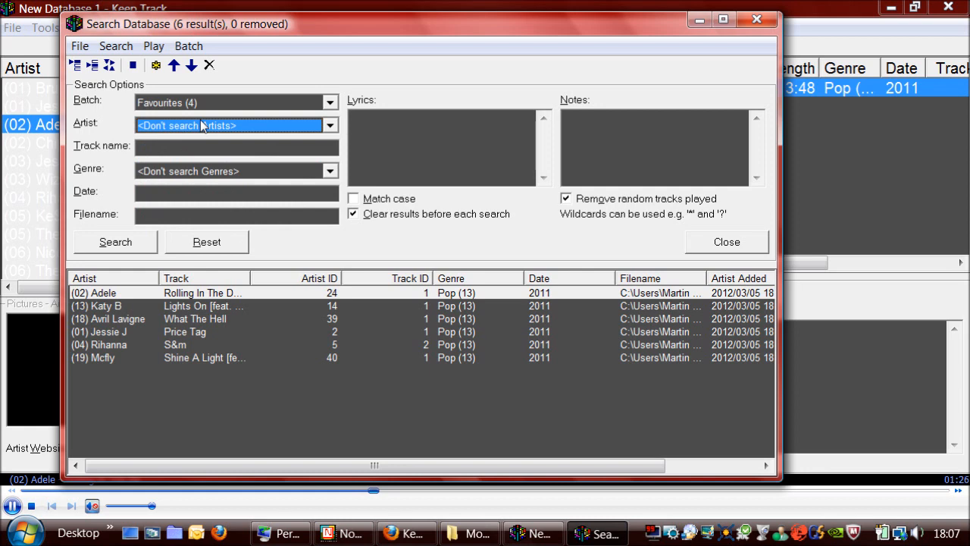
{"action": "left_click", "coordinate": [329, 125]}
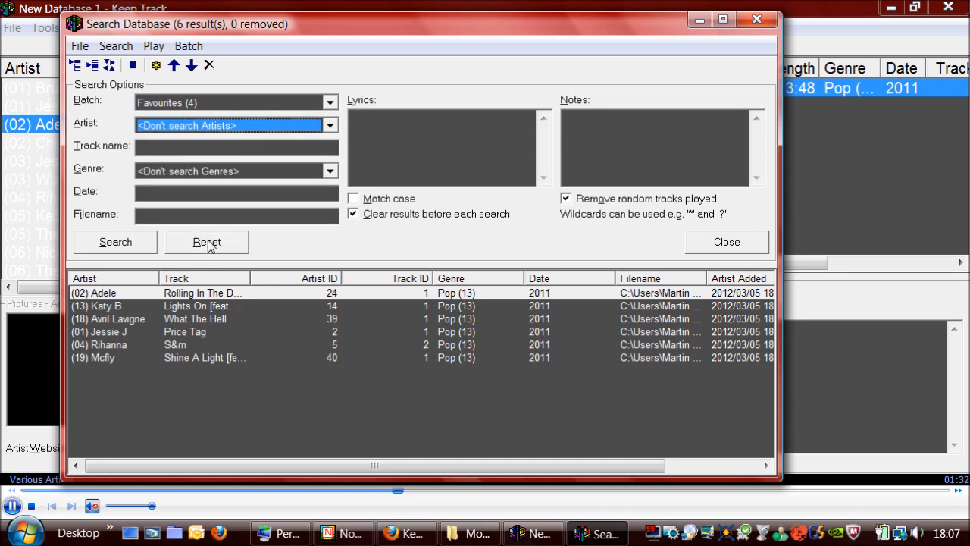
{"action": "left_click", "coordinate": [331, 170]}
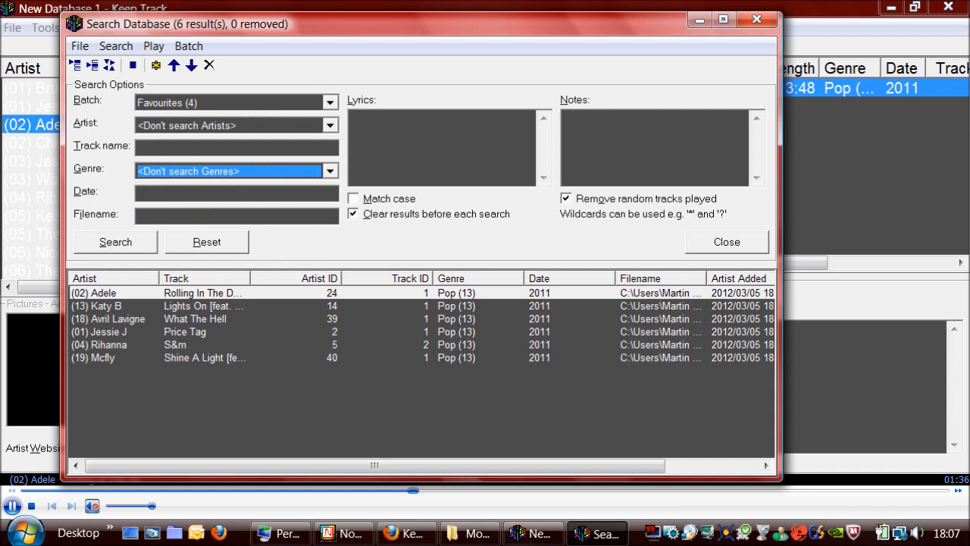
{"action": "mouse_move", "coordinate": [338, 244]}
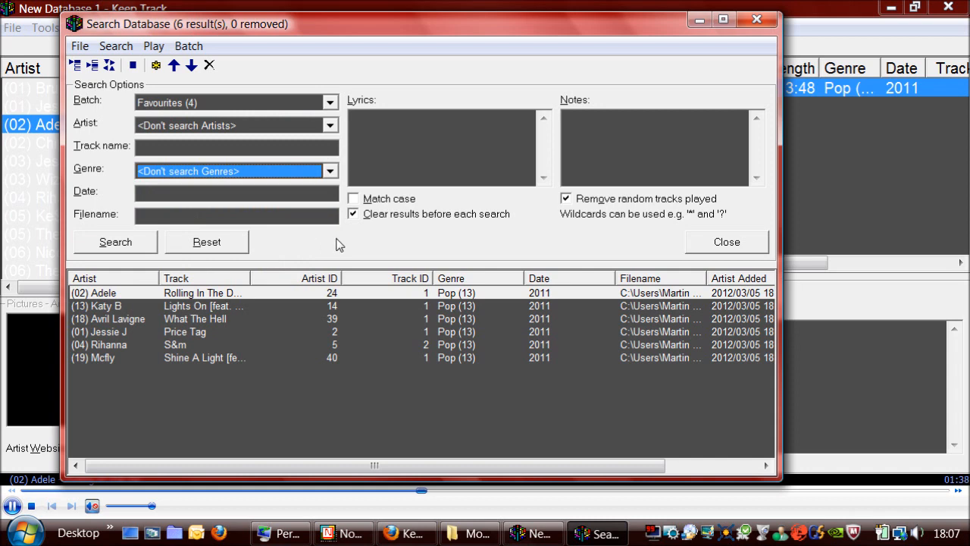
{"action": "left_click", "coordinate": [354, 213]}
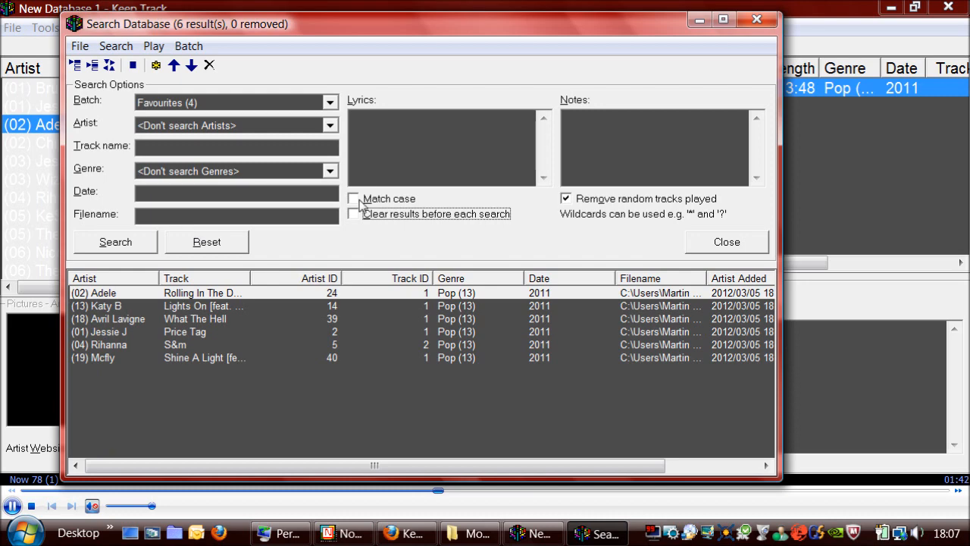
{"action": "left_click", "coordinate": [353, 213]}
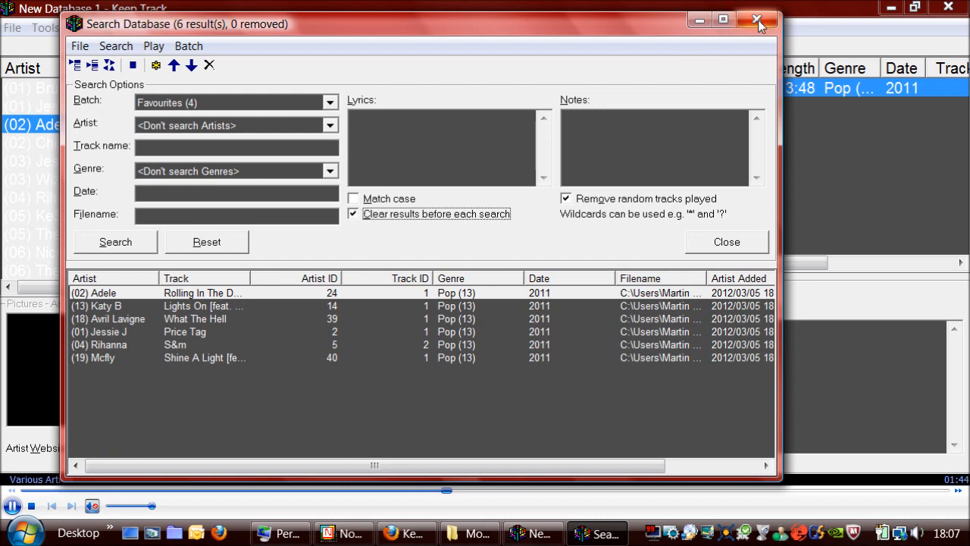
{"action": "left_click", "coordinate": [758, 20]}
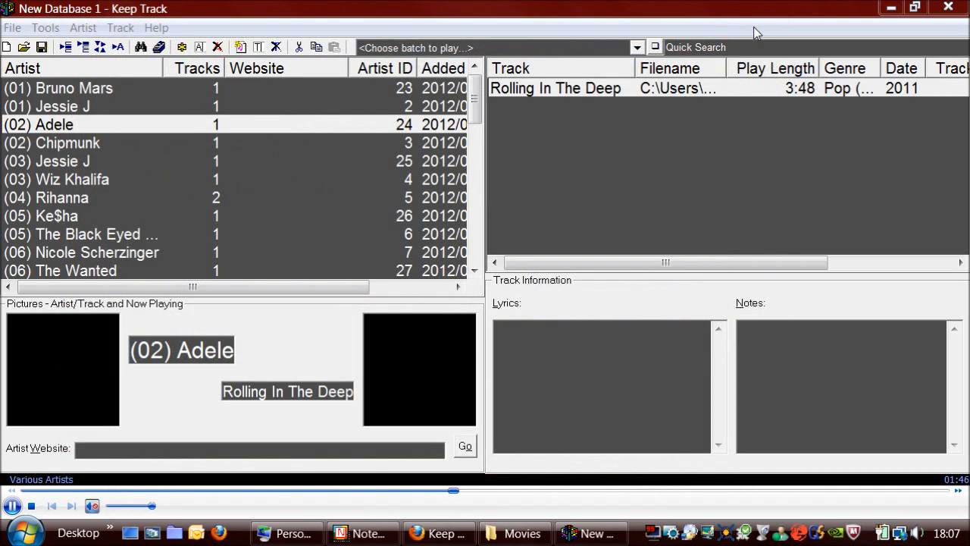
Bring up the Export HTML Report options from the File menu
{"action": "left_click", "coordinate": [12, 506]}
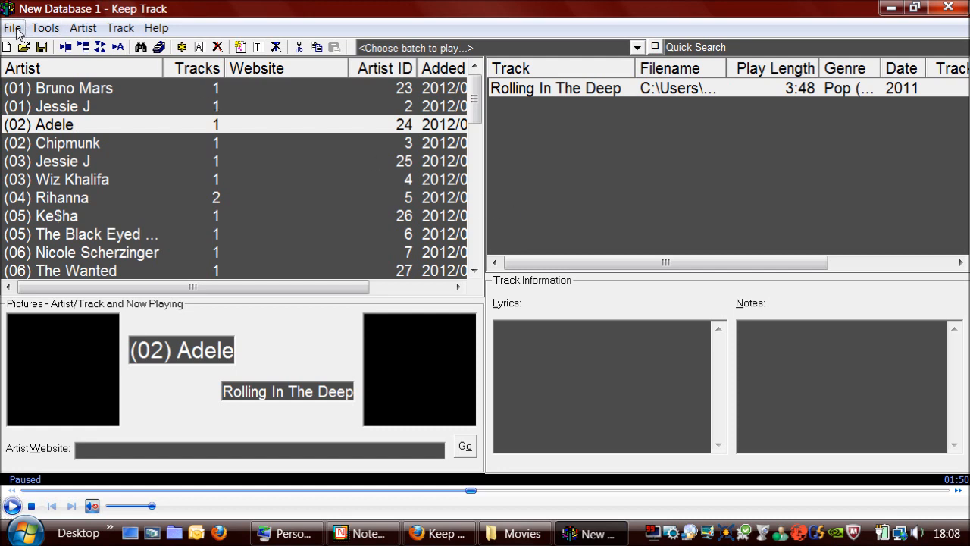
{"action": "left_click", "coordinate": [12, 28]}
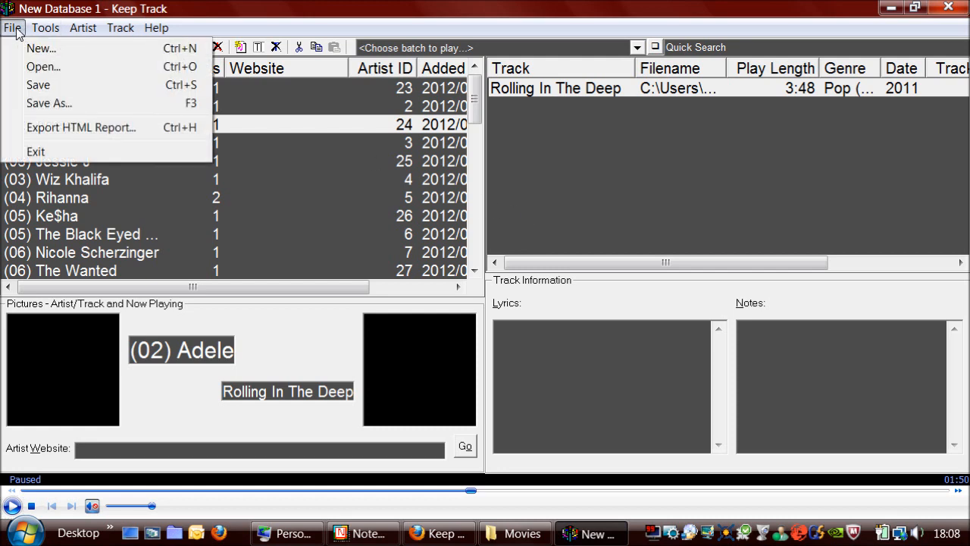
{"action": "mouse_move", "coordinate": [81, 126]}
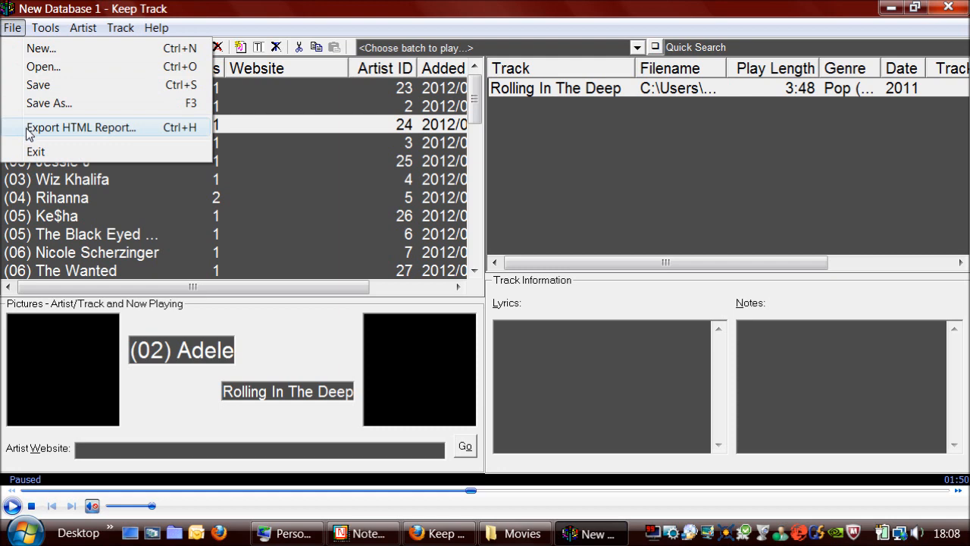
{"action": "left_click", "coordinate": [81, 126]}
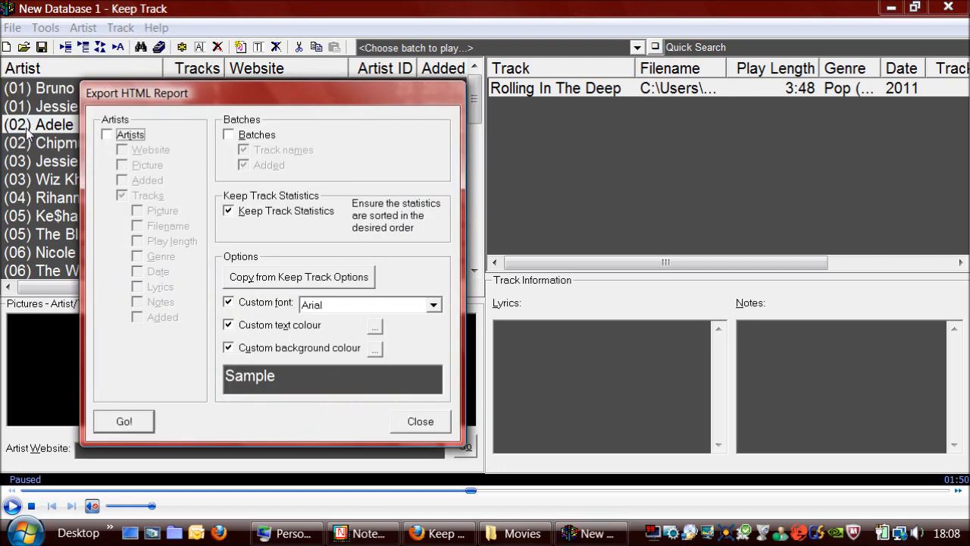
Include artists, artist websites, track filenames and batches, exclude Keep Track Statistics, and generate the report
{"action": "left_click", "coordinate": [107, 134]}
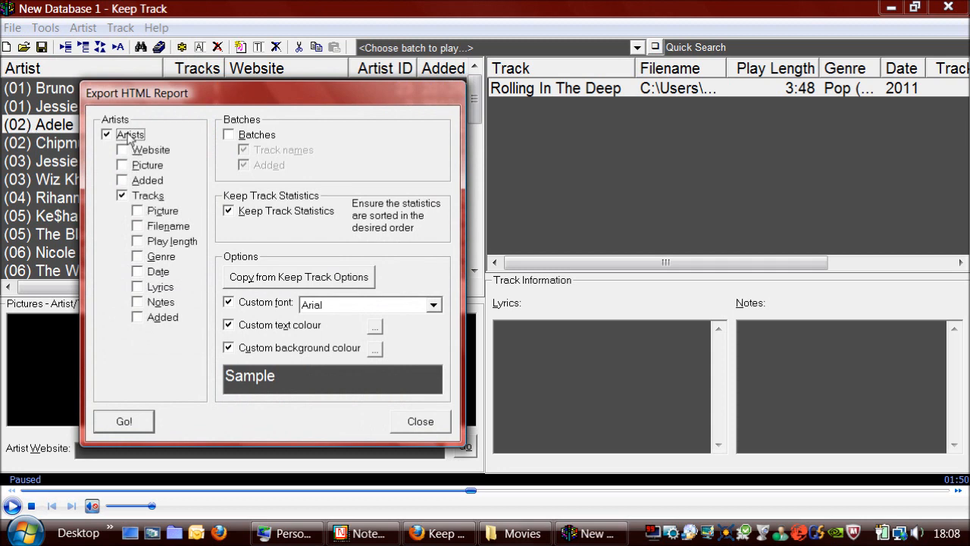
{"action": "left_click", "coordinate": [121, 149]}
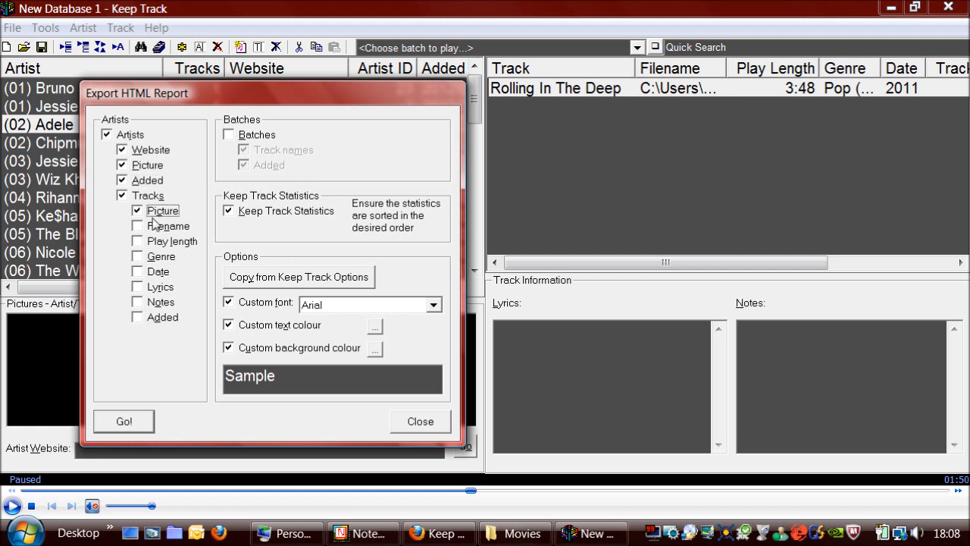
{"action": "left_click", "coordinate": [138, 225]}
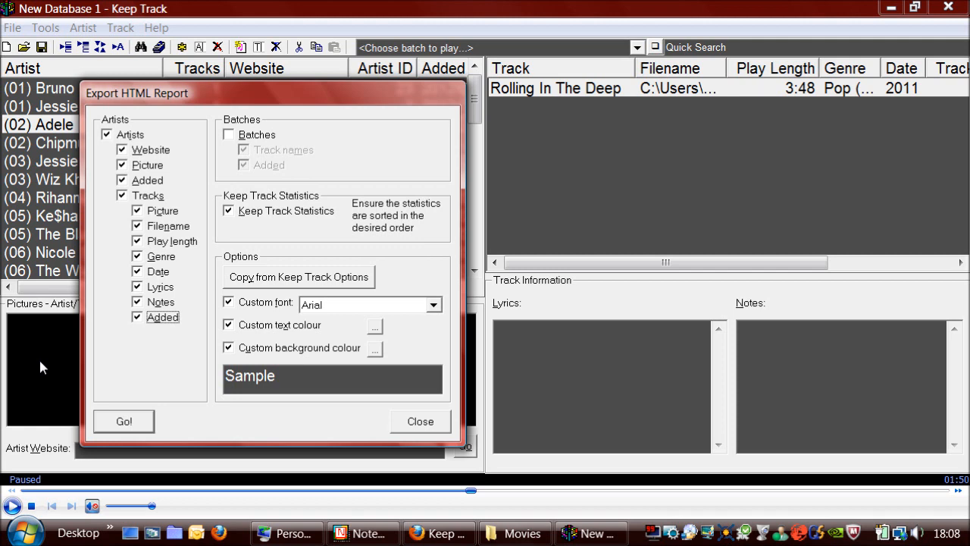
{"action": "mouse_move", "coordinate": [161, 142]}
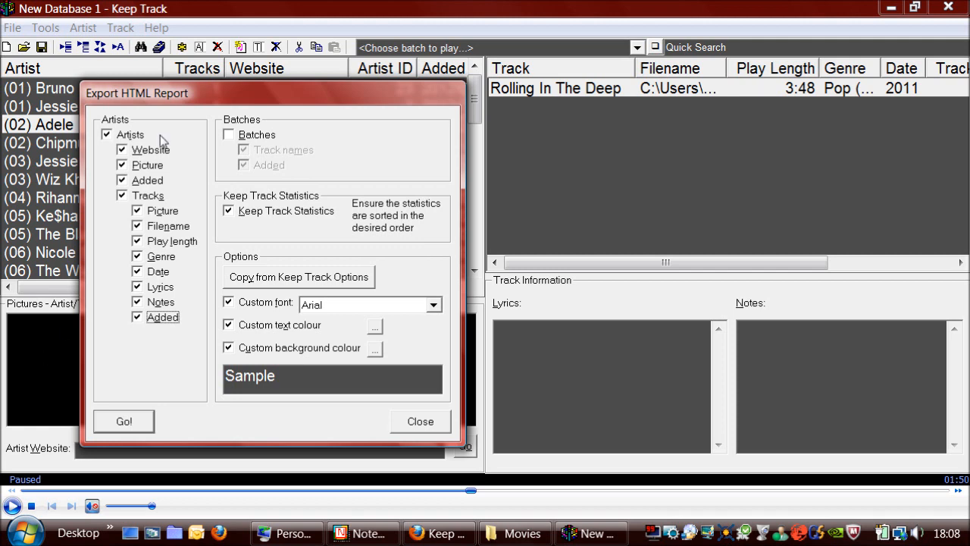
{"action": "mouse_move", "coordinate": [170, 333]}
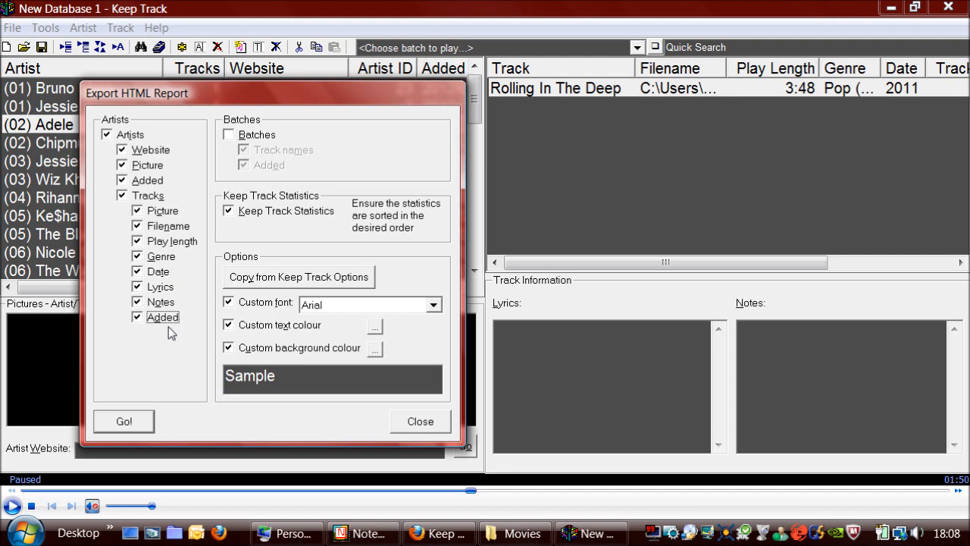
{"action": "mouse_move", "coordinate": [261, 97]}
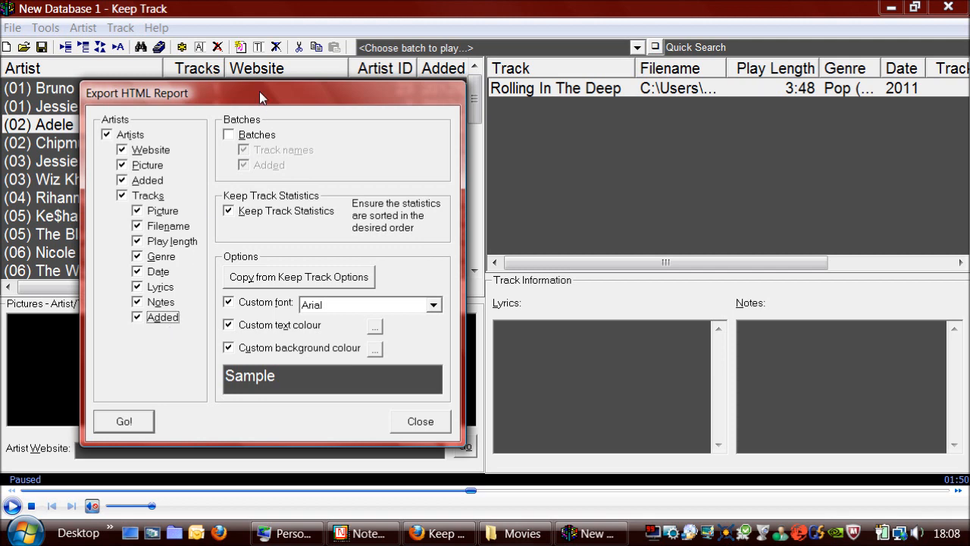
{"action": "left_click", "coordinate": [230, 134]}
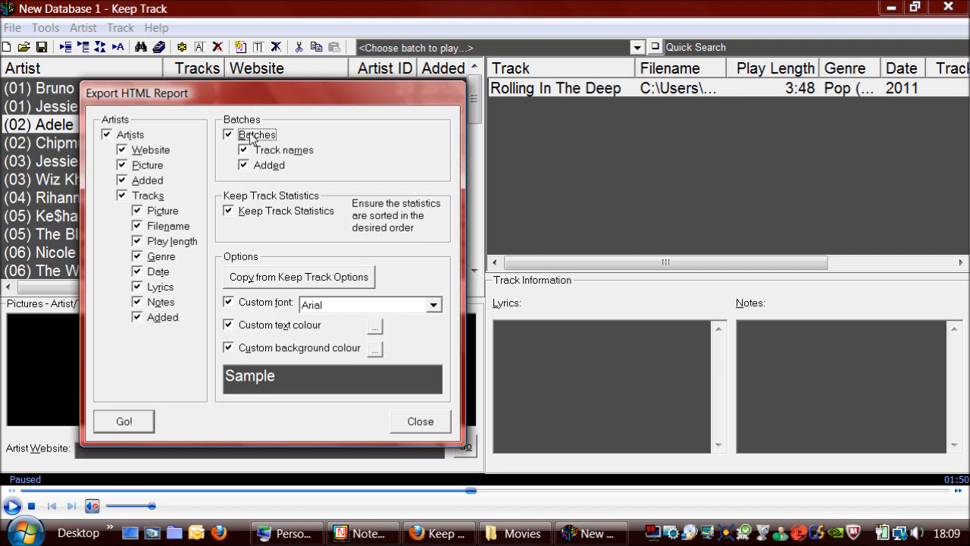
{"action": "mouse_move", "coordinate": [291, 220]}
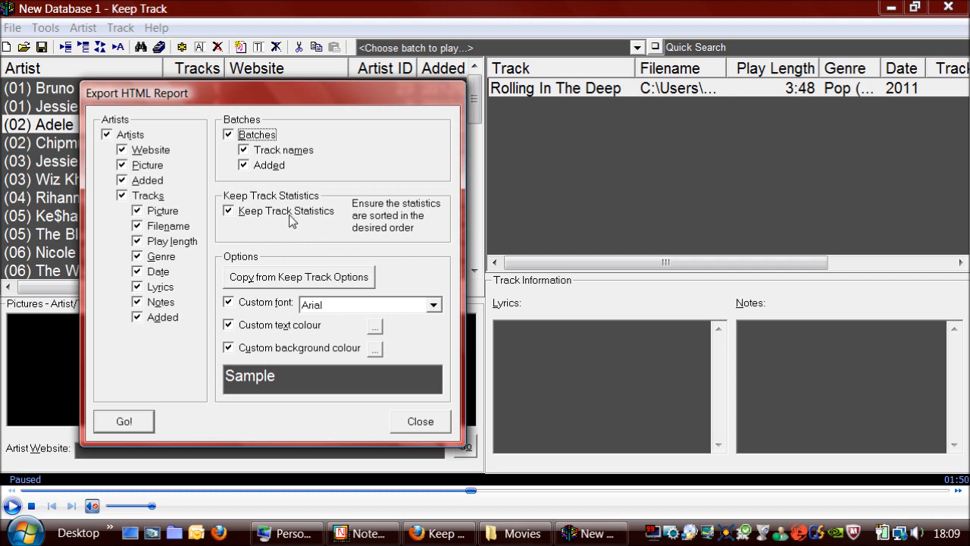
{"action": "left_click", "coordinate": [228, 210]}
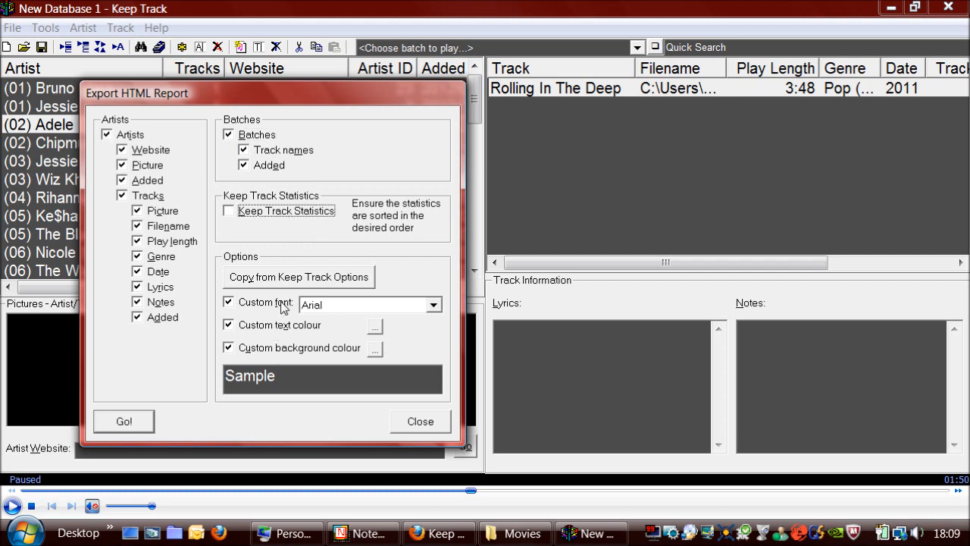
{"action": "mouse_move", "coordinate": [283, 305]}
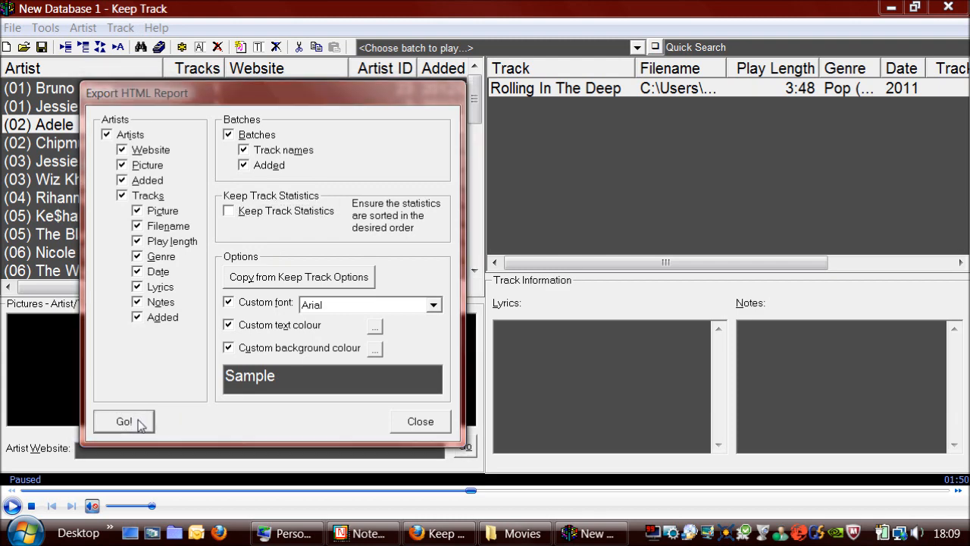
{"action": "left_click", "coordinate": [124, 421]}
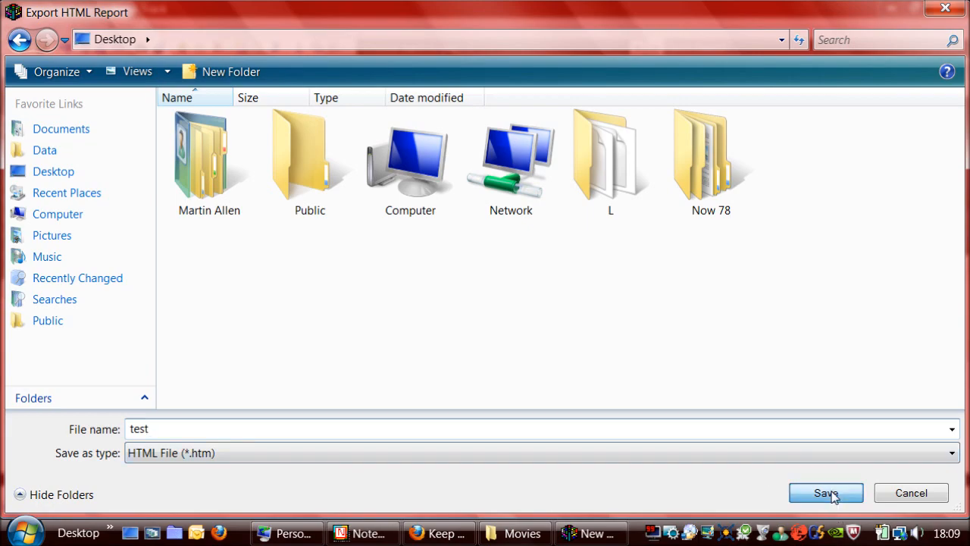
Save the report as test.htm on the desktop and acknowledge the 'Report successfully saved' message
{"action": "left_click", "coordinate": [827, 493]}
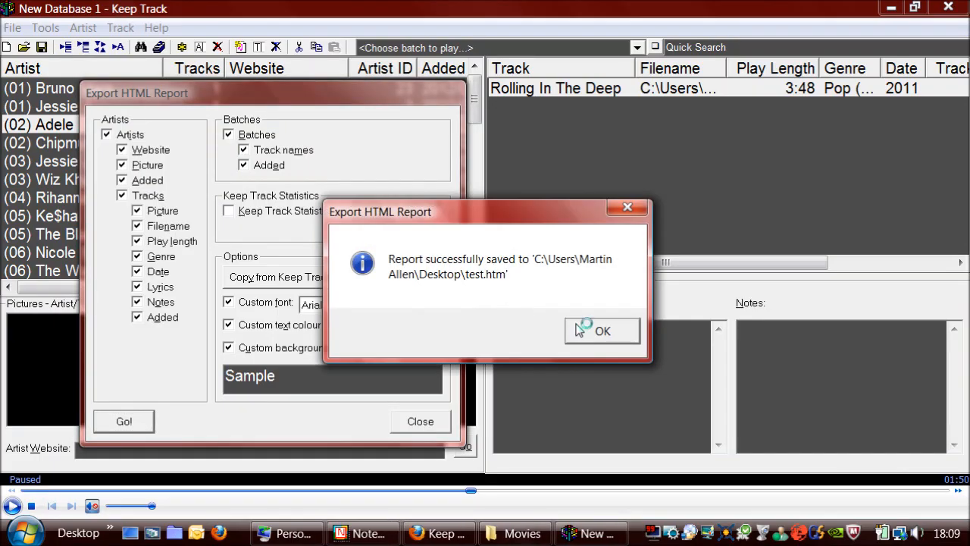
{"action": "left_click", "coordinate": [602, 330]}
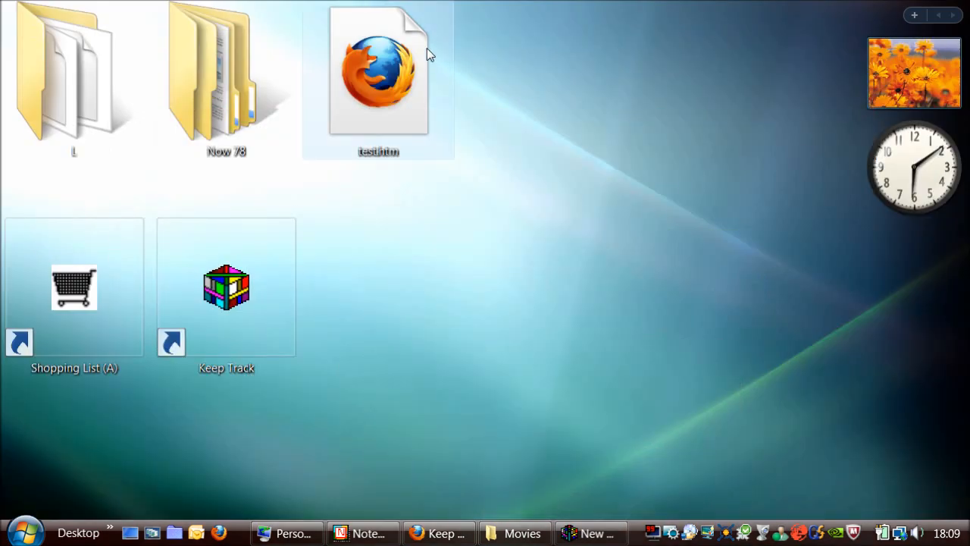
Open test.htm from the desktop to view the New Database 1 report in Firefox
{"action": "double_click", "coordinate": [378, 69]}
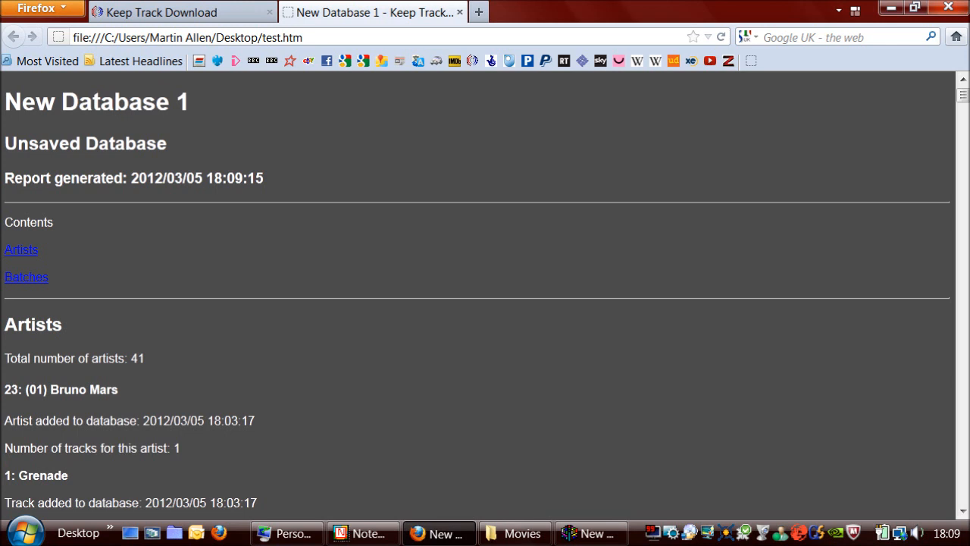
{"action": "mouse_move", "coordinate": [966, 153]}
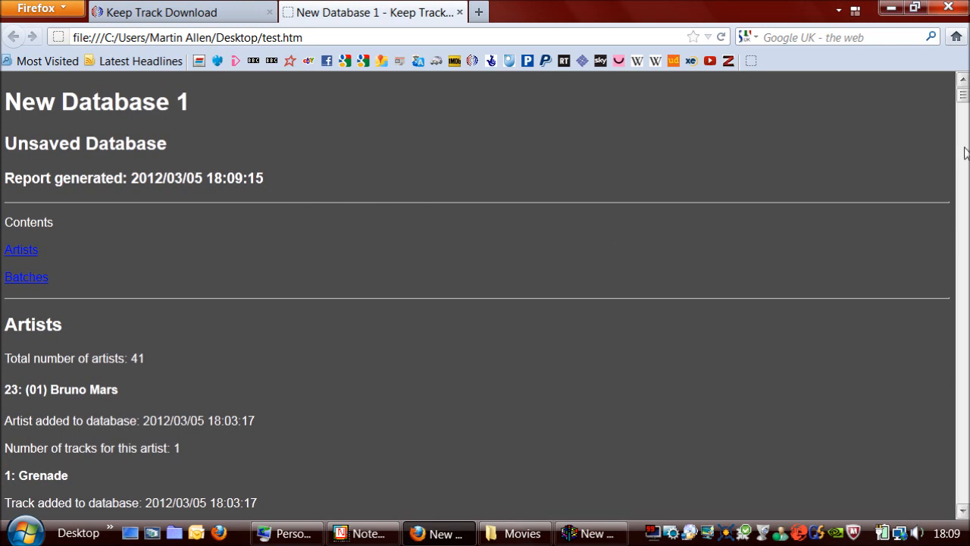
{"action": "mouse_move", "coordinate": [45, 276]}
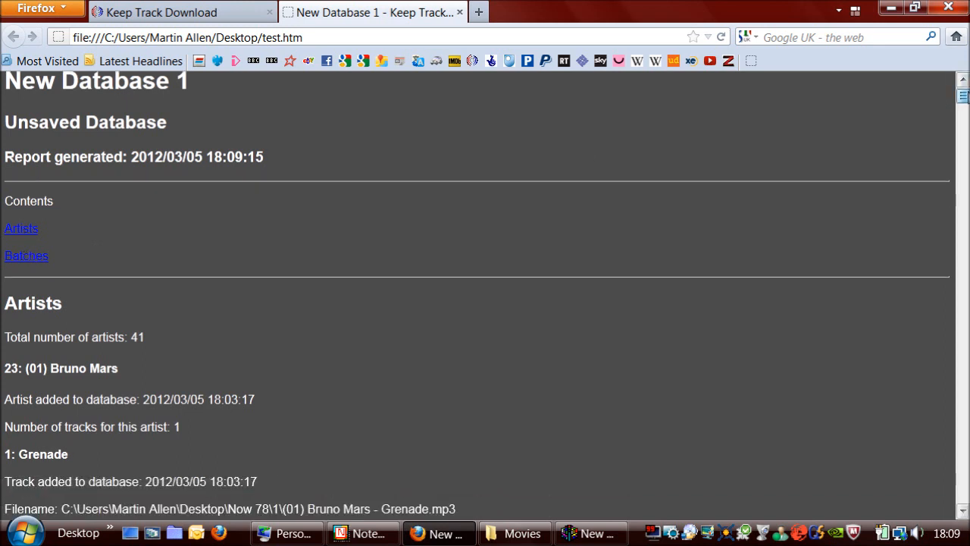
Scroll the report down to the Batches section listing Favourites and the Keep Track footer
{"action": "scroll", "scroll_direction": "down", "scroll_amount": 3}
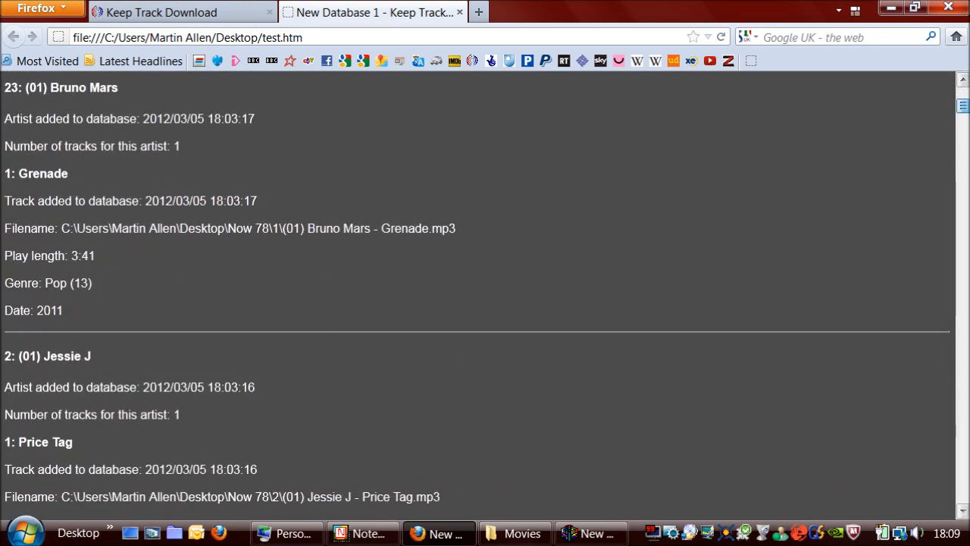
{"action": "scroll", "scroll_direction": "down", "scroll_amount": 3}
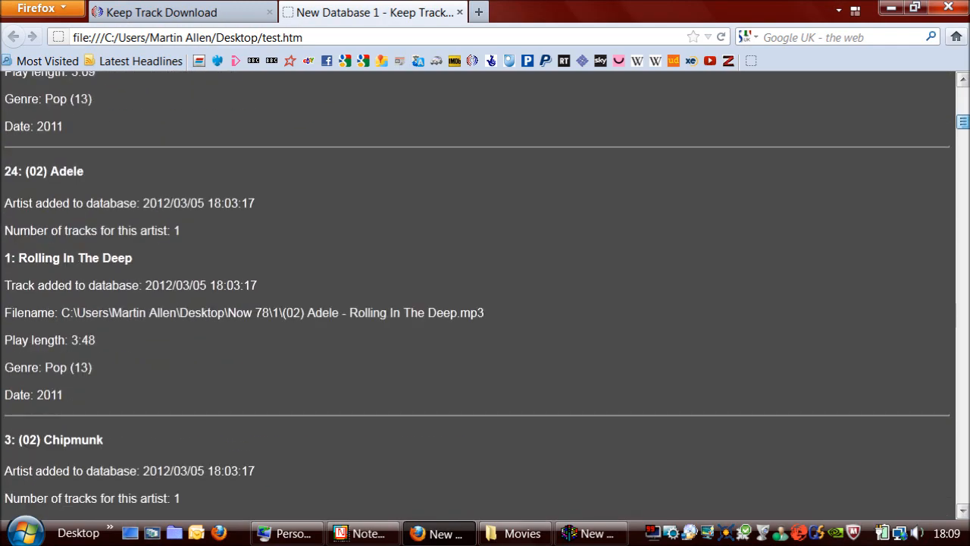
{"action": "scroll", "scroll_direction": "down", "scroll_amount": 3}
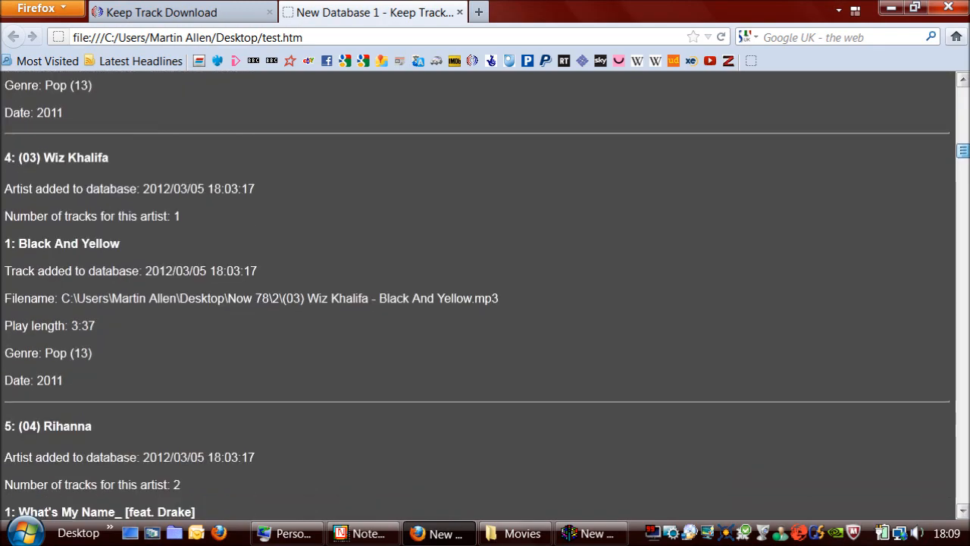
{"action": "scroll", "scroll_direction": "down", "scroll_amount": 3}
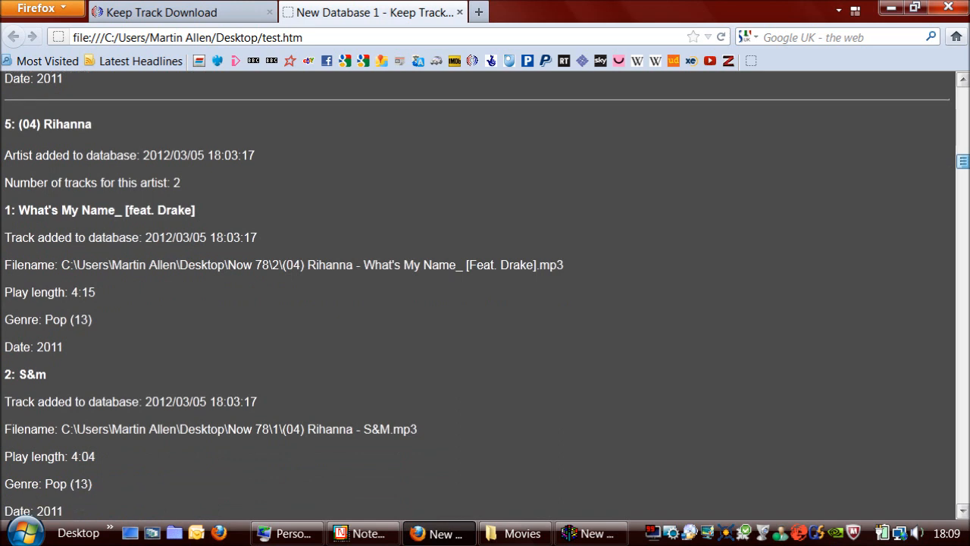
{"action": "scroll", "scroll_direction": "down", "scroll_amount": 3}
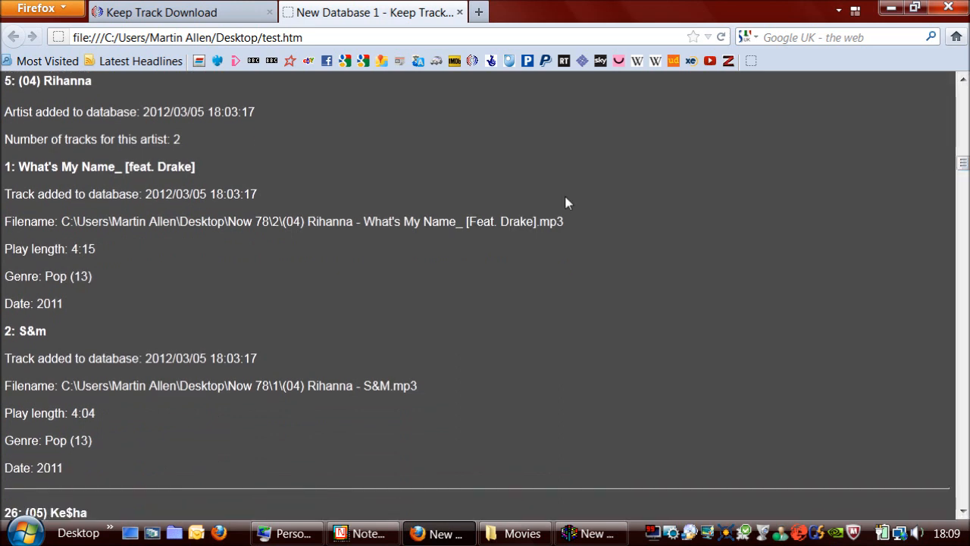
{"action": "mouse_move", "coordinate": [112, 190]}
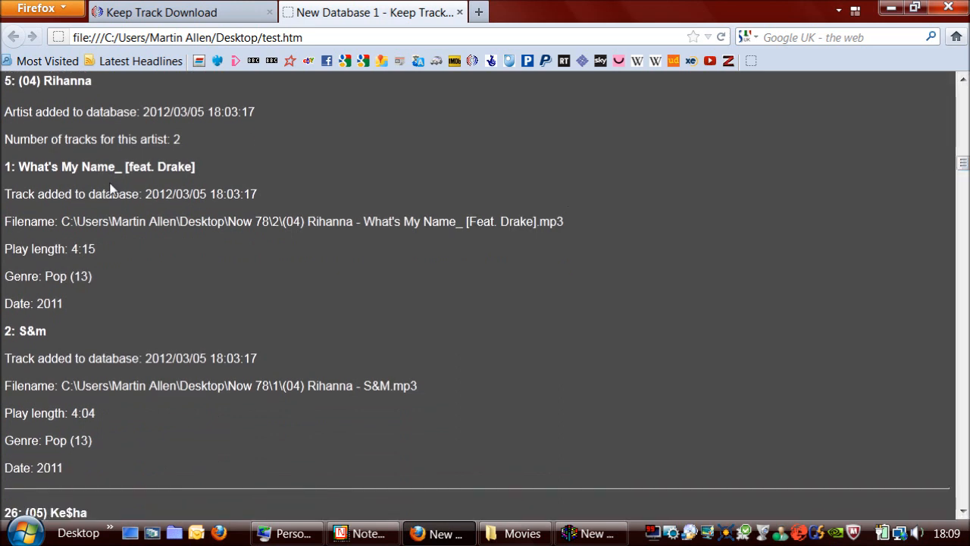
{"action": "mouse_move", "coordinate": [136, 245]}
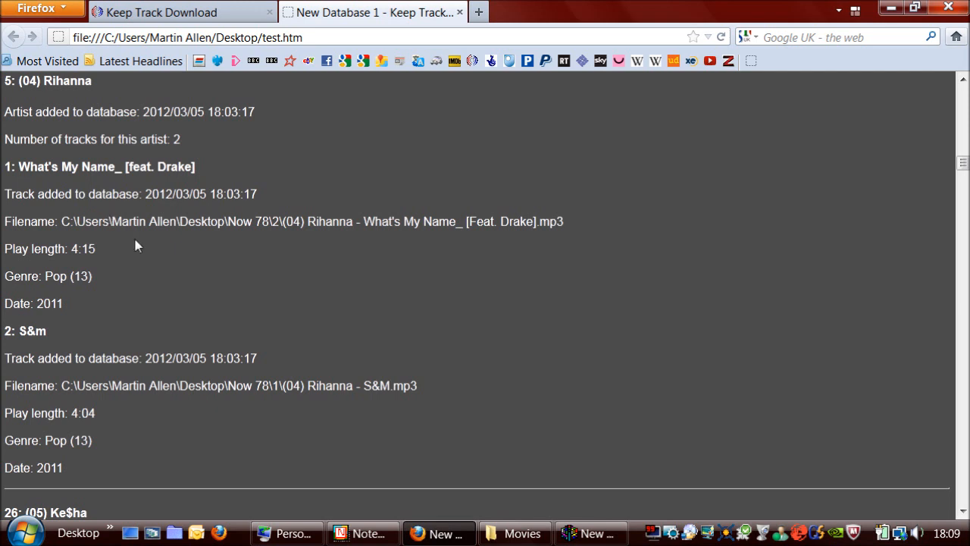
{"action": "mouse_move", "coordinate": [100, 283]}
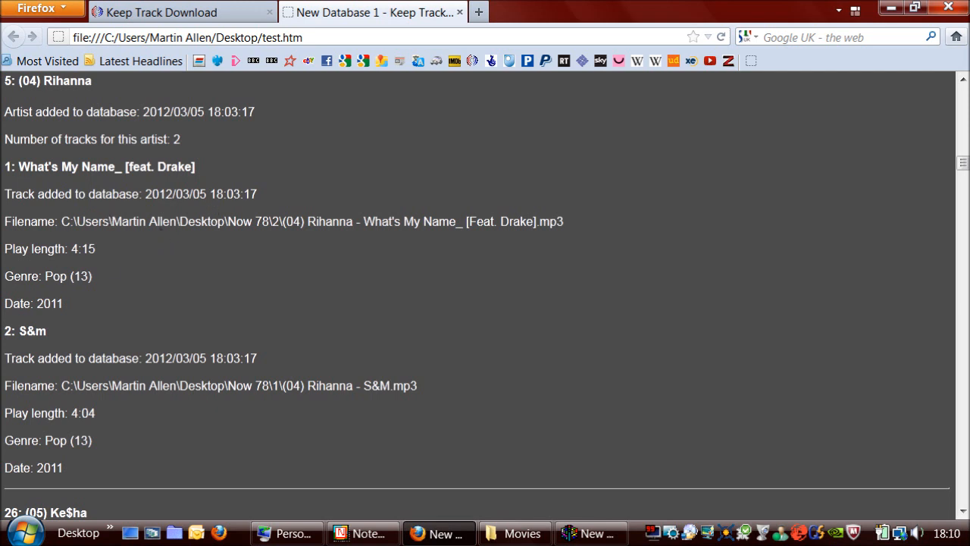
{"action": "mouse_move", "coordinate": [20, 353]}
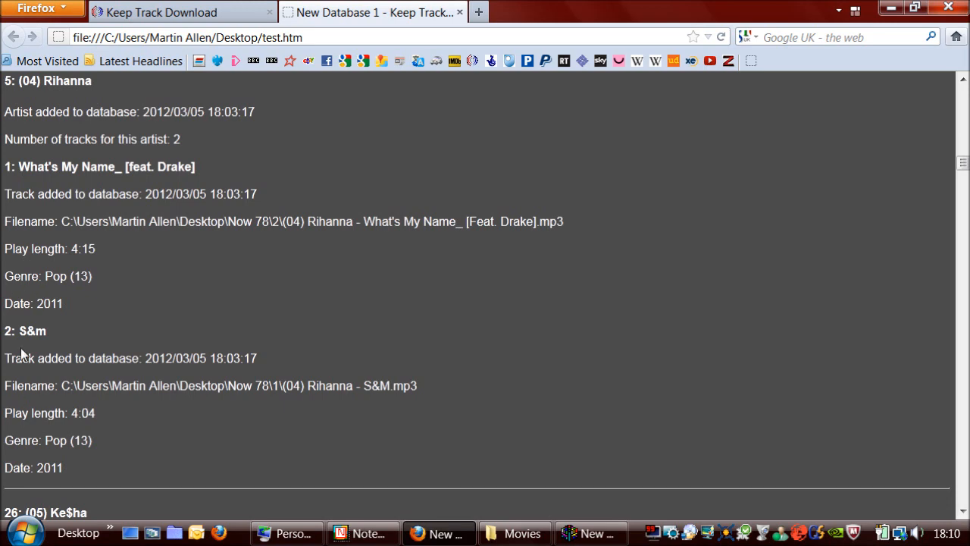
{"action": "mouse_move", "coordinate": [34, 456]}
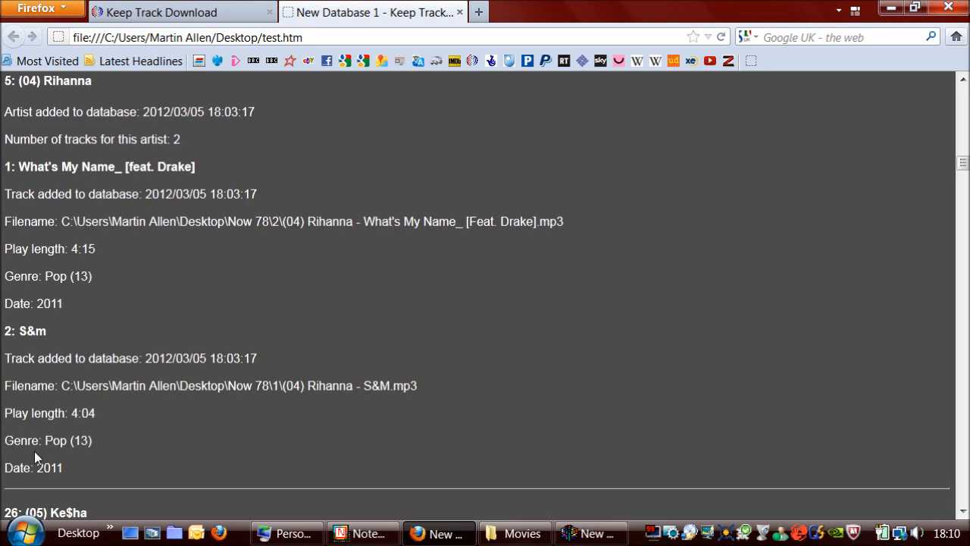
{"action": "mouse_move", "coordinate": [963, 164]}
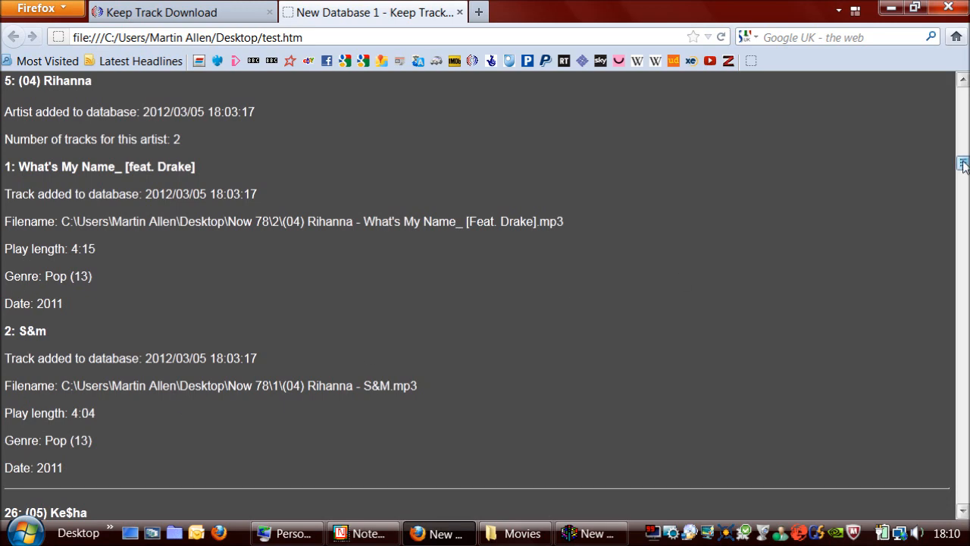
{"action": "scroll", "scroll_direction": "down", "scroll_amount": 3}
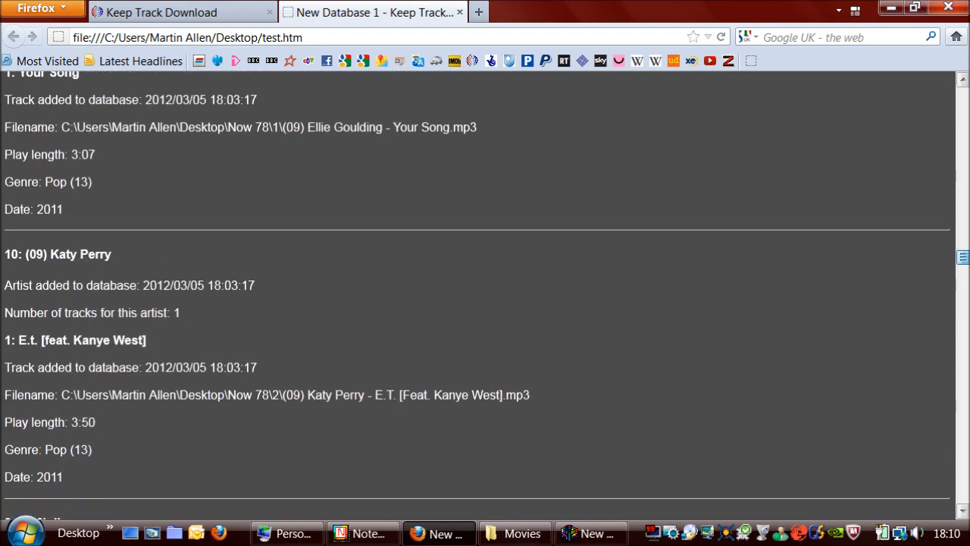
{"action": "scroll", "scroll_direction": "down", "scroll_amount": 3}
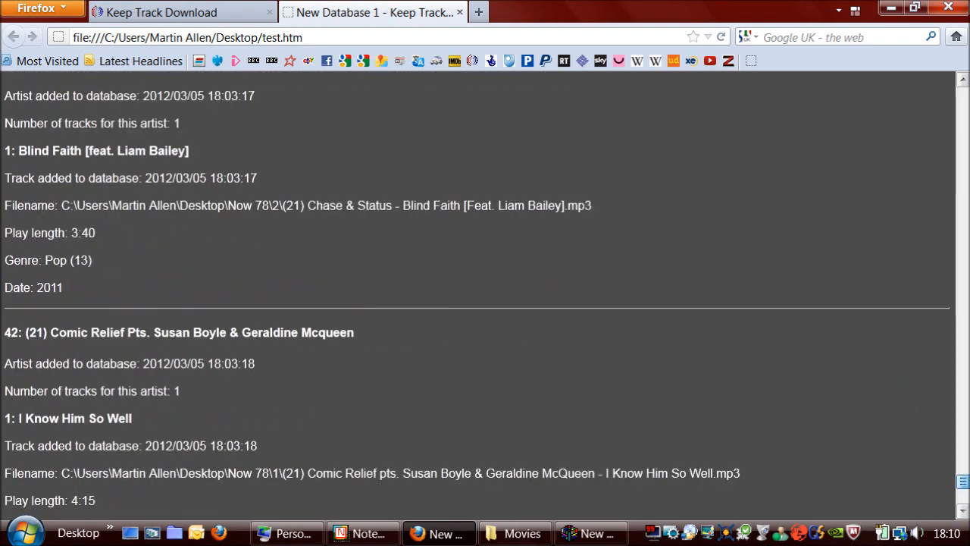
{"action": "scroll", "scroll_direction": "down", "scroll_amount": 3}
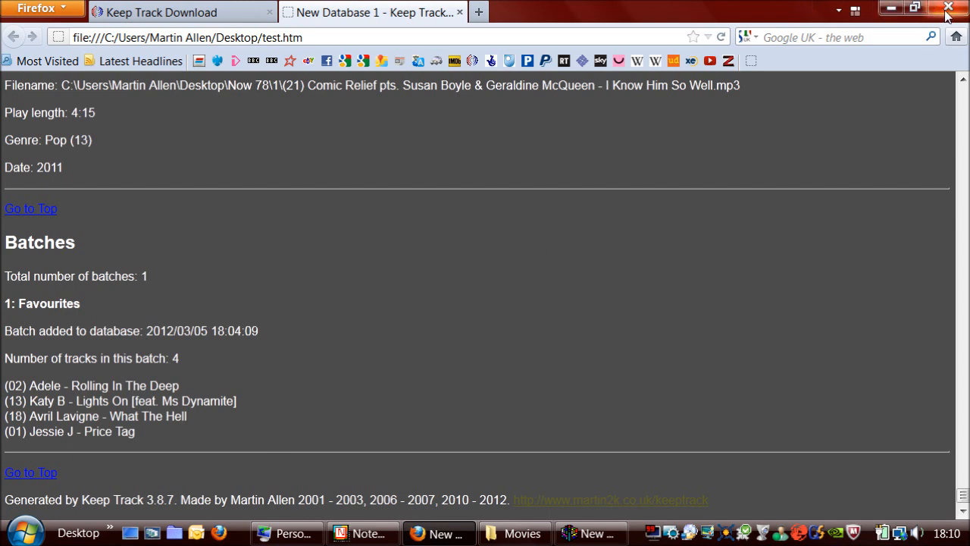
{"action": "mouse_move", "coordinate": [477, 203]}
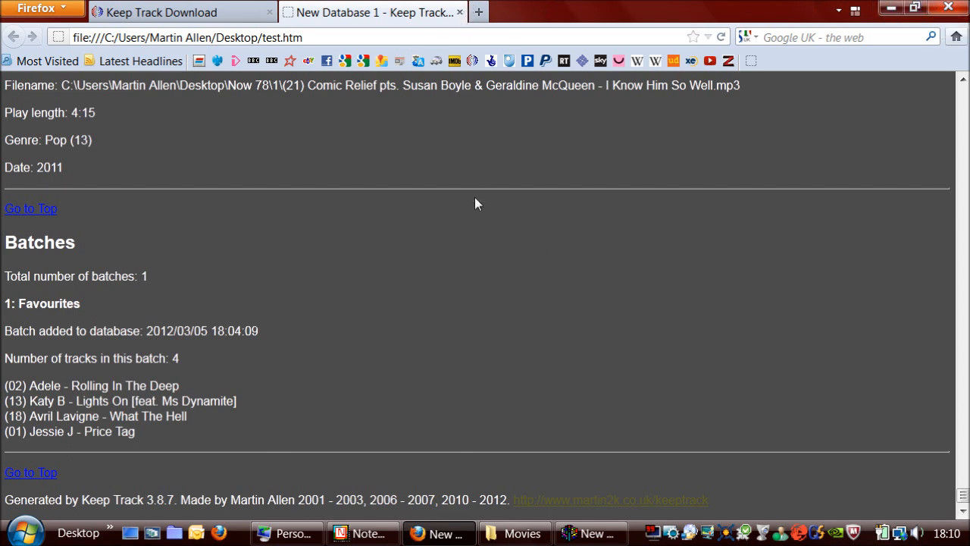
In Tools > Options, try several background pictures including None, settle on pattern 32, and close
{"action": "left_click", "coordinate": [591, 532]}
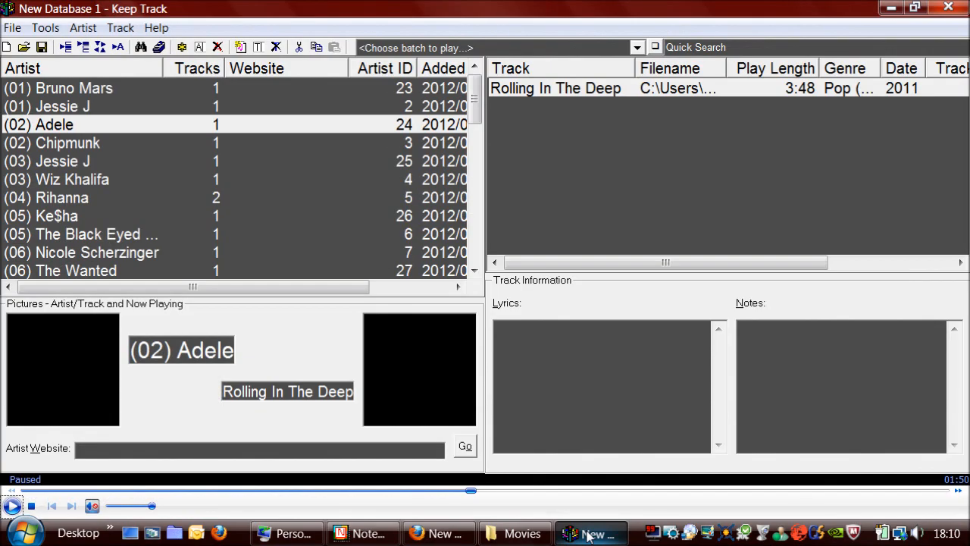
{"action": "left_click", "coordinate": [45, 28]}
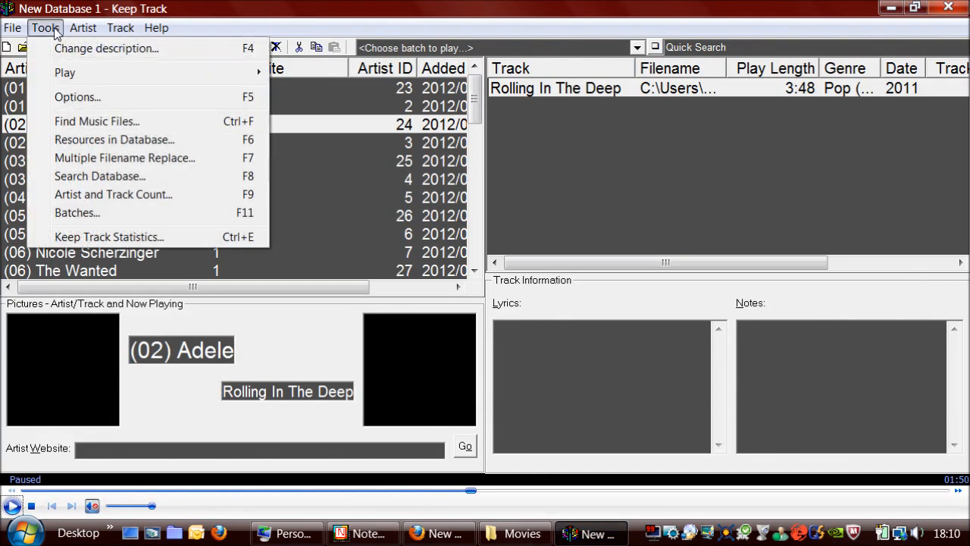
{"action": "left_click", "coordinate": [77, 97]}
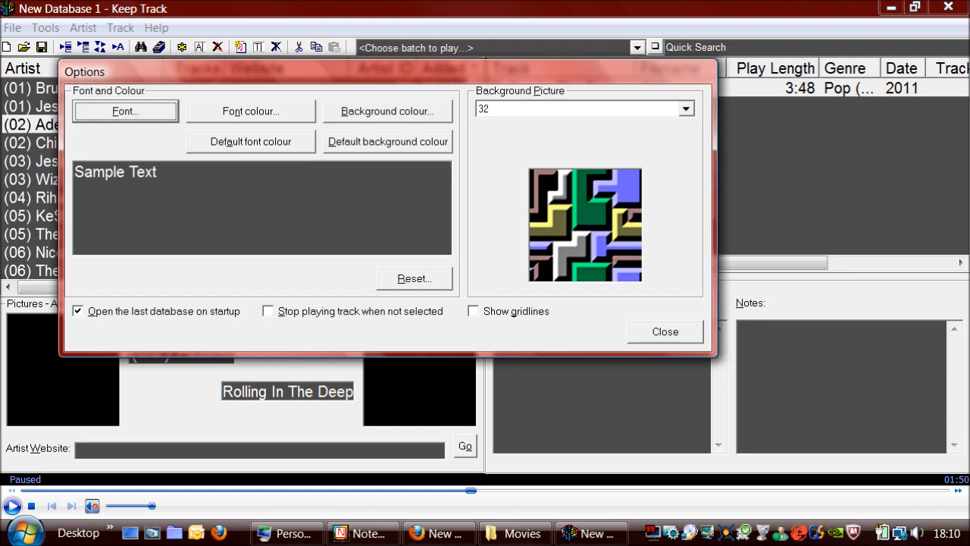
{"action": "mouse_move", "coordinate": [517, 113]}
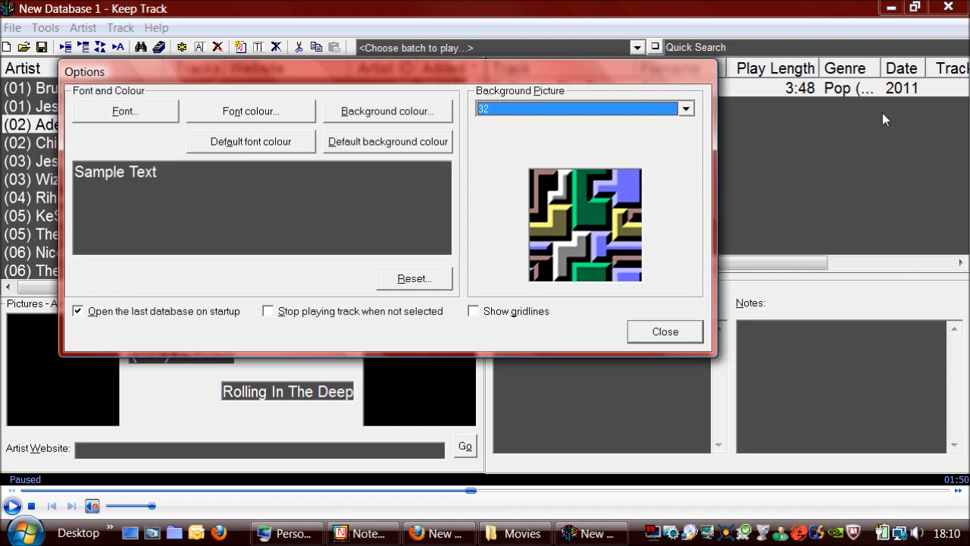
{"action": "mouse_move", "coordinate": [852, 354]}
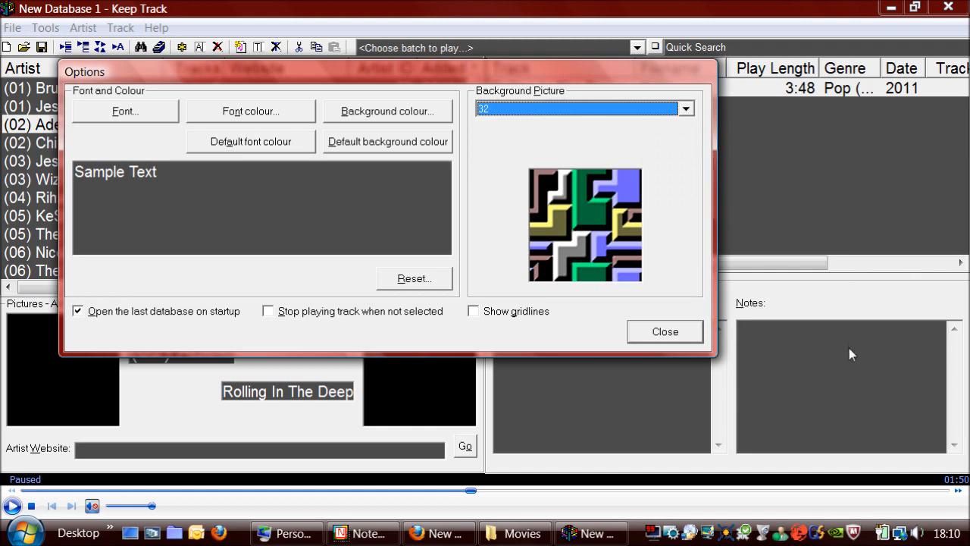
{"action": "left_click", "coordinate": [685, 108]}
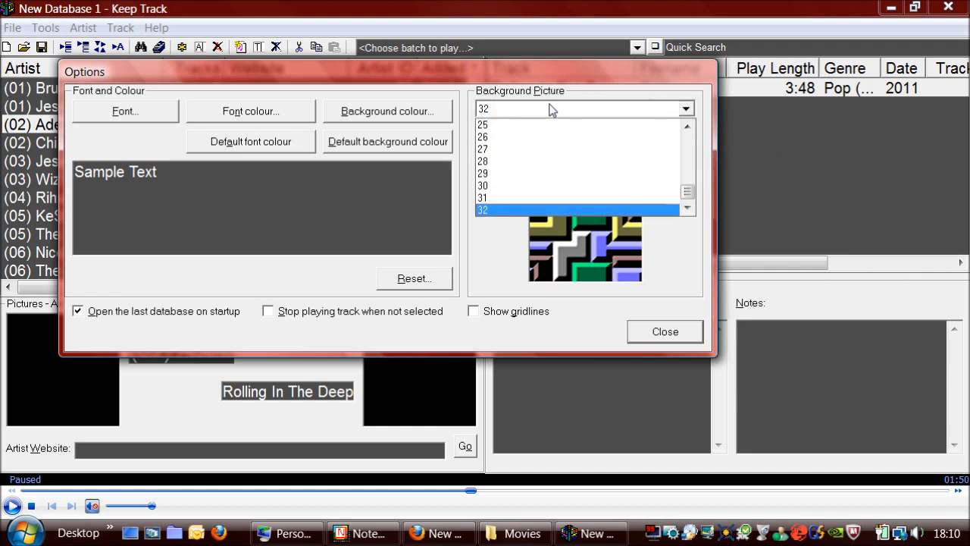
{"action": "left_click", "coordinate": [483, 137]}
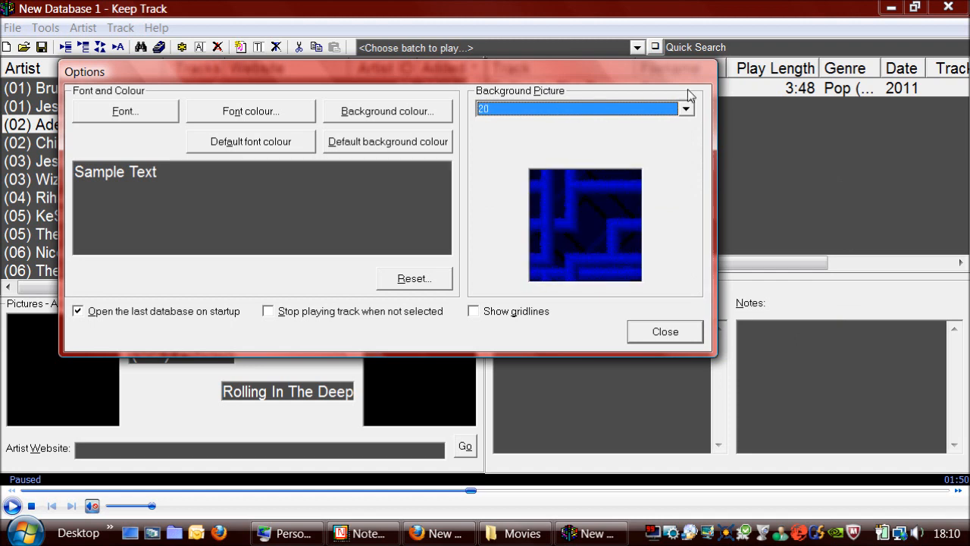
{"action": "left_click", "coordinate": [685, 107]}
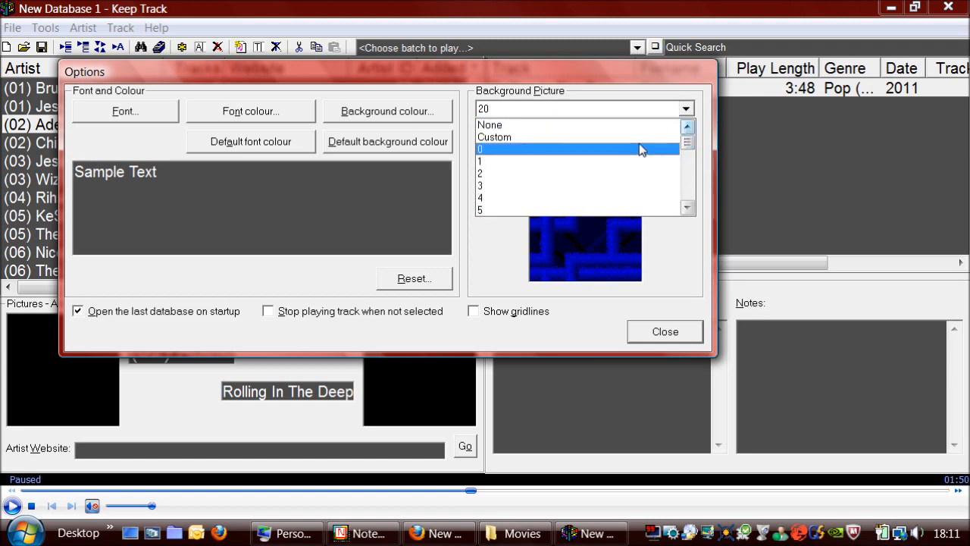
{"action": "left_click", "coordinate": [490, 124]}
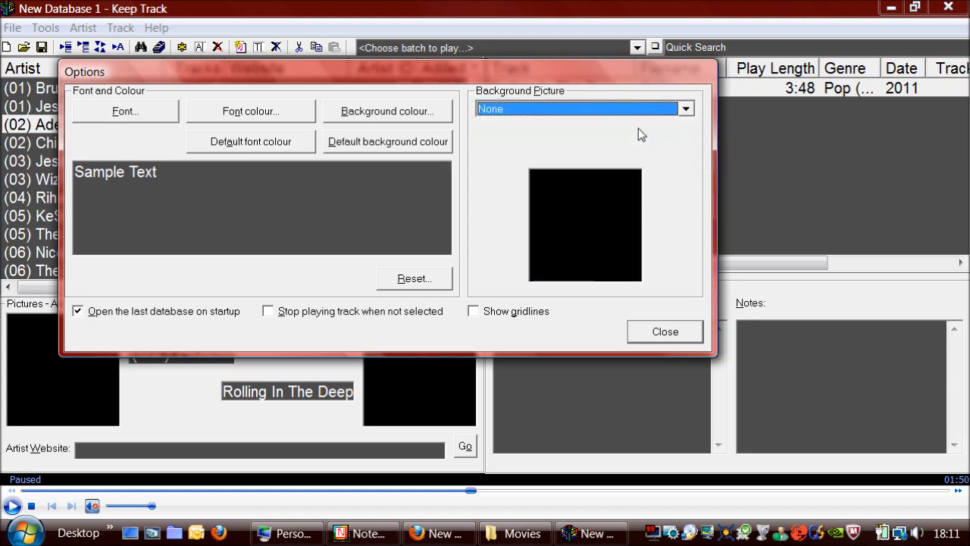
{"action": "mouse_move", "coordinate": [565, 121]}
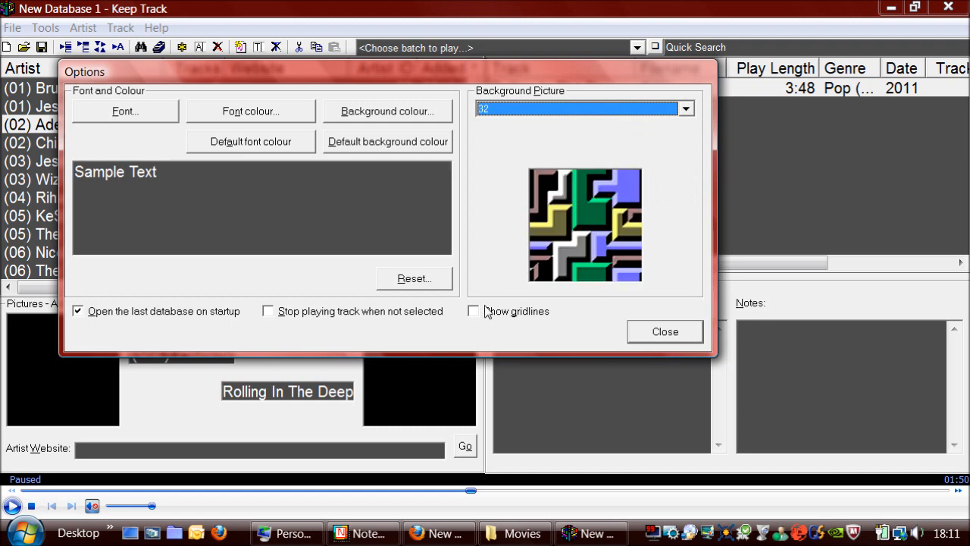
{"action": "mouse_move", "coordinate": [276, 336]}
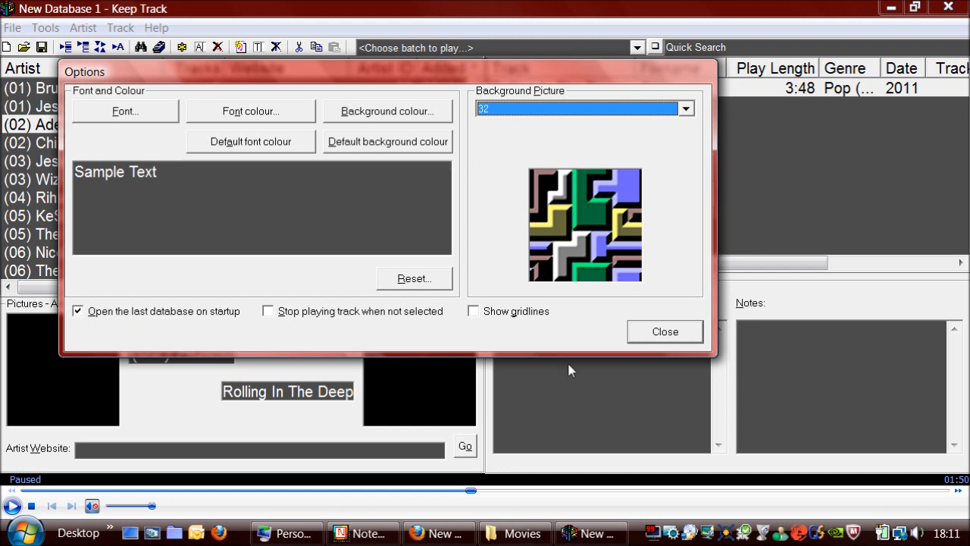
{"action": "left_click", "coordinate": [665, 331]}
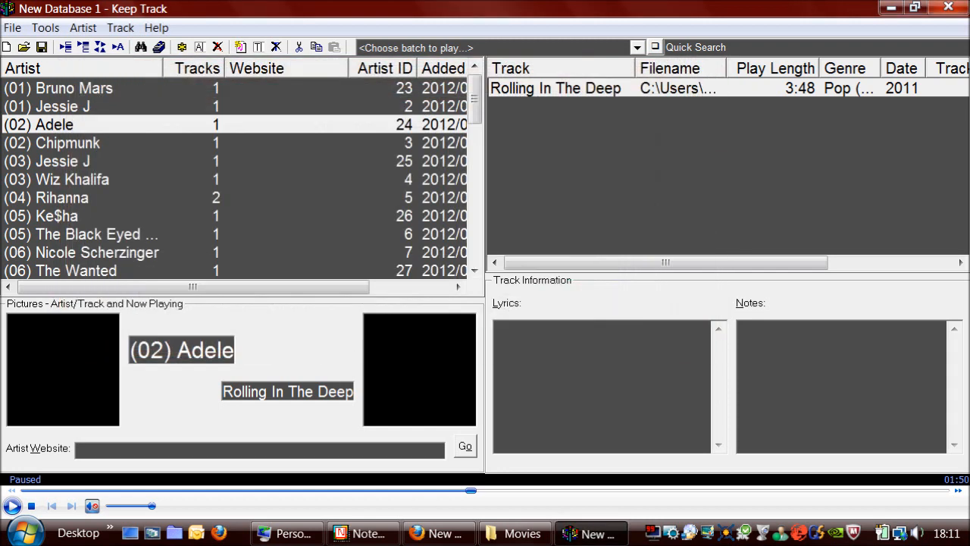
{"action": "mouse_move", "coordinate": [45, 28]}
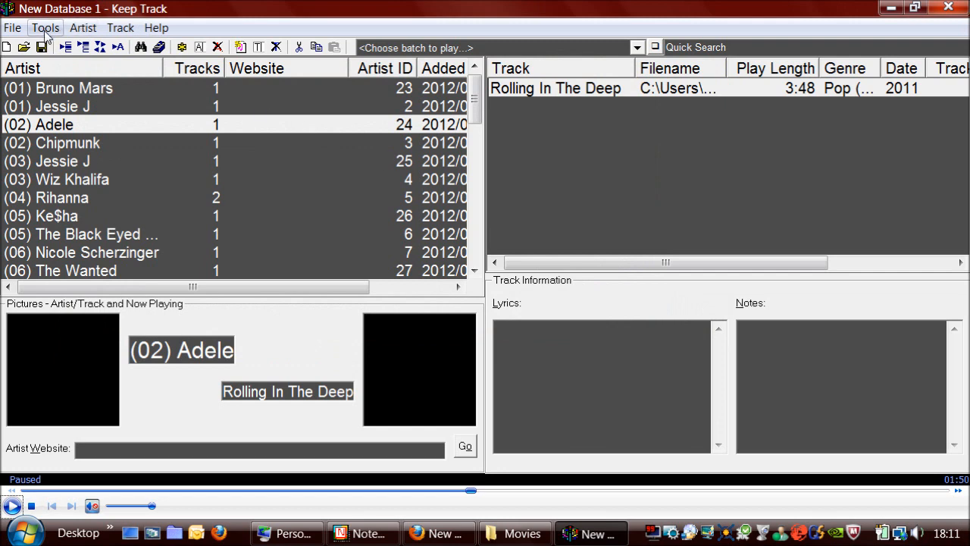
Run Artist and Track Count, showing 41 artists and 42 tracks, then dismiss it
{"action": "left_click", "coordinate": [46, 27]}
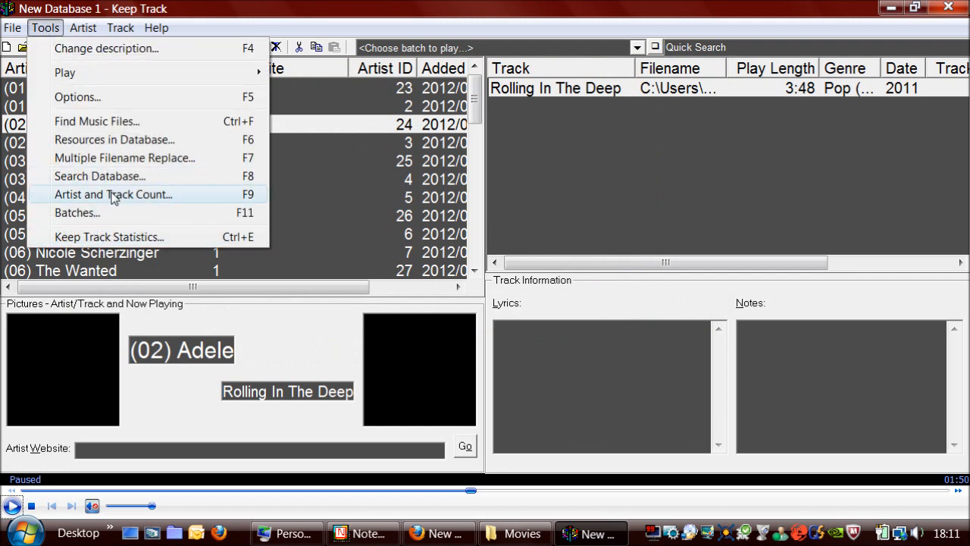
{"action": "left_click", "coordinate": [114, 194]}
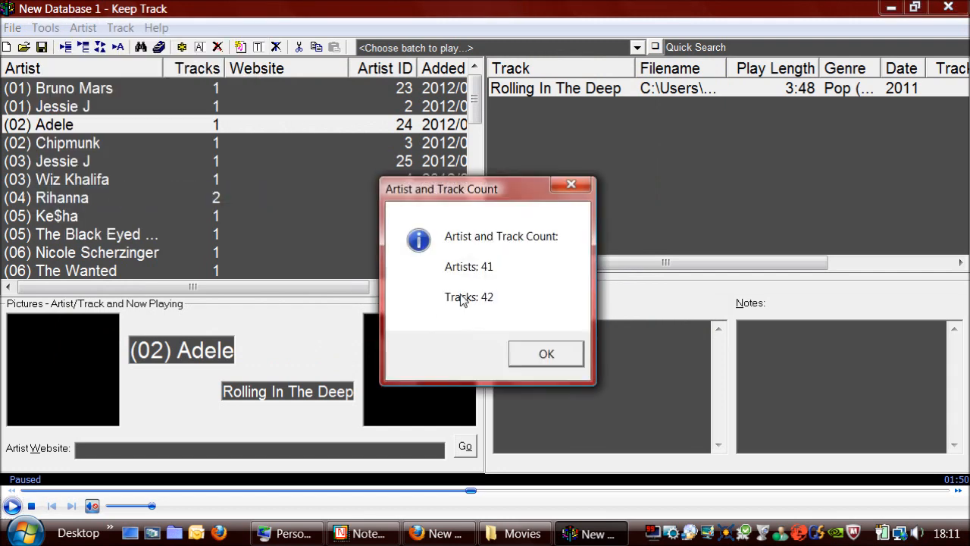
{"action": "mouse_move", "coordinate": [508, 285]}
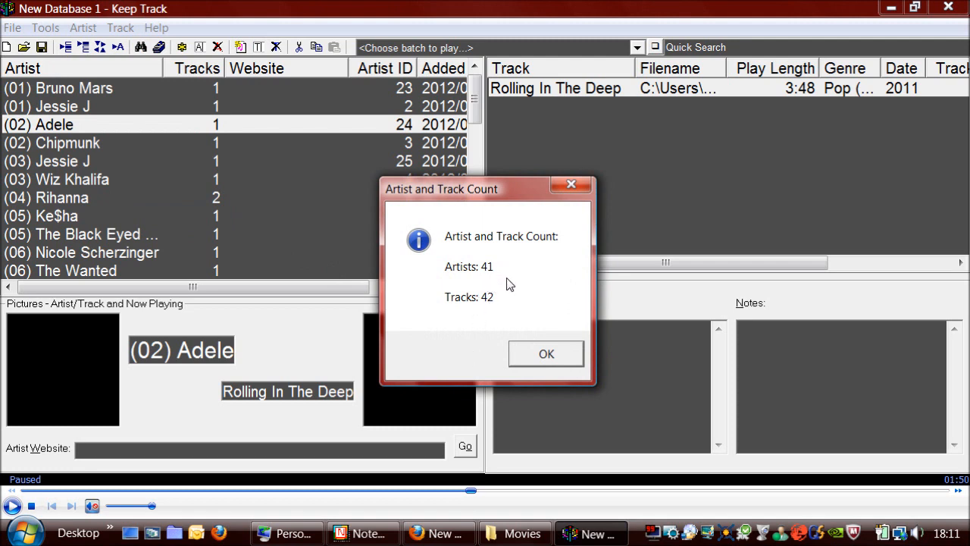
{"action": "left_click", "coordinate": [546, 353]}
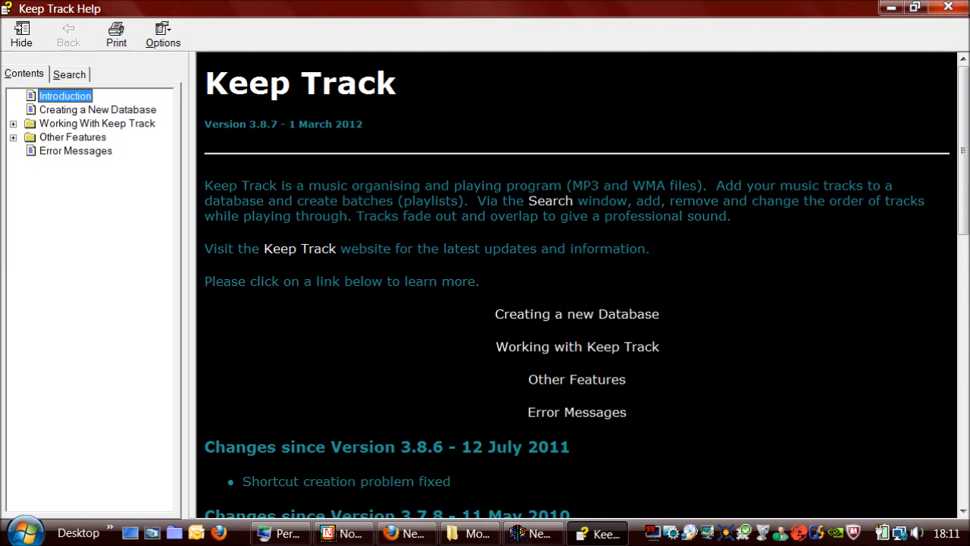
Expand Working With Keep Track and Other Features in Help, view Other Features, then close Help
{"action": "left_click", "coordinate": [13, 123]}
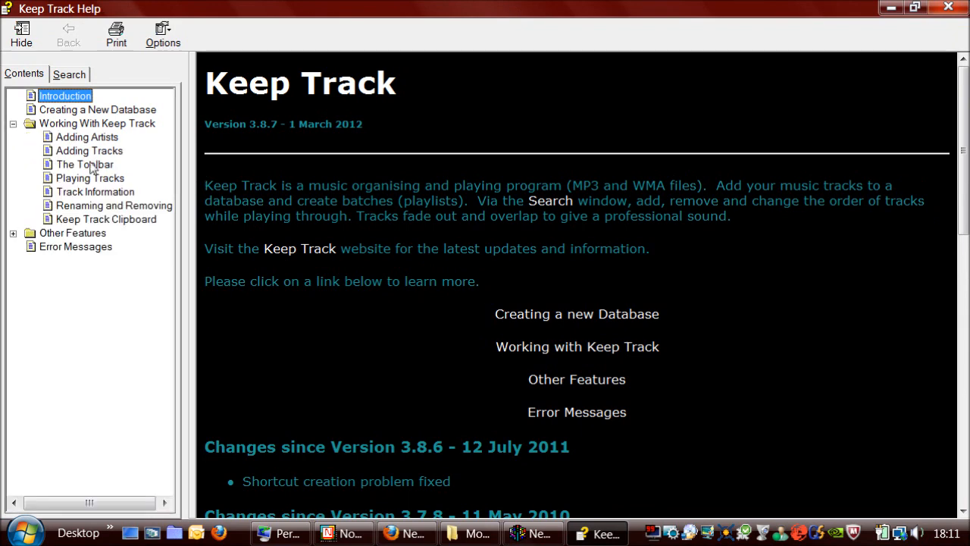
{"action": "left_click", "coordinate": [13, 233]}
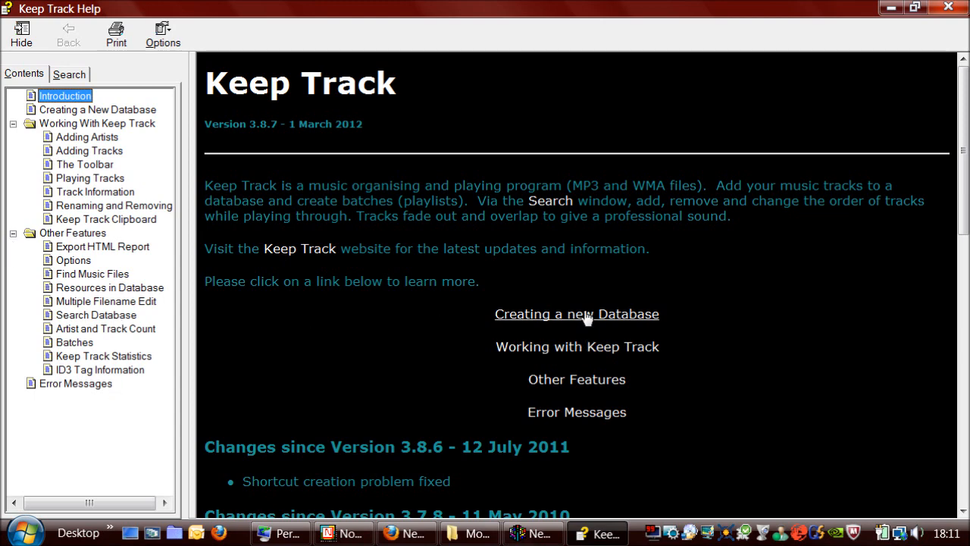
{"action": "left_click", "coordinate": [576, 380]}
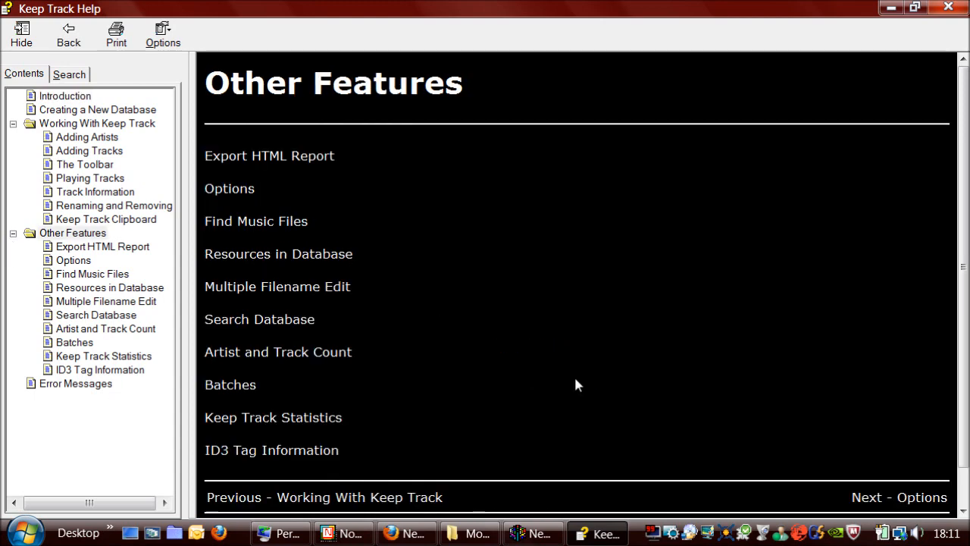
{"action": "mouse_move", "coordinate": [246, 344]}
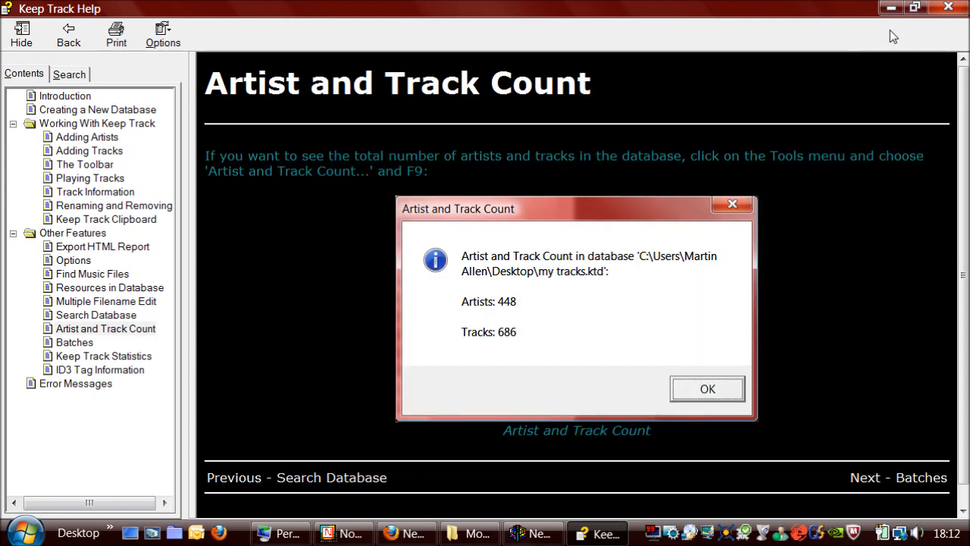
{"action": "left_click", "coordinate": [949, 8]}
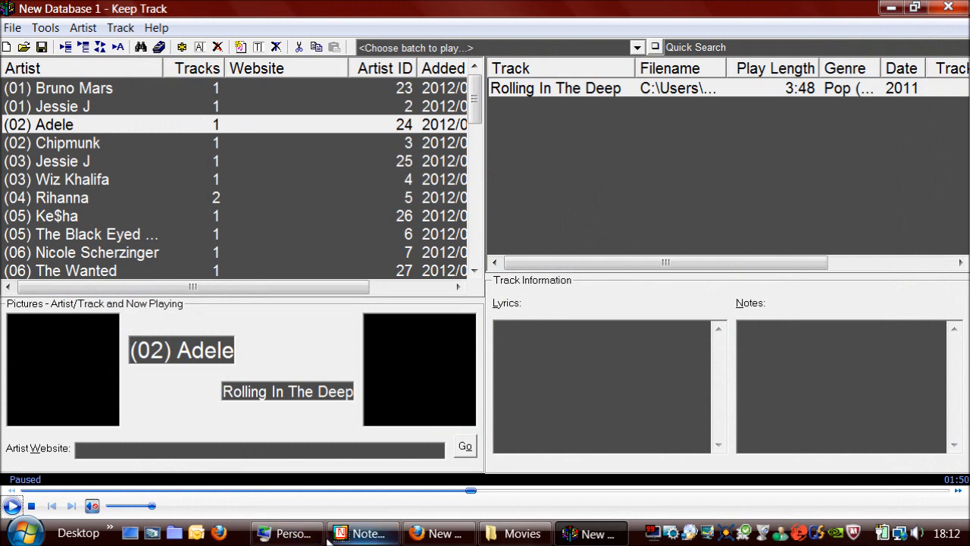
{"action": "mouse_move", "coordinate": [438, 532]}
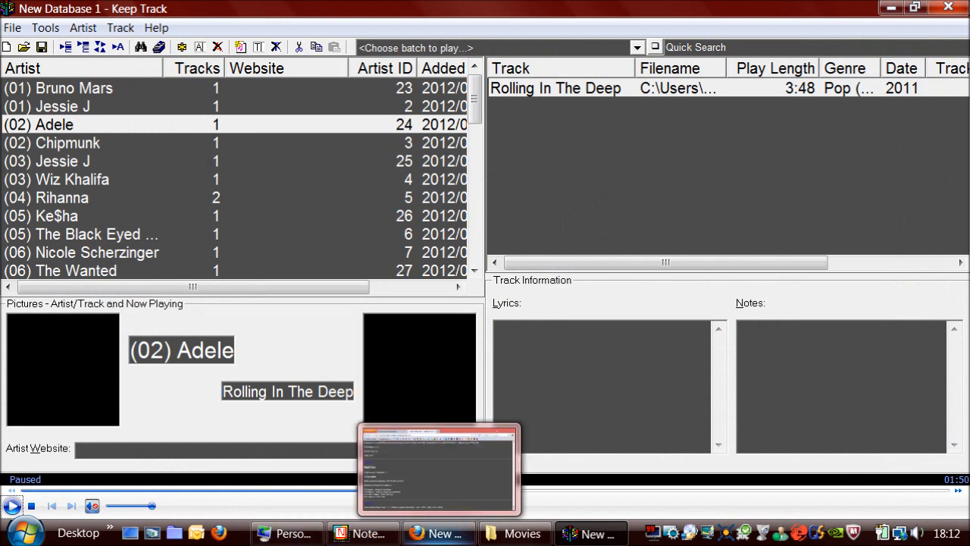
In Firefox, view the Keep Track download page offering version 3.8.7, then return Home
{"action": "left_click", "coordinate": [438, 469]}
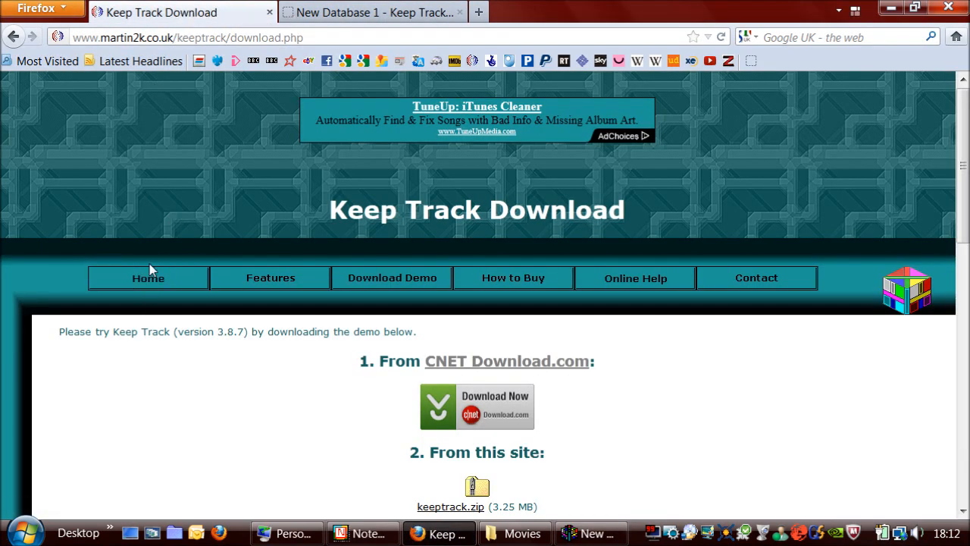
{"action": "left_click", "coordinate": [148, 278]}
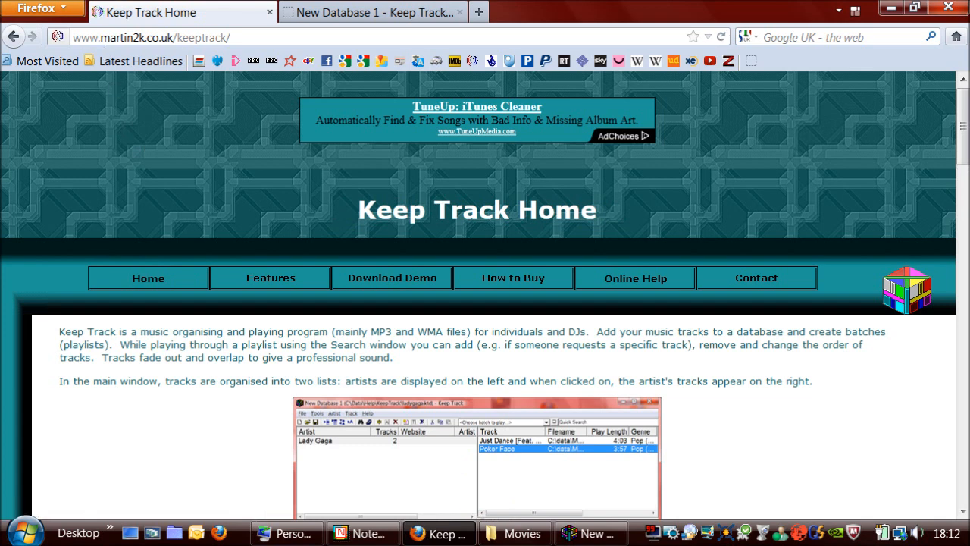
{"action": "mouse_move", "coordinate": [214, 109]}
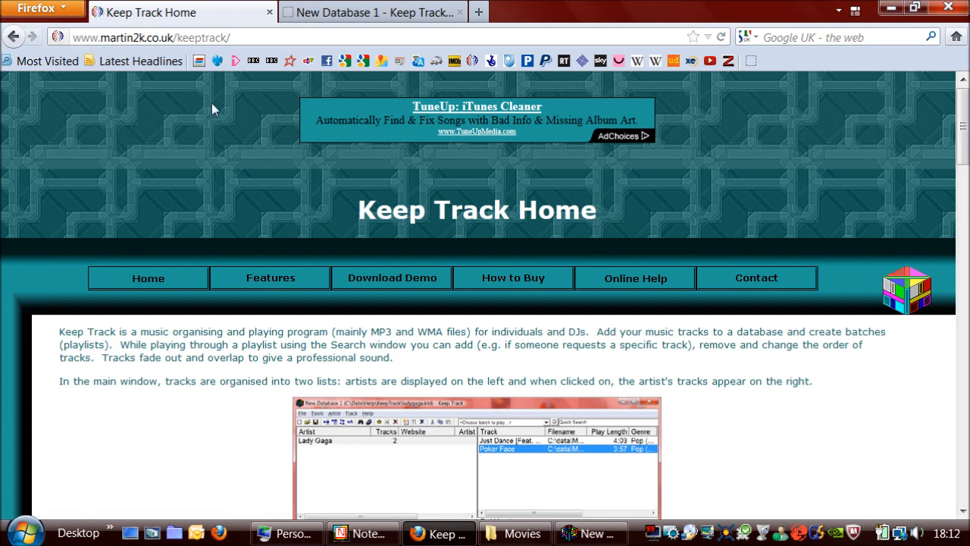
{"action": "mouse_move", "coordinate": [392, 277]}
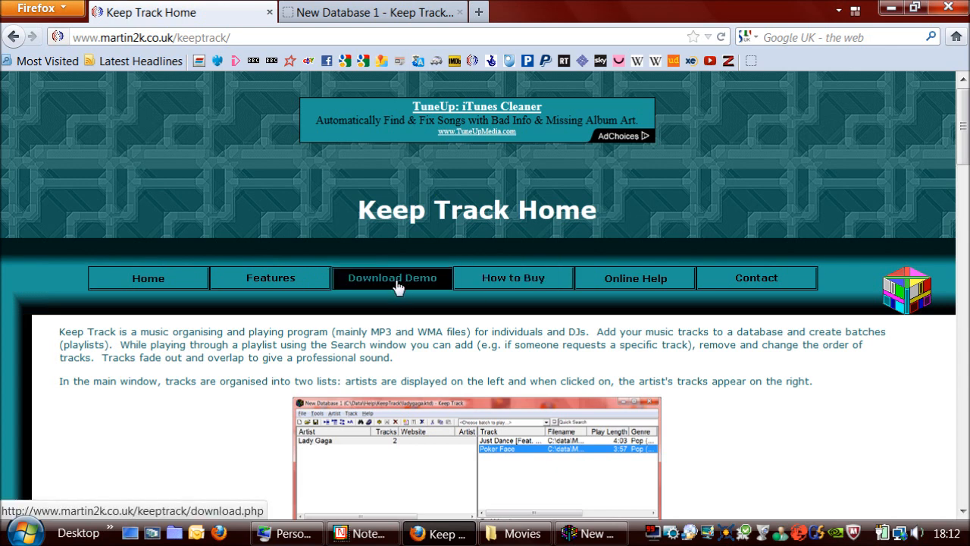
{"action": "left_click", "coordinate": [392, 277]}
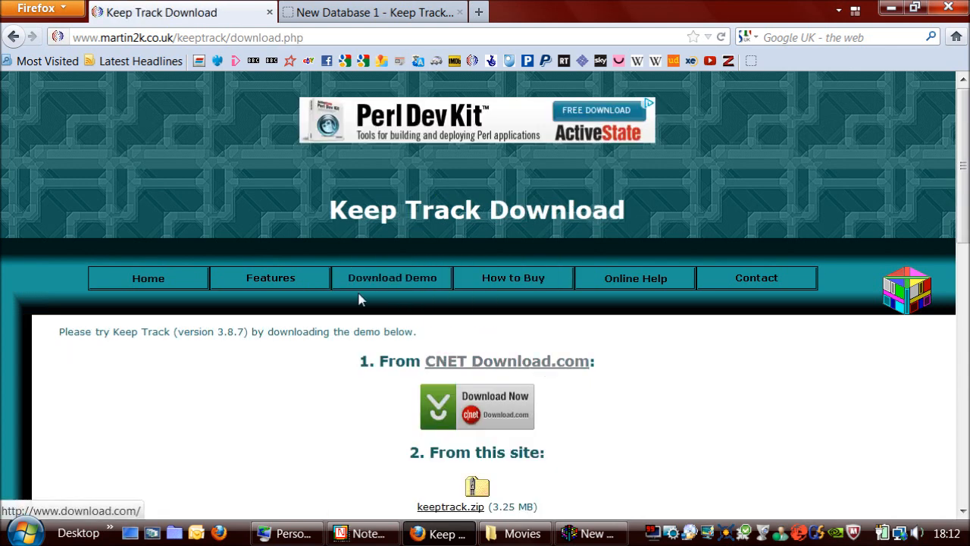
{"action": "mouse_move", "coordinate": [430, 368]}
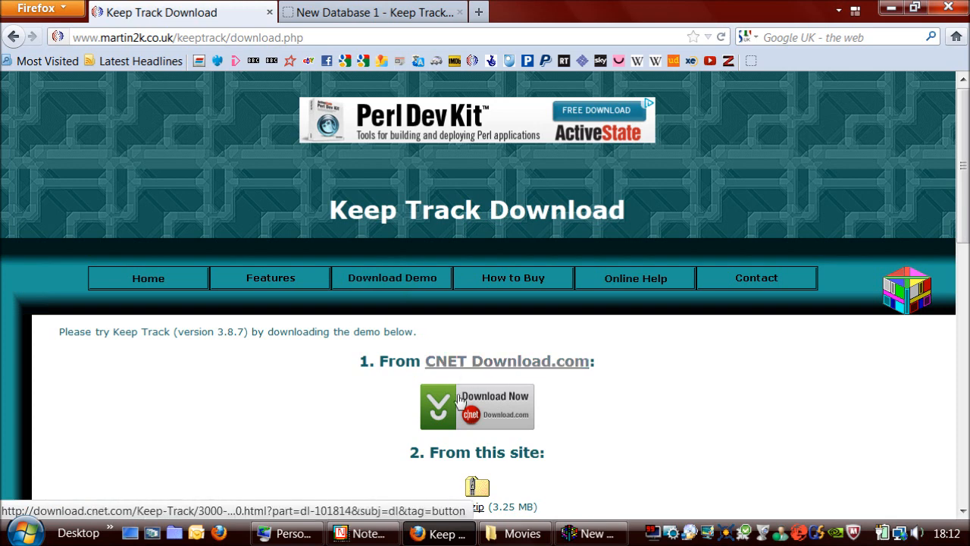
{"action": "mouse_move", "coordinate": [514, 486]}
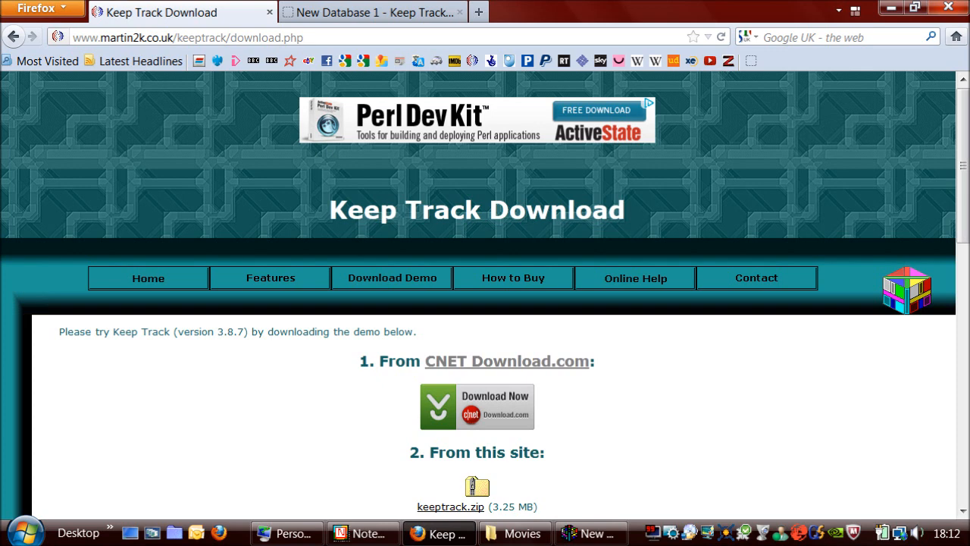
{"action": "mouse_move", "coordinate": [239, 314]}
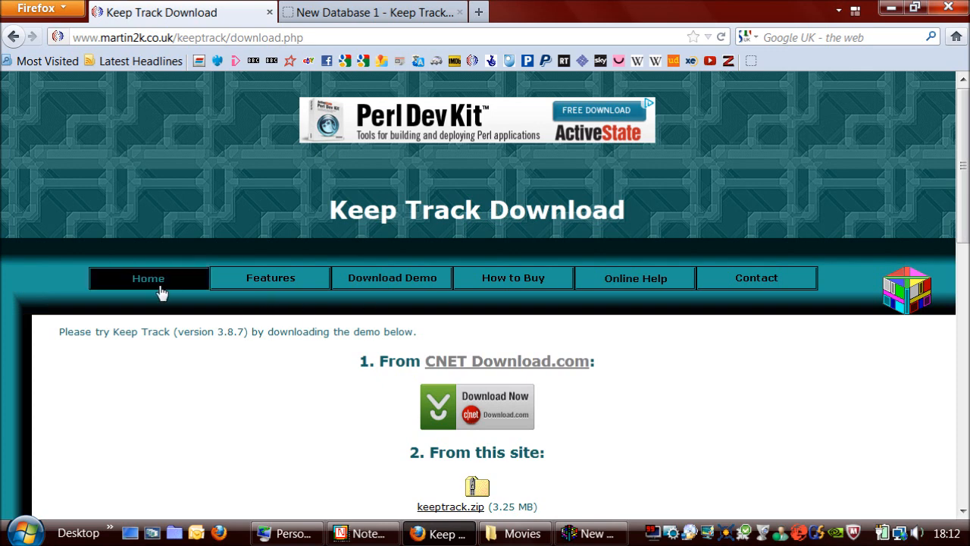
{"action": "left_click", "coordinate": [148, 277]}
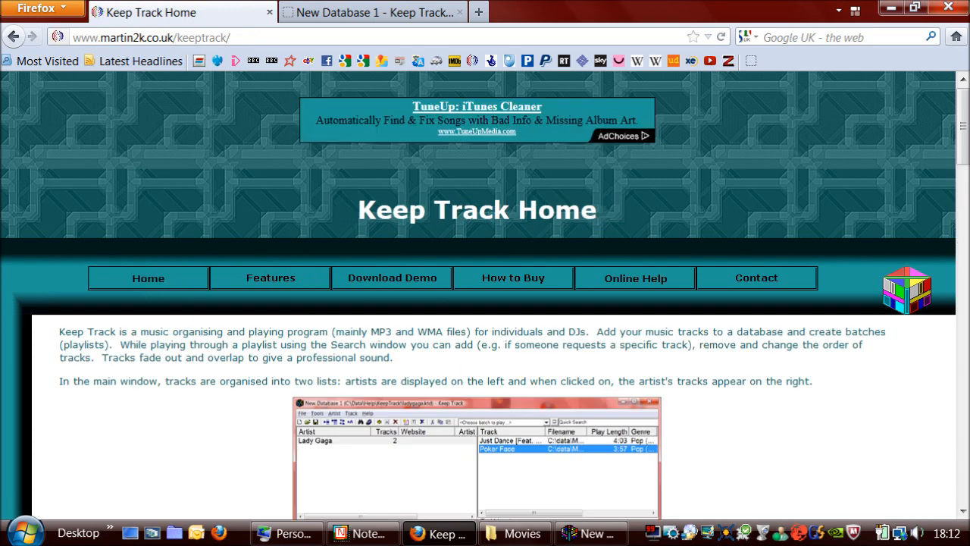